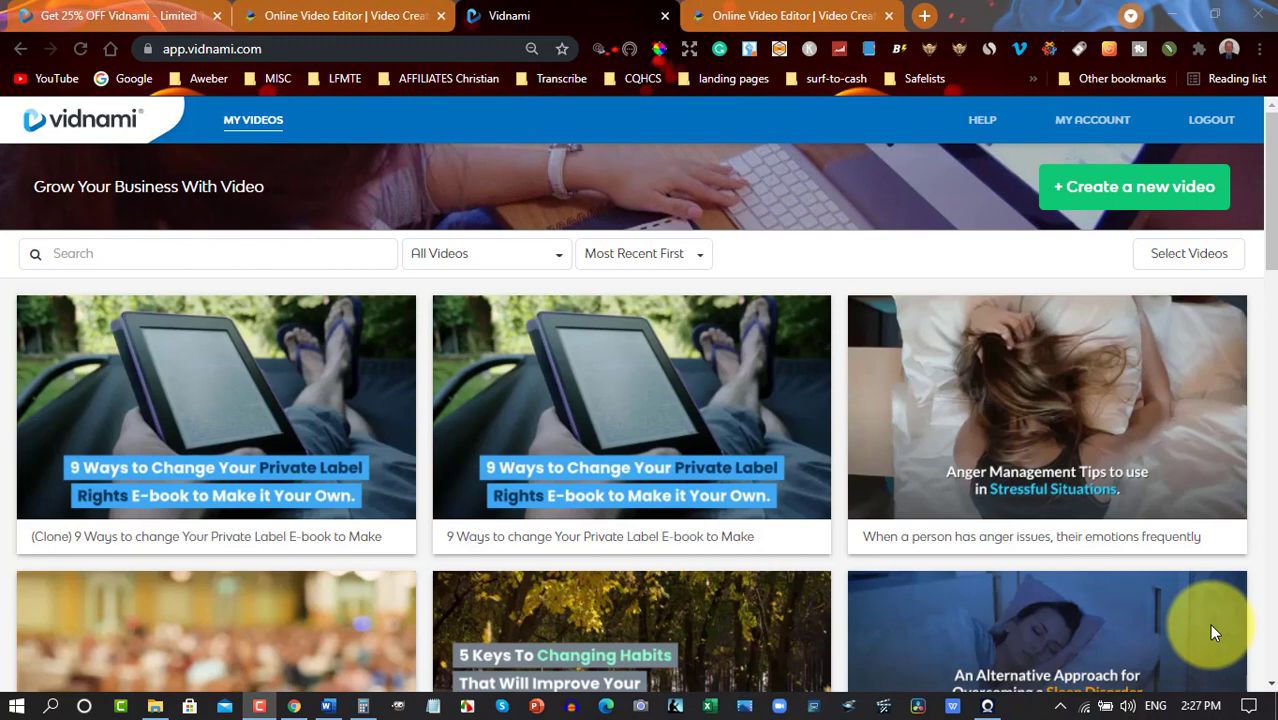
{"action": "mouse_move", "coordinate": [1166, 614]}
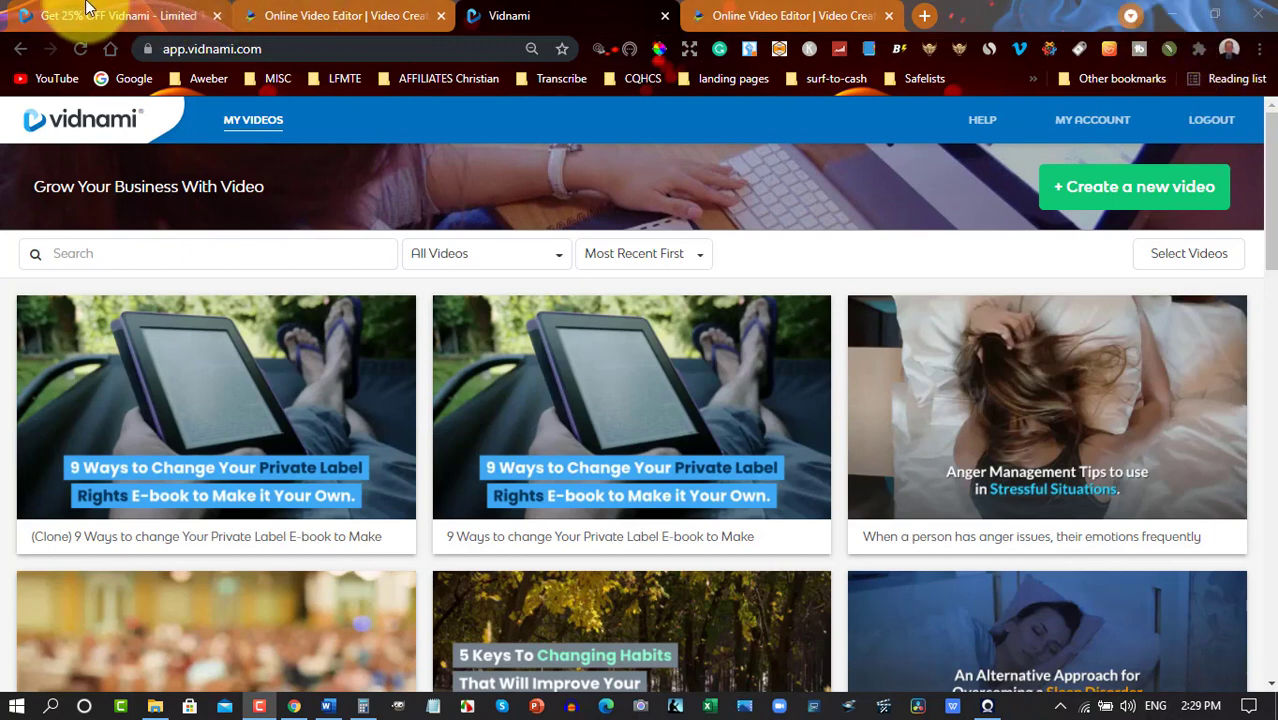
{"action": "mouse_move", "coordinate": [90, 16]}
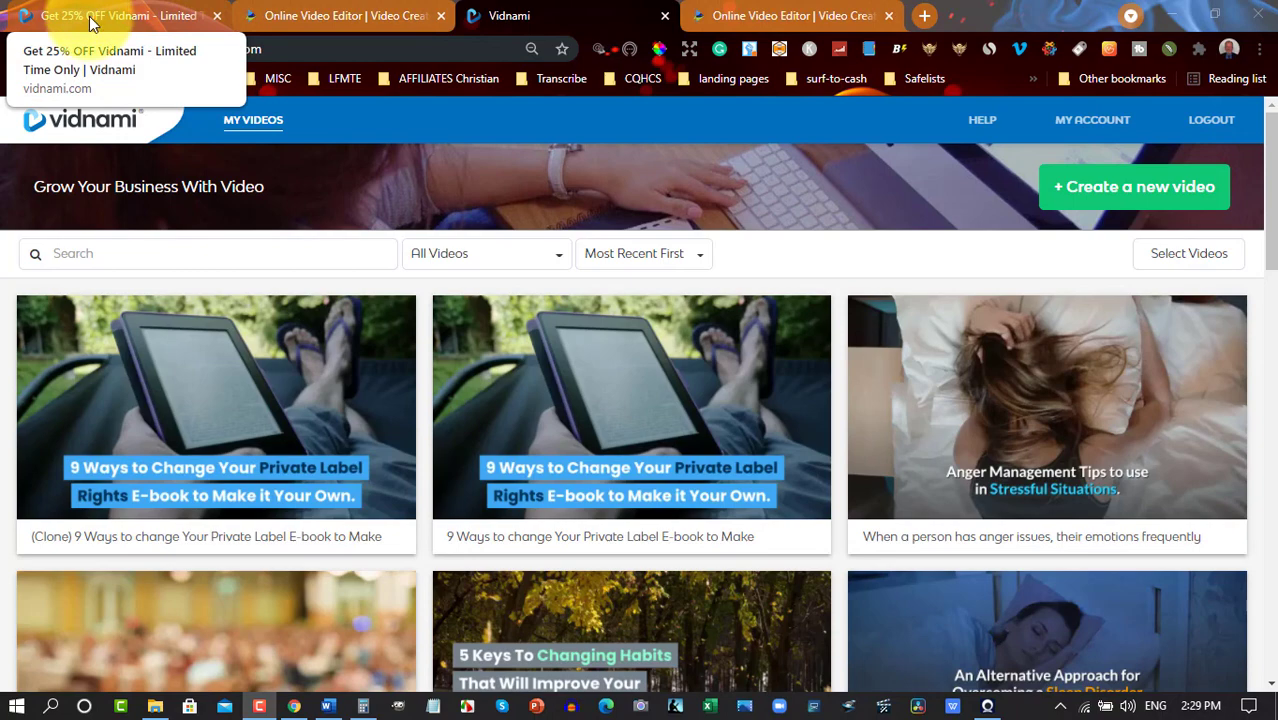
Review the 25% OFF Vidnami for LIFE offer page, its $35/month price and Storyblocks bonus pack.
{"action": "left_click", "coordinate": [90, 18]}
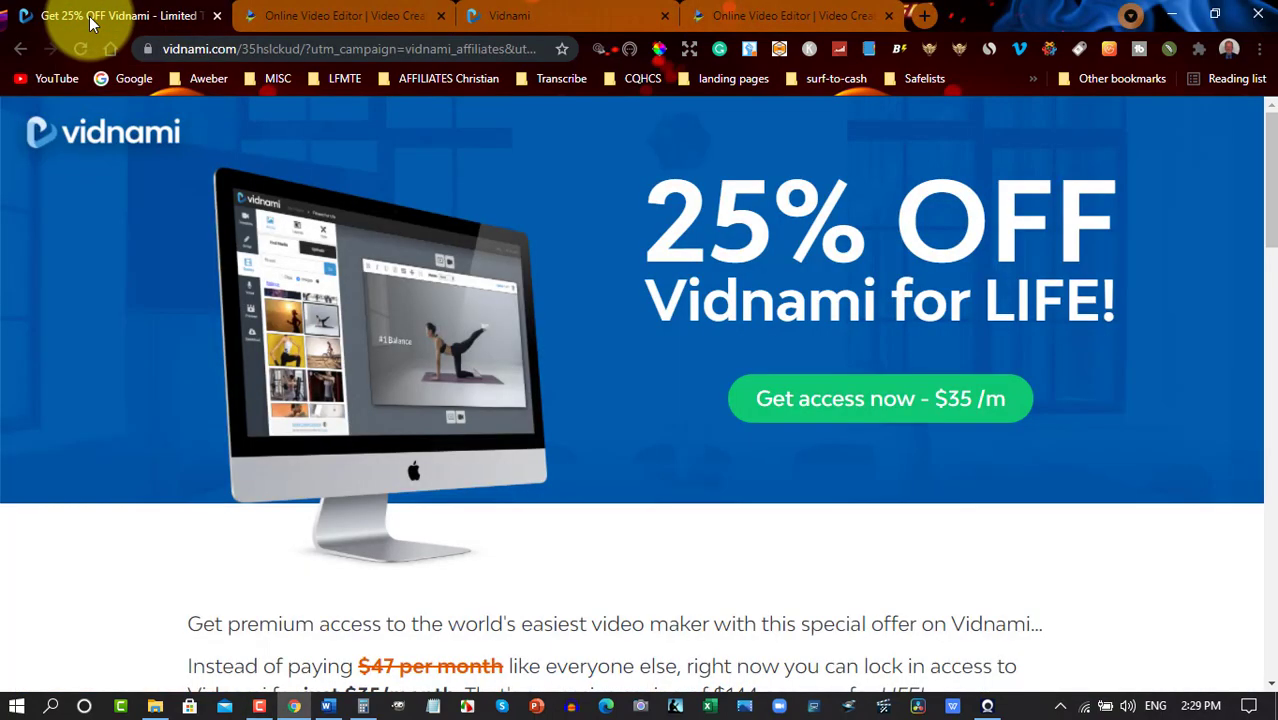
{"action": "mouse_move", "coordinate": [1264, 160]}
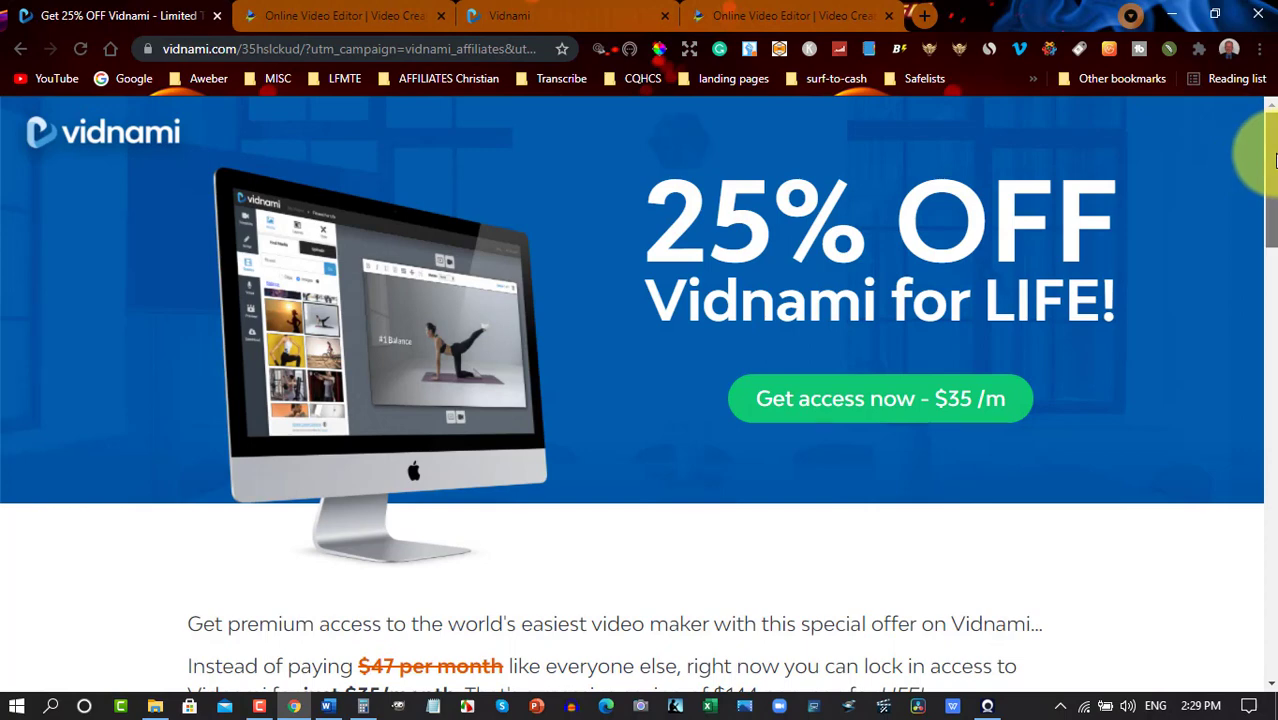
{"action": "scroll", "scroll_direction": "down", "scroll_amount": 3}
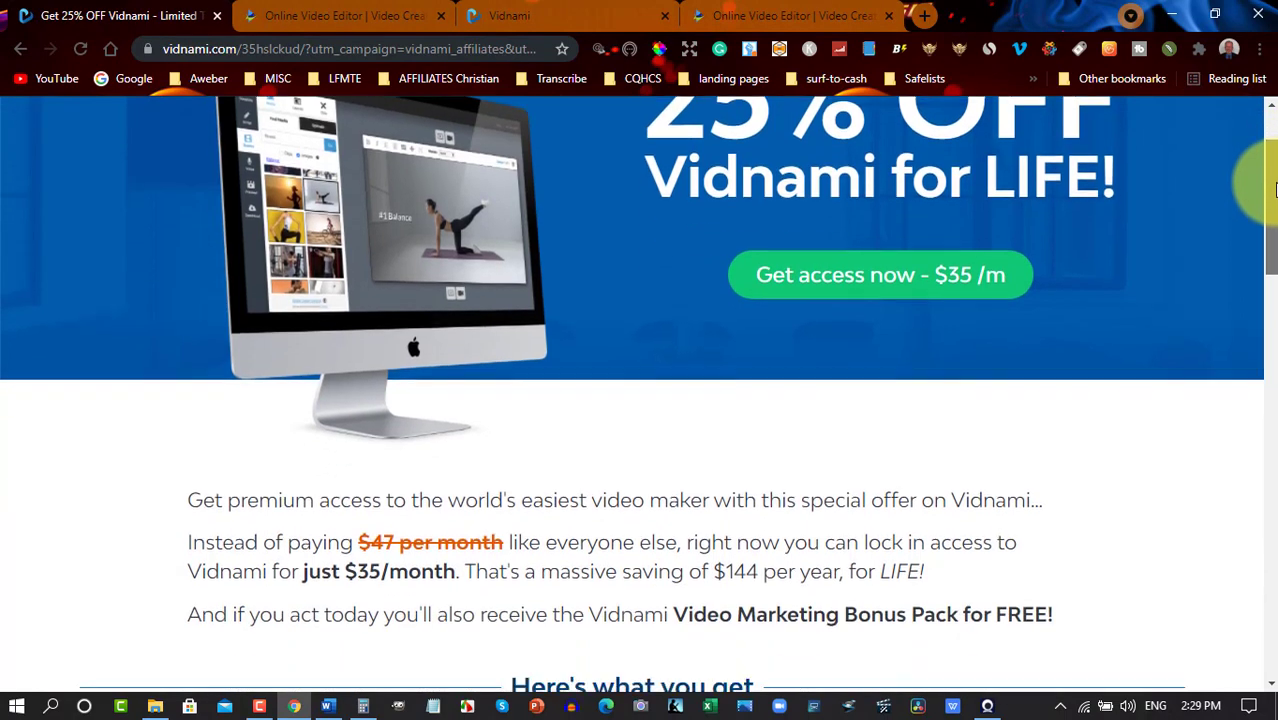
{"action": "scroll", "scroll_direction": "down", "scroll_amount": 3}
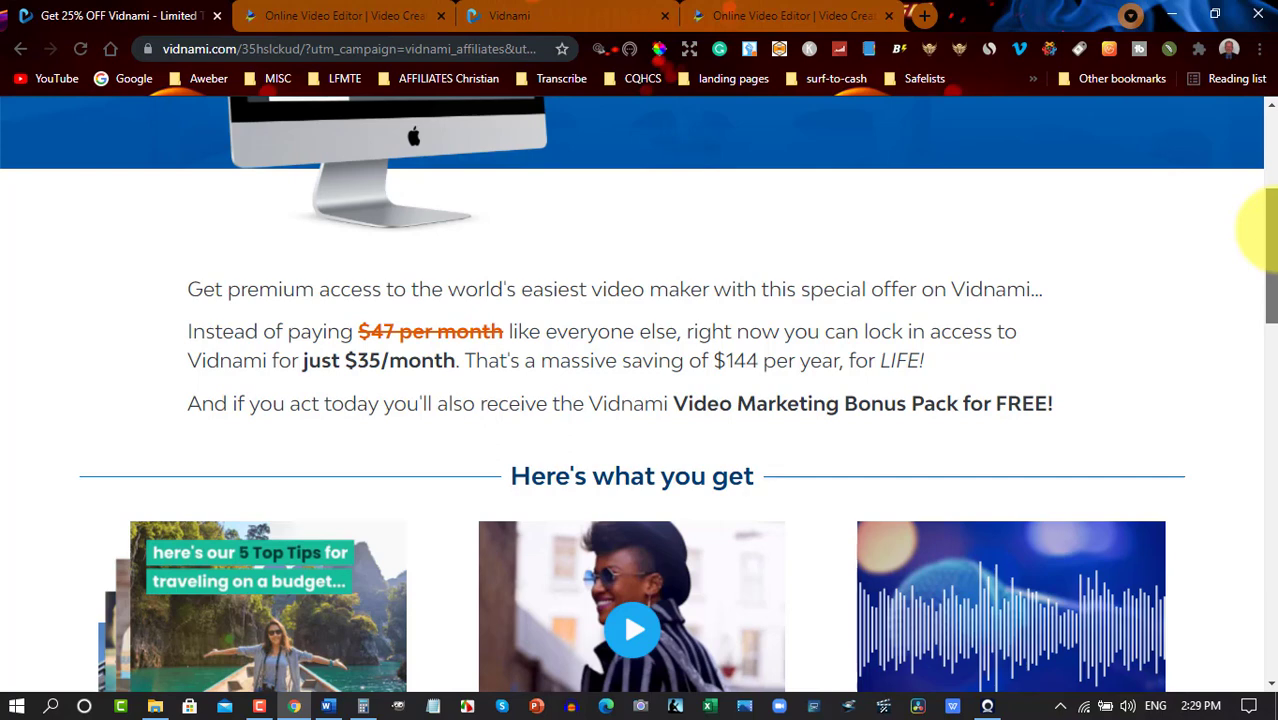
{"action": "scroll", "scroll_direction": "down", "scroll_amount": 3}
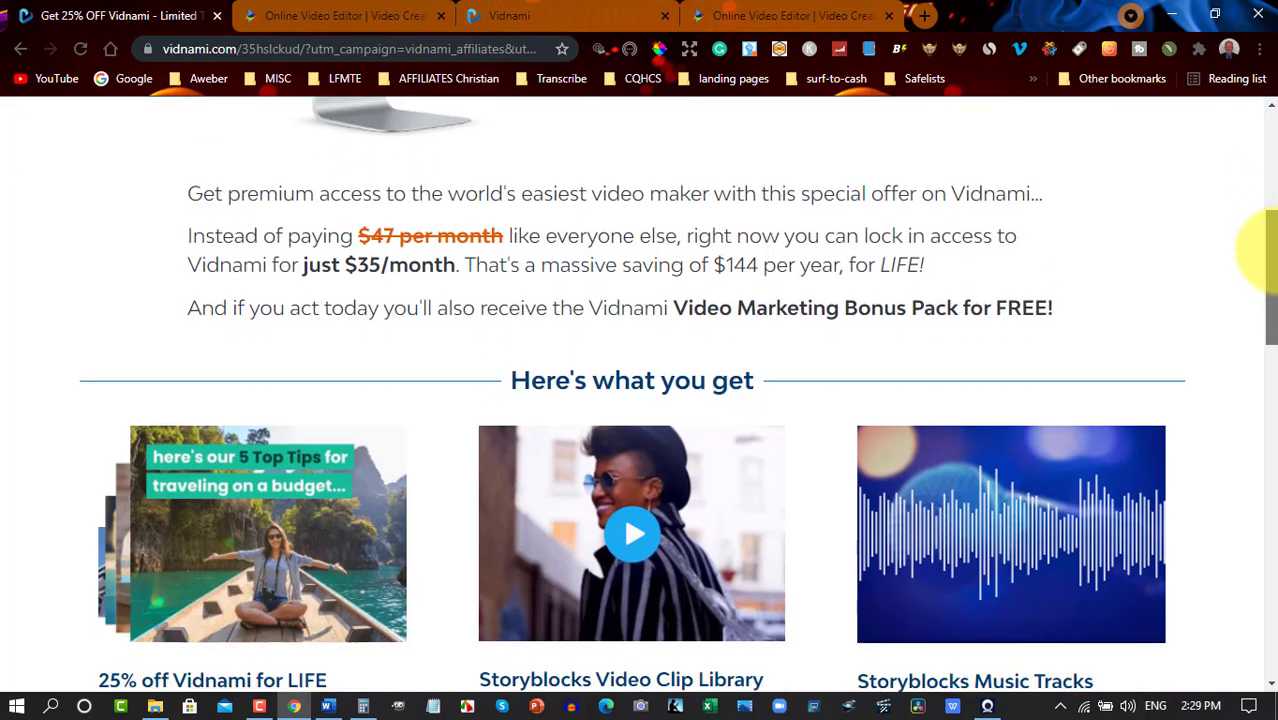
{"action": "scroll", "scroll_direction": "down", "scroll_amount": 3}
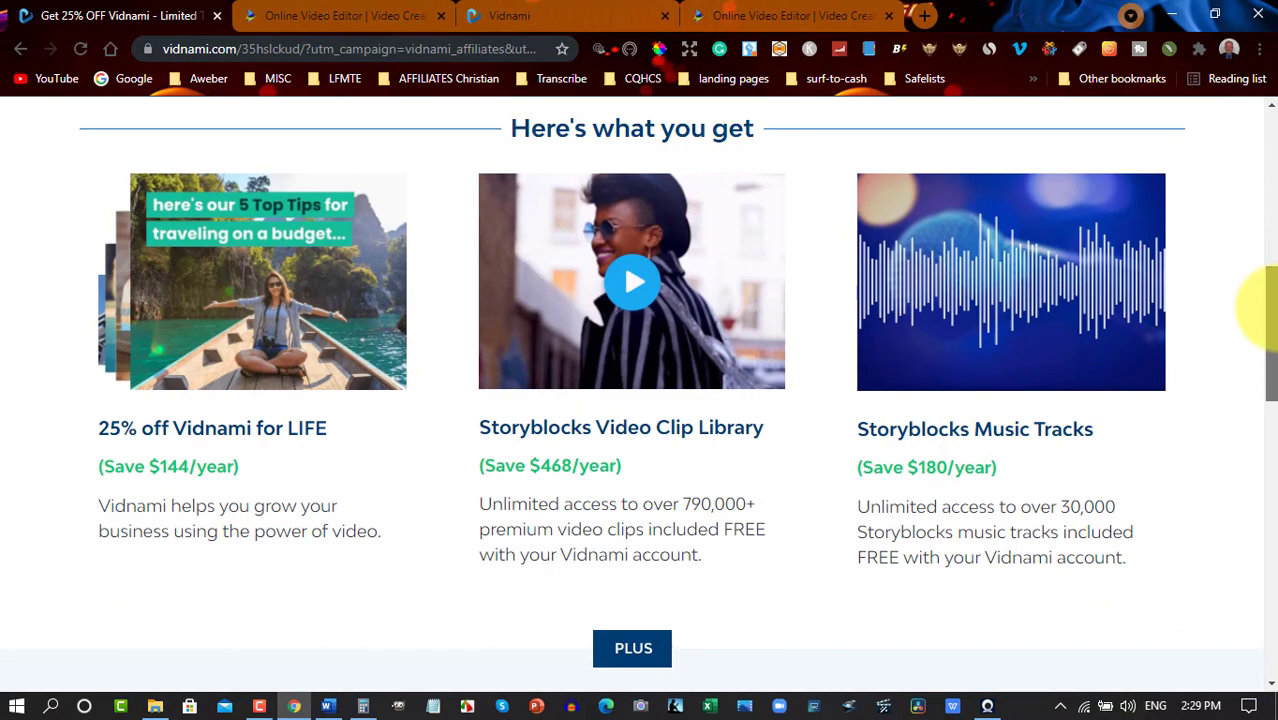
{"action": "scroll", "scroll_direction": "up", "scroll_amount": 3}
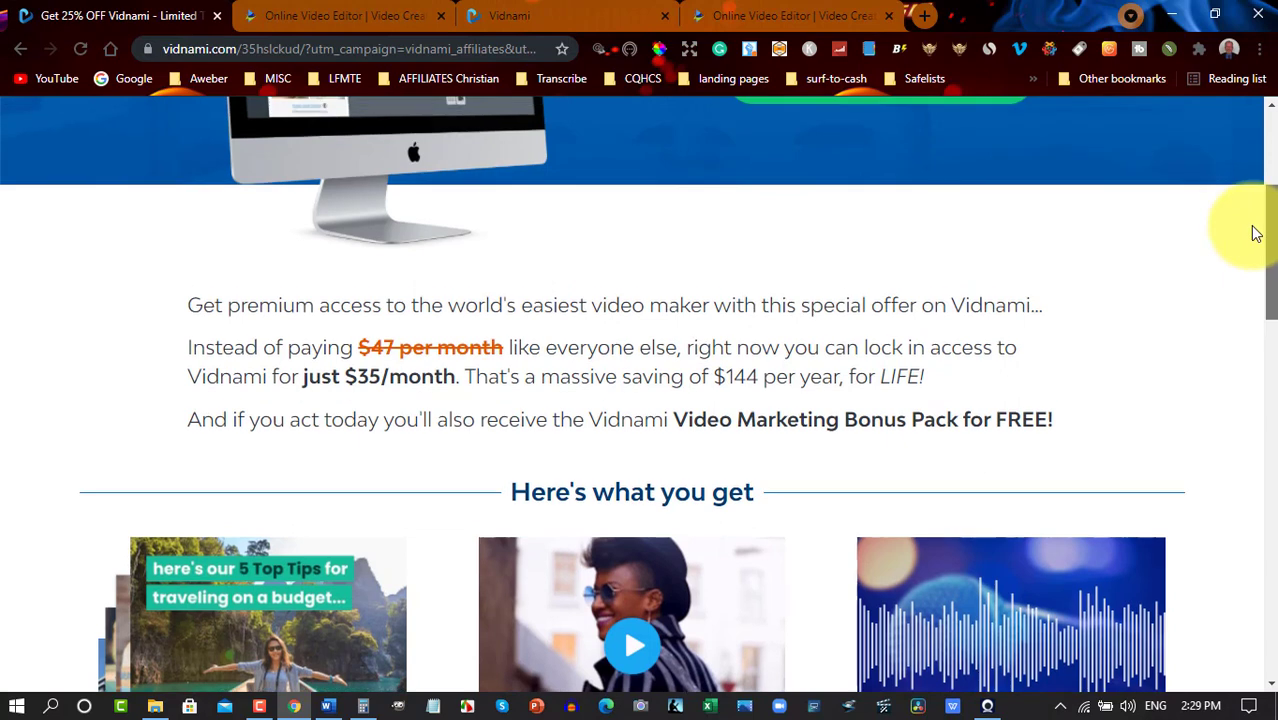
{"action": "scroll", "scroll_direction": "up", "scroll_amount": 3}
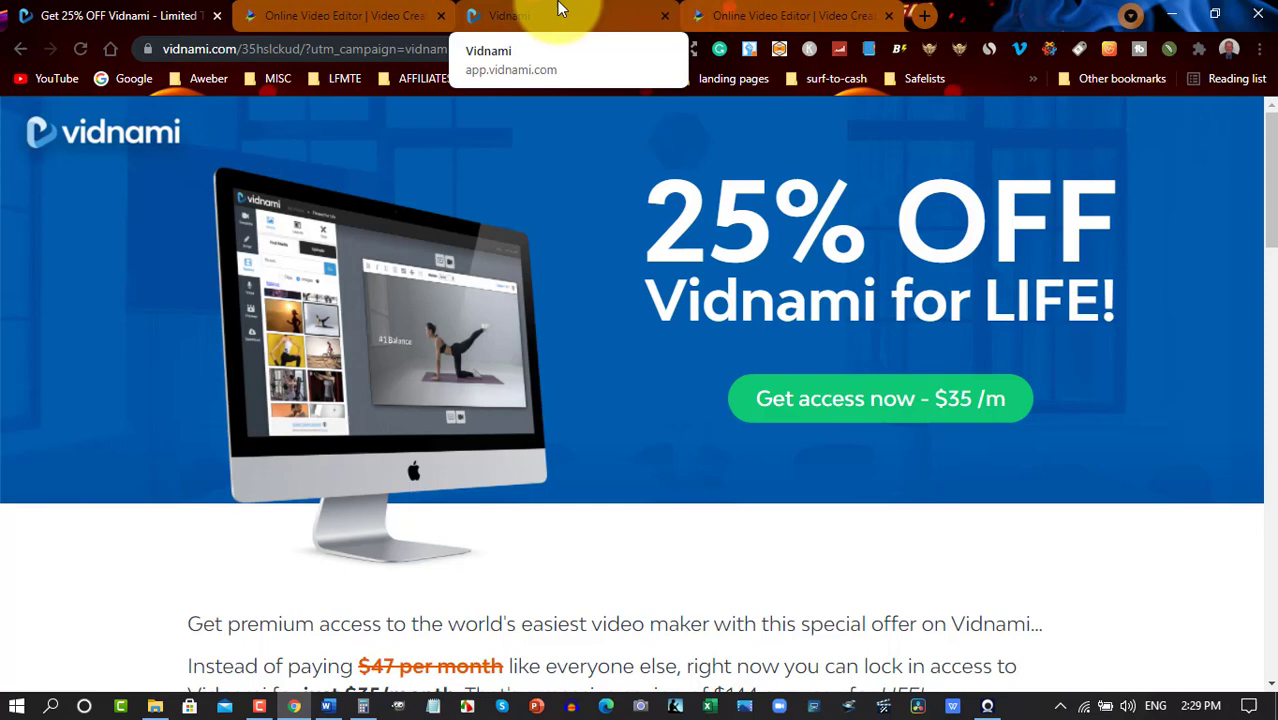
Start a new Vidnami video from the dashboard, reaching the video-type chooser.
{"action": "left_click", "coordinate": [510, 16]}
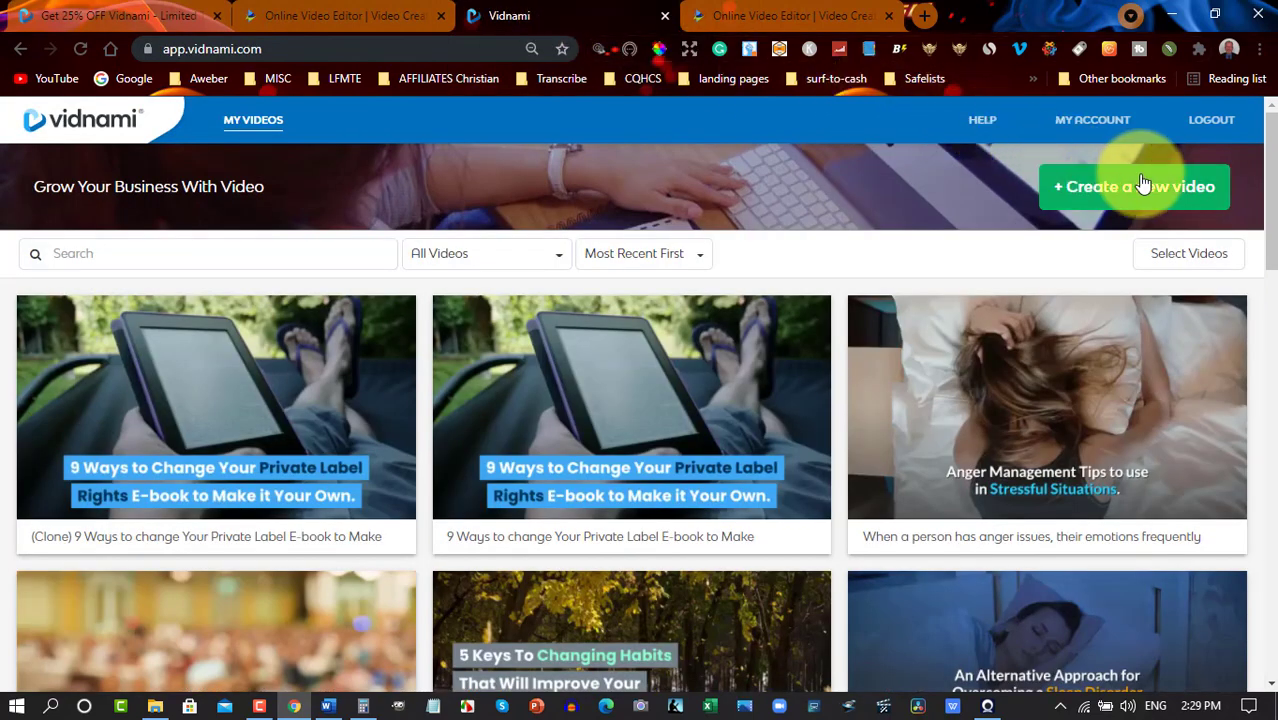
{"action": "left_click", "coordinate": [1132, 186]}
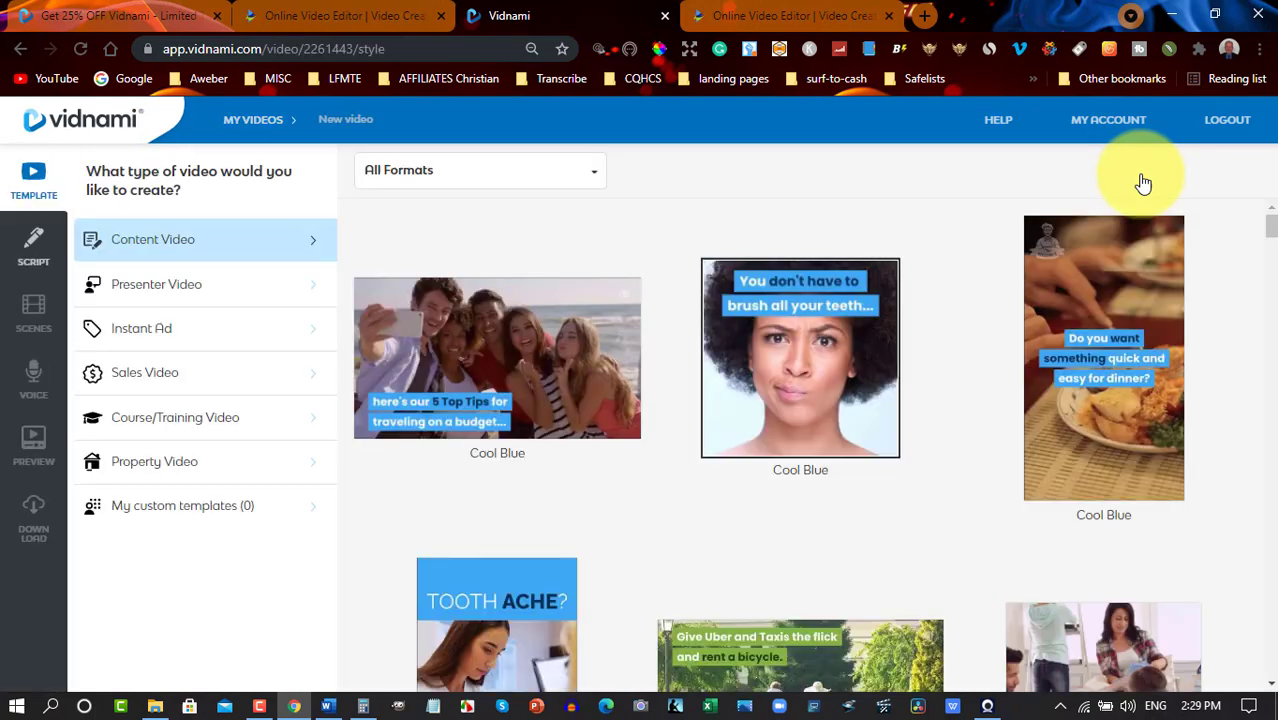
{"action": "mouse_move", "coordinate": [280, 300]}
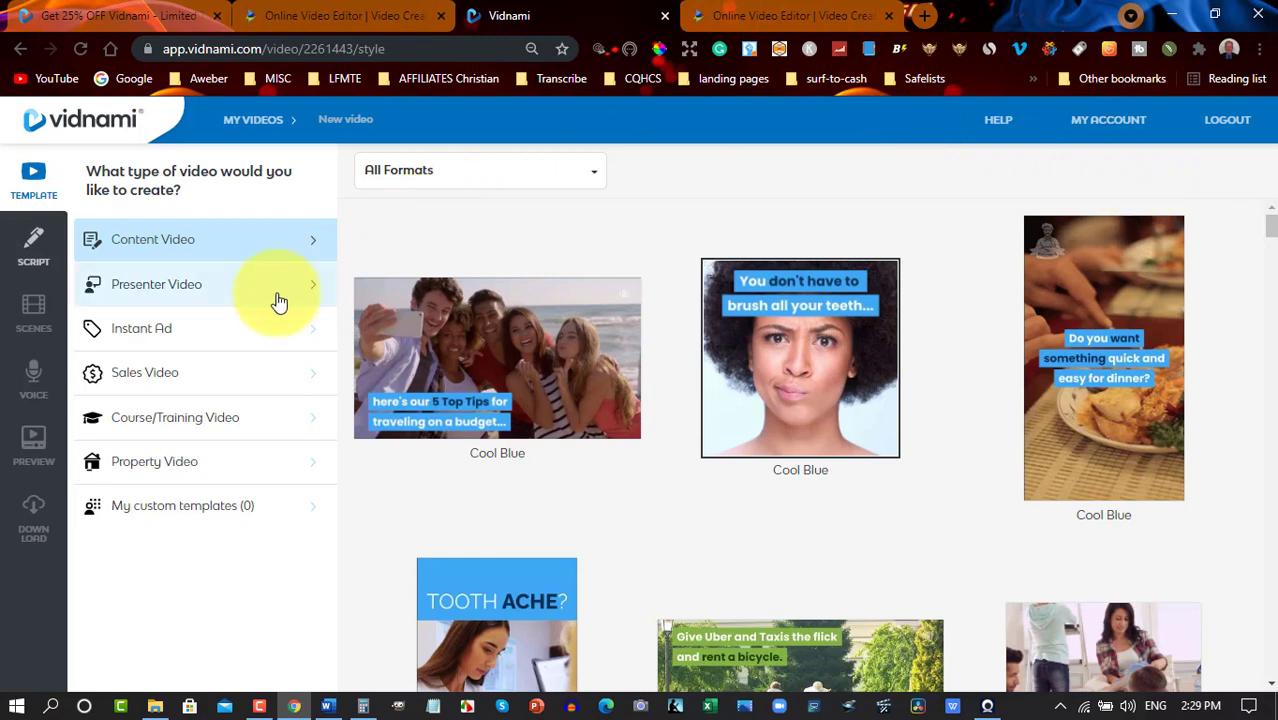
{"action": "mouse_move", "coordinate": [132, 424]}
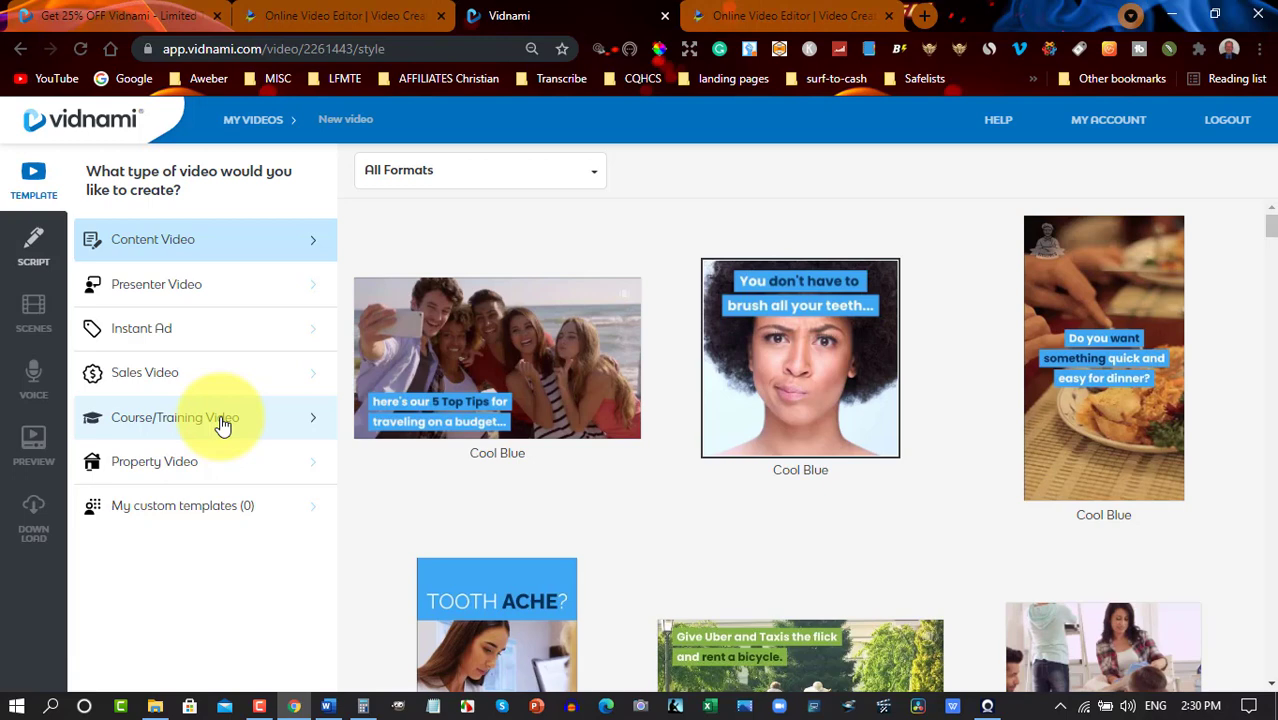
Choose the Viral Purple course/training template for the new Vidnami video.
{"action": "left_click", "coordinate": [180, 418]}
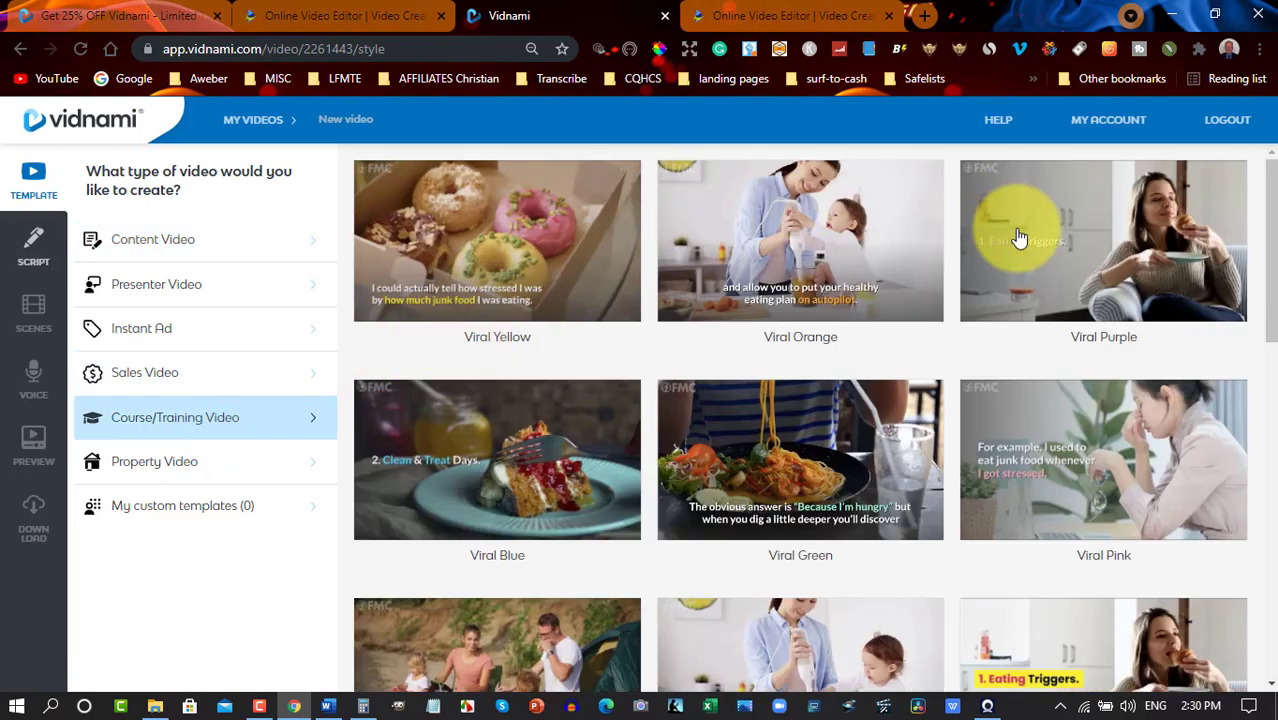
{"action": "mouse_move", "coordinate": [1092, 348]}
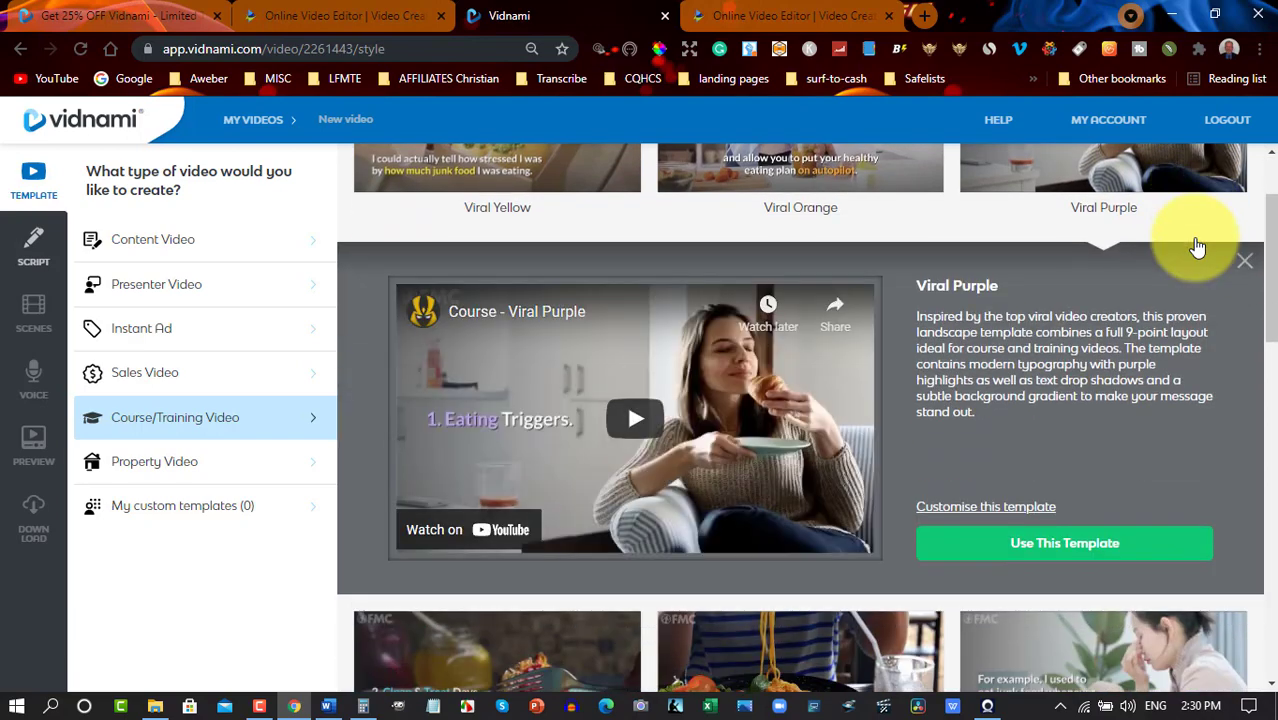
{"action": "mouse_move", "coordinate": [476, 398]}
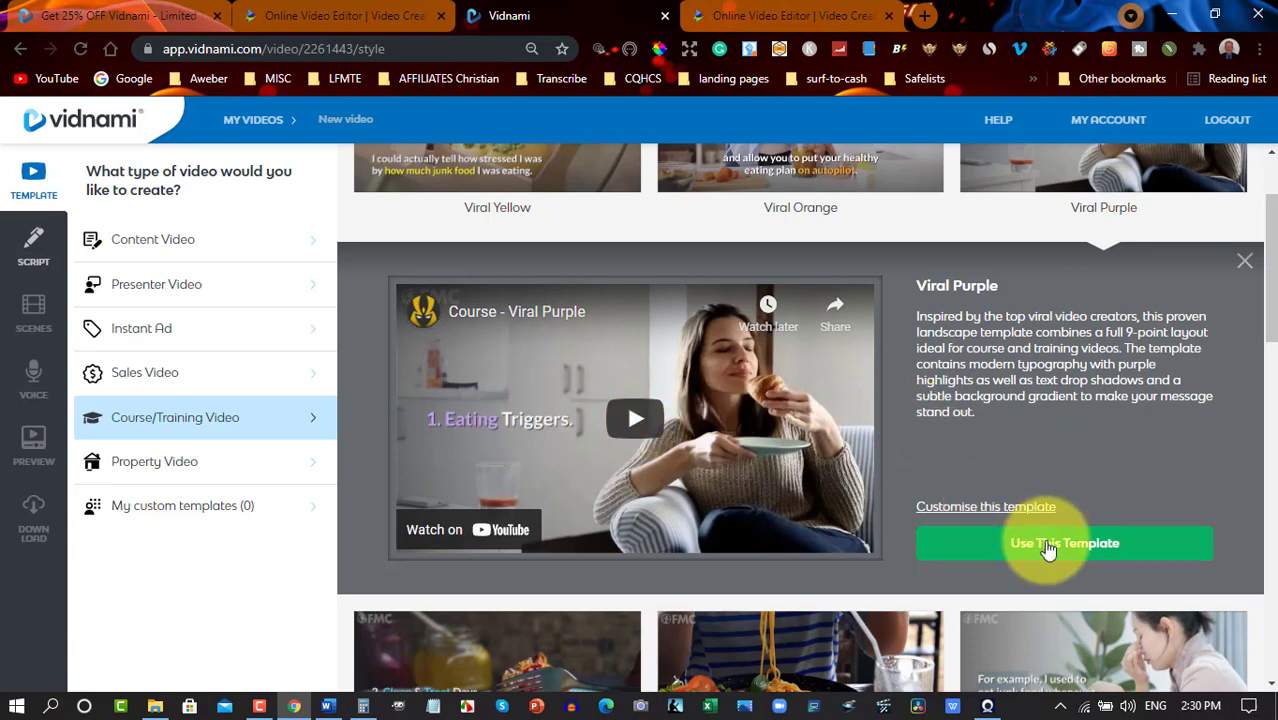
{"action": "left_click", "coordinate": [1064, 544]}
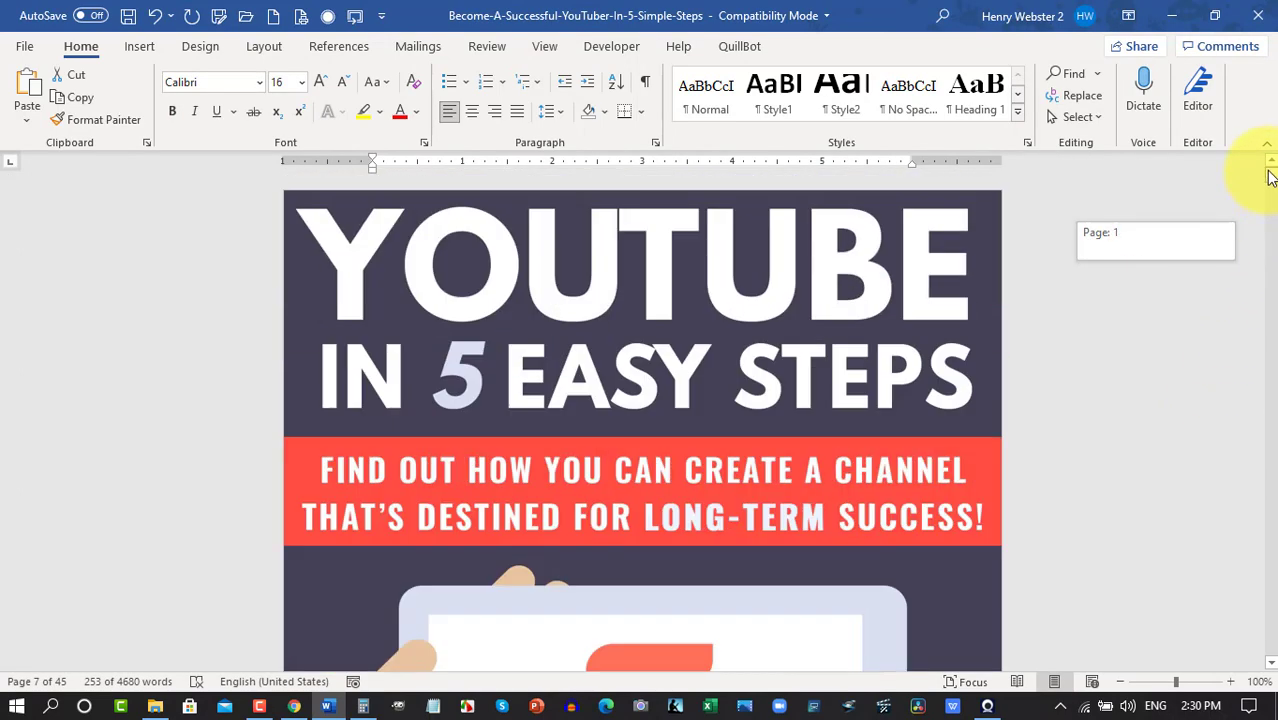
Reach the Introduction of the 'YouTube in 5 Easy Steps' report in Word to copy it as the script.
{"action": "scroll", "scroll_direction": "down", "scroll_amount": 3}
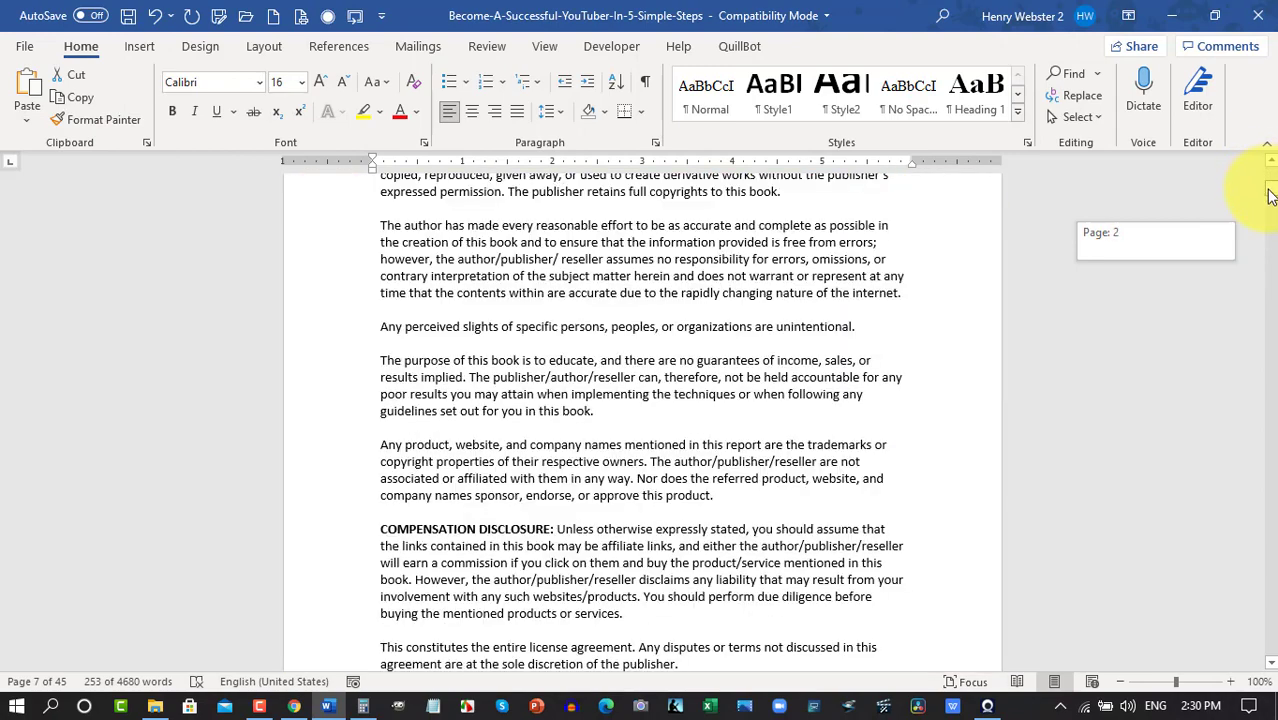
{"action": "scroll", "scroll_direction": "down", "scroll_amount": 3}
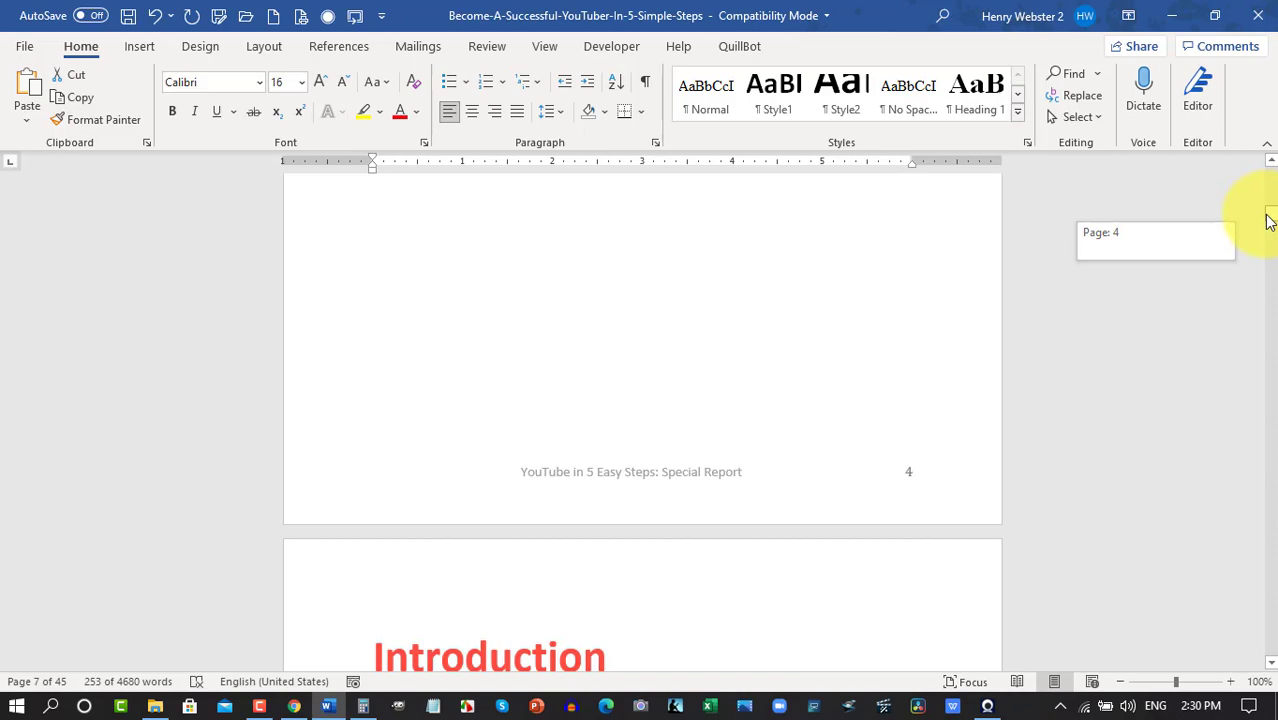
{"action": "scroll", "scroll_direction": "down", "scroll_amount": 3}
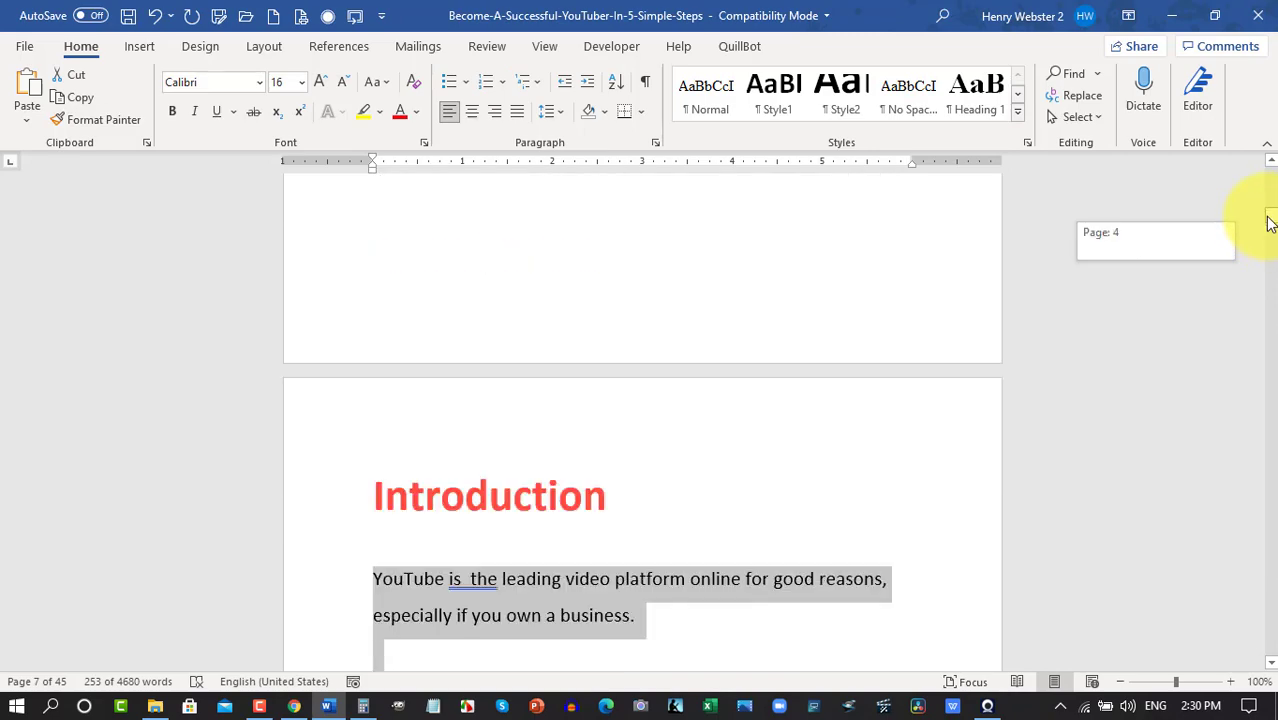
{"action": "scroll", "scroll_direction": "down", "scroll_amount": 3}
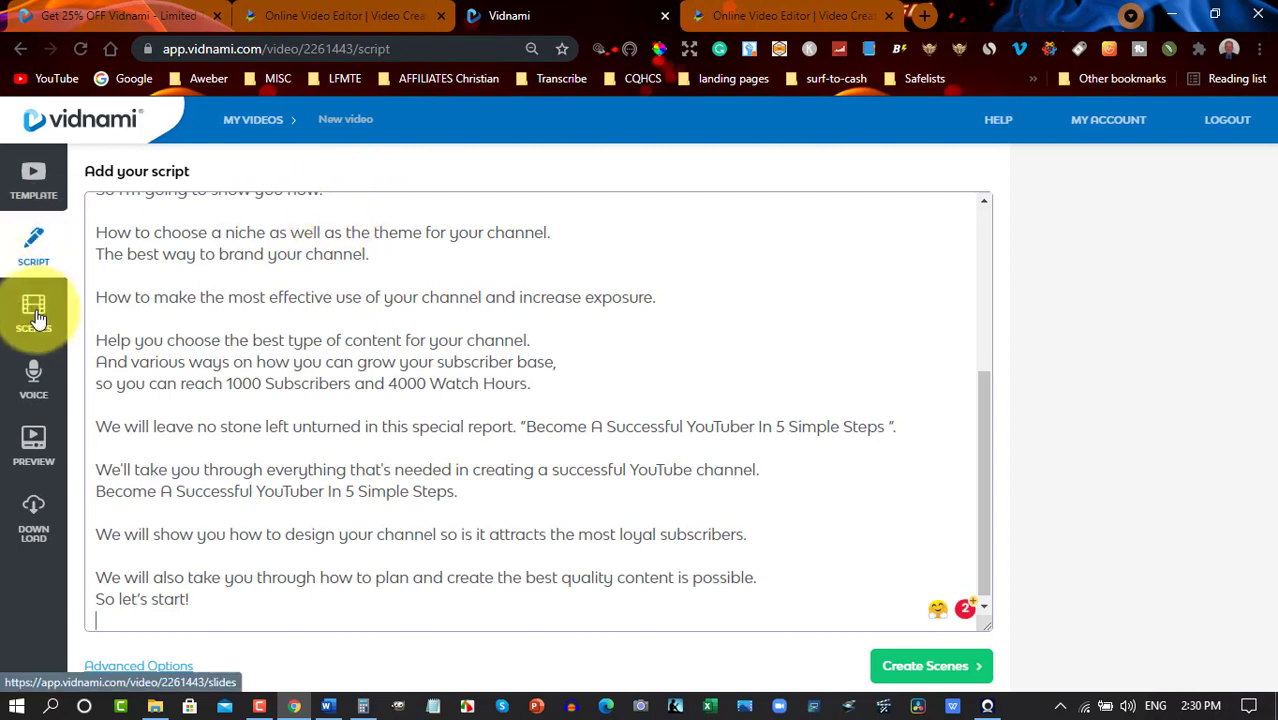
Generate 22 scenes from the pasted YouTuber script.
{"action": "left_click", "coordinate": [930, 664]}
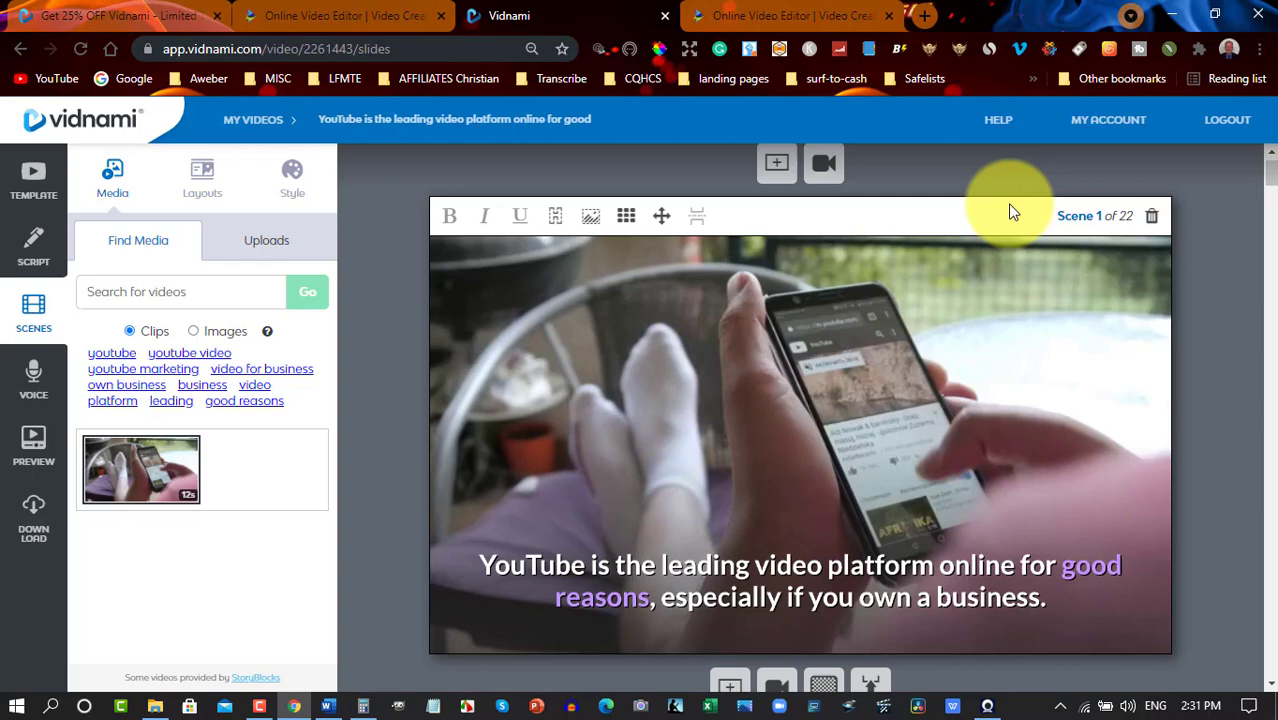
{"action": "mouse_move", "coordinate": [1184, 232]}
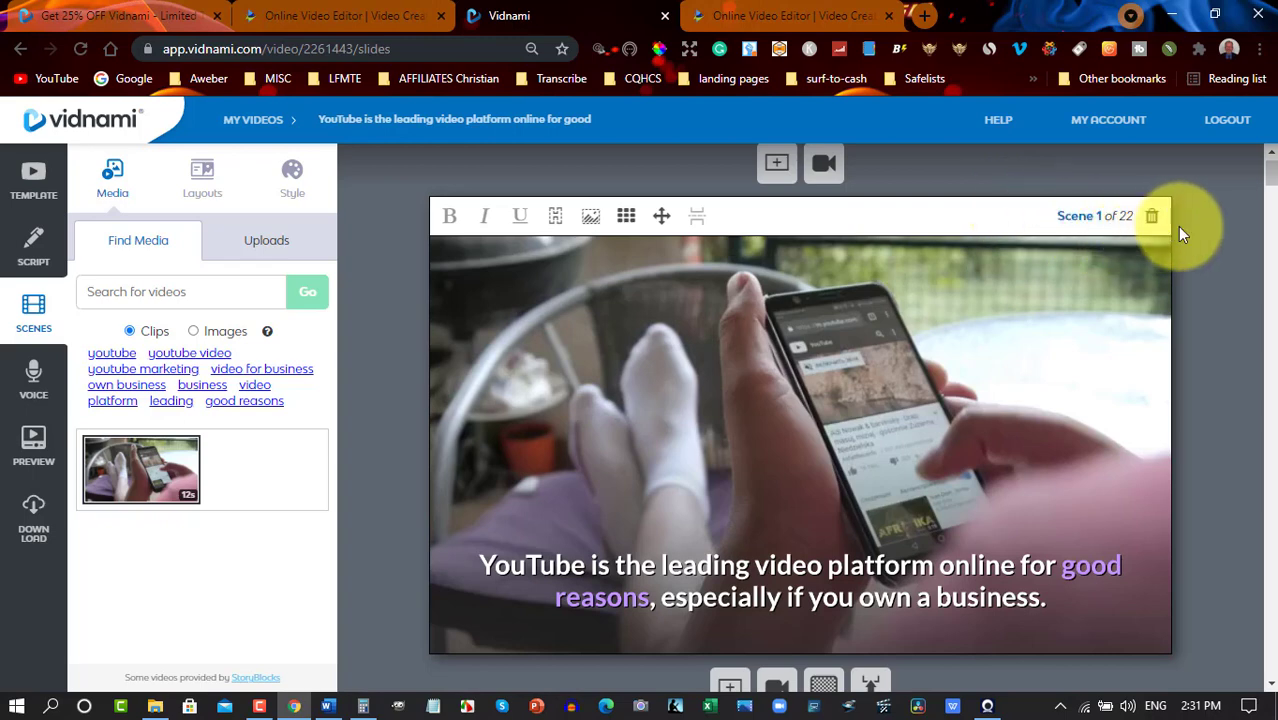
{"action": "mouse_move", "coordinate": [1182, 232]}
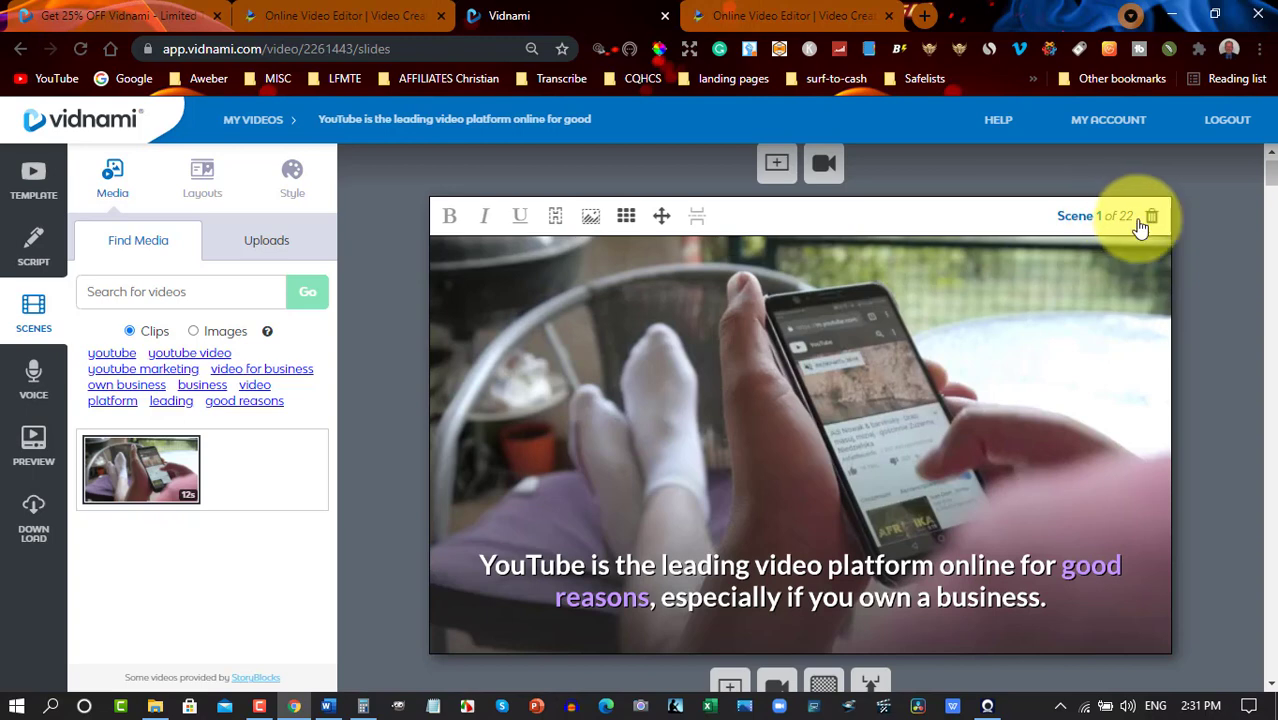
{"action": "mouse_move", "coordinate": [1272, 178]}
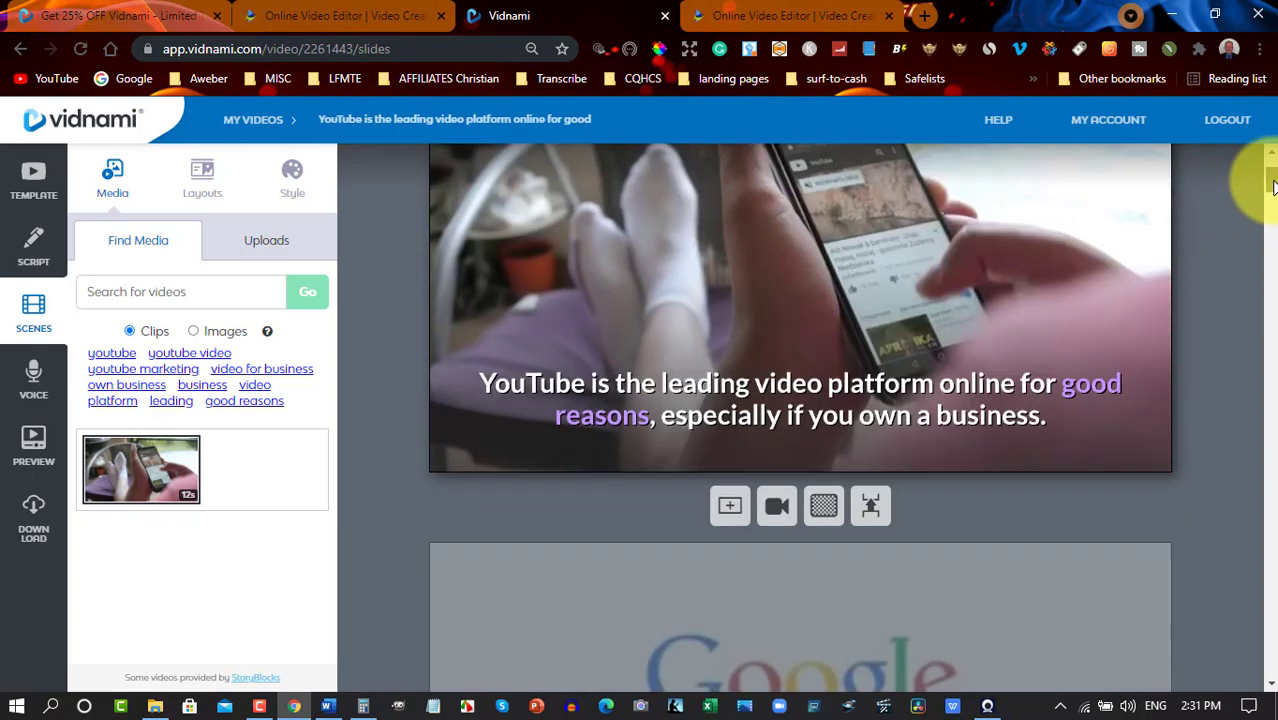
Review all 22 generated scenes down to the 'All your scenes are complete' message.
{"action": "scroll", "scroll_direction": "down", "scroll_amount": 3}
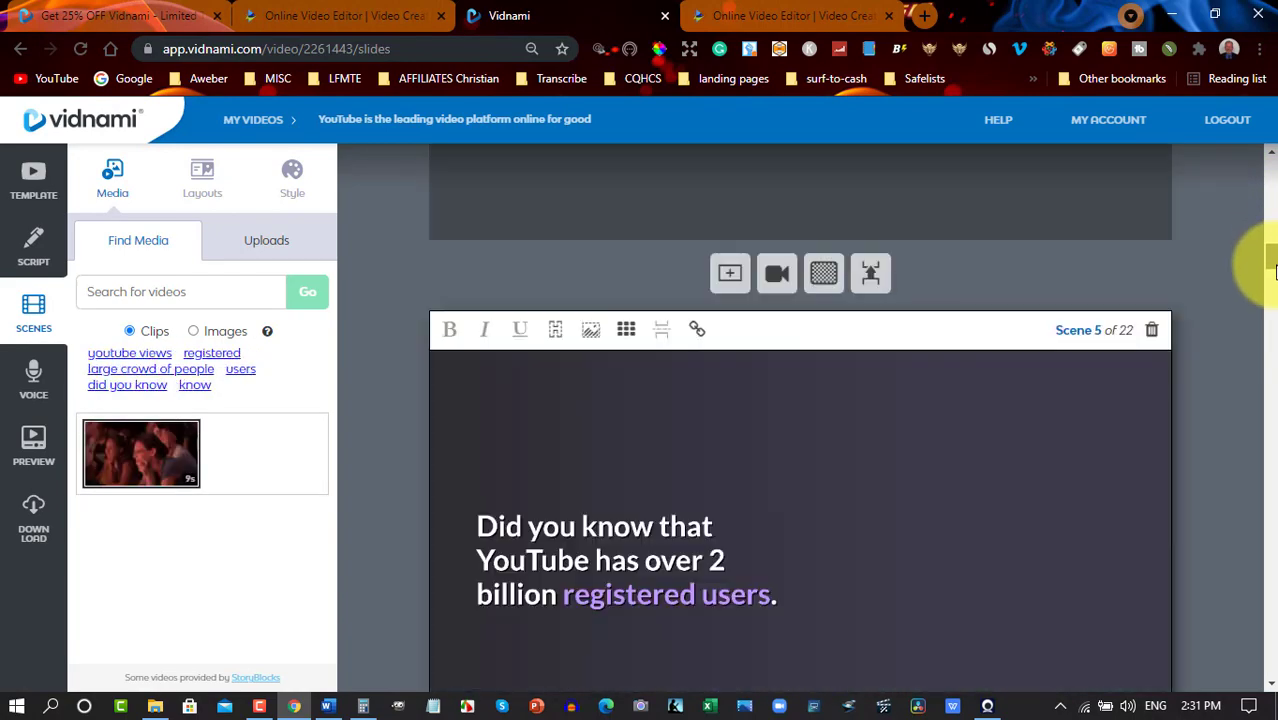
{"action": "scroll", "scroll_direction": "down", "scroll_amount": 3}
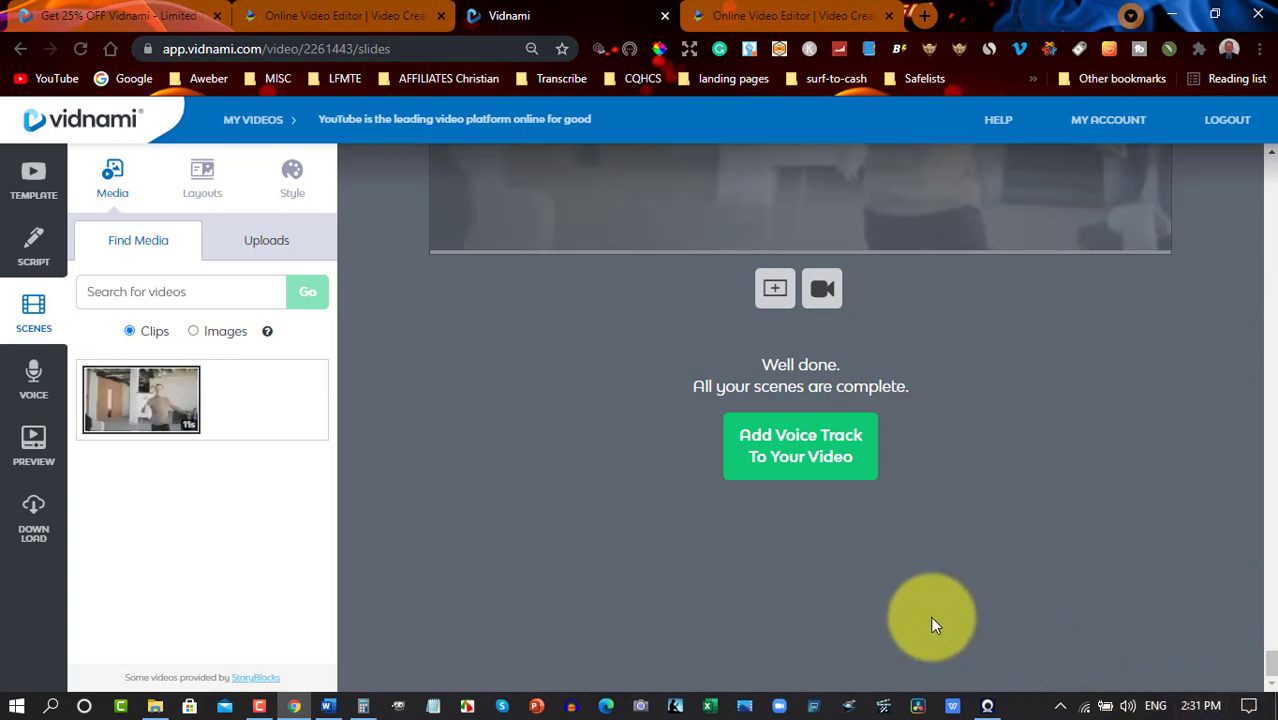
{"action": "mouse_move", "coordinate": [790, 448]}
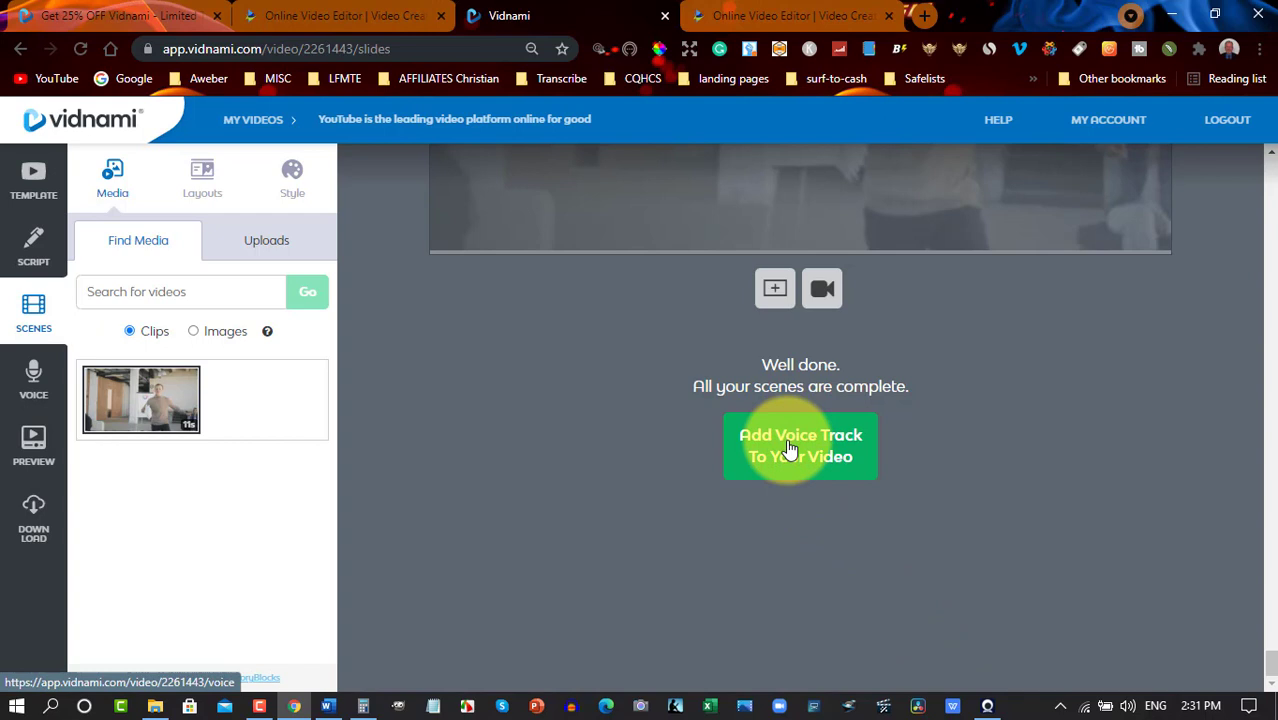
Add an auto-voice track with the Luke voice and bring up the video preview.
{"action": "left_click", "coordinate": [800, 444]}
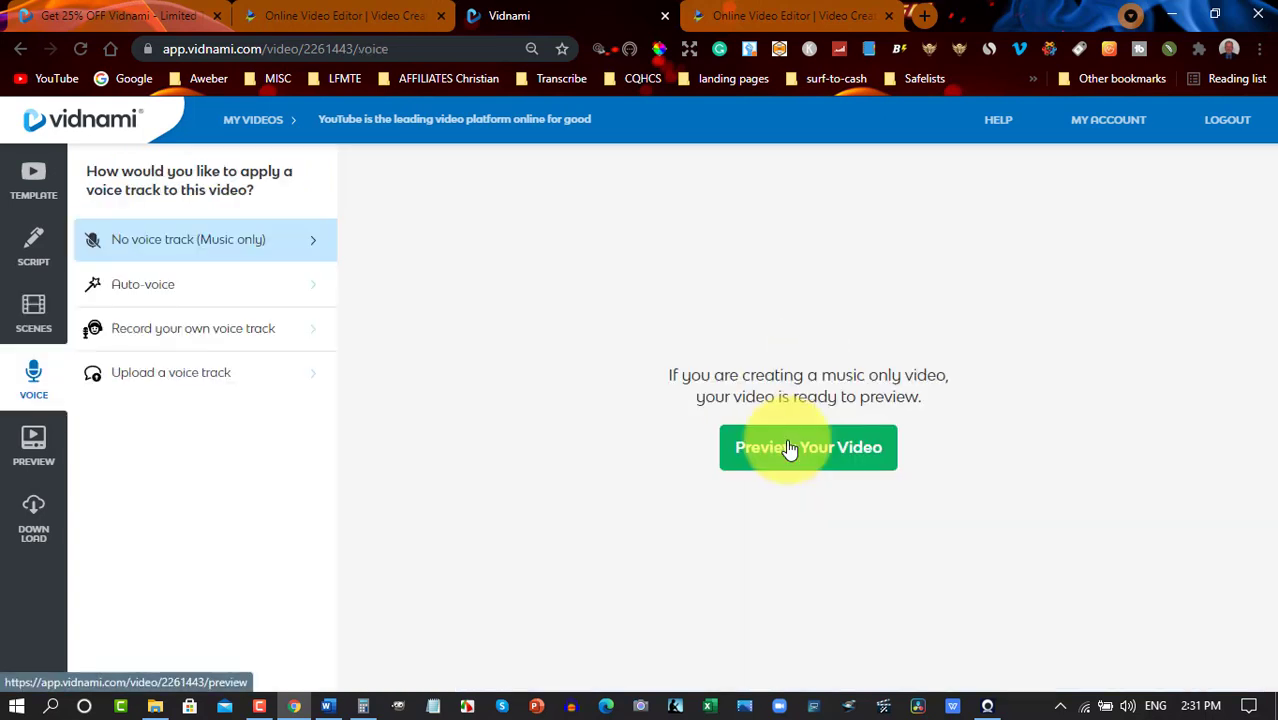
{"action": "mouse_move", "coordinate": [156, 298]}
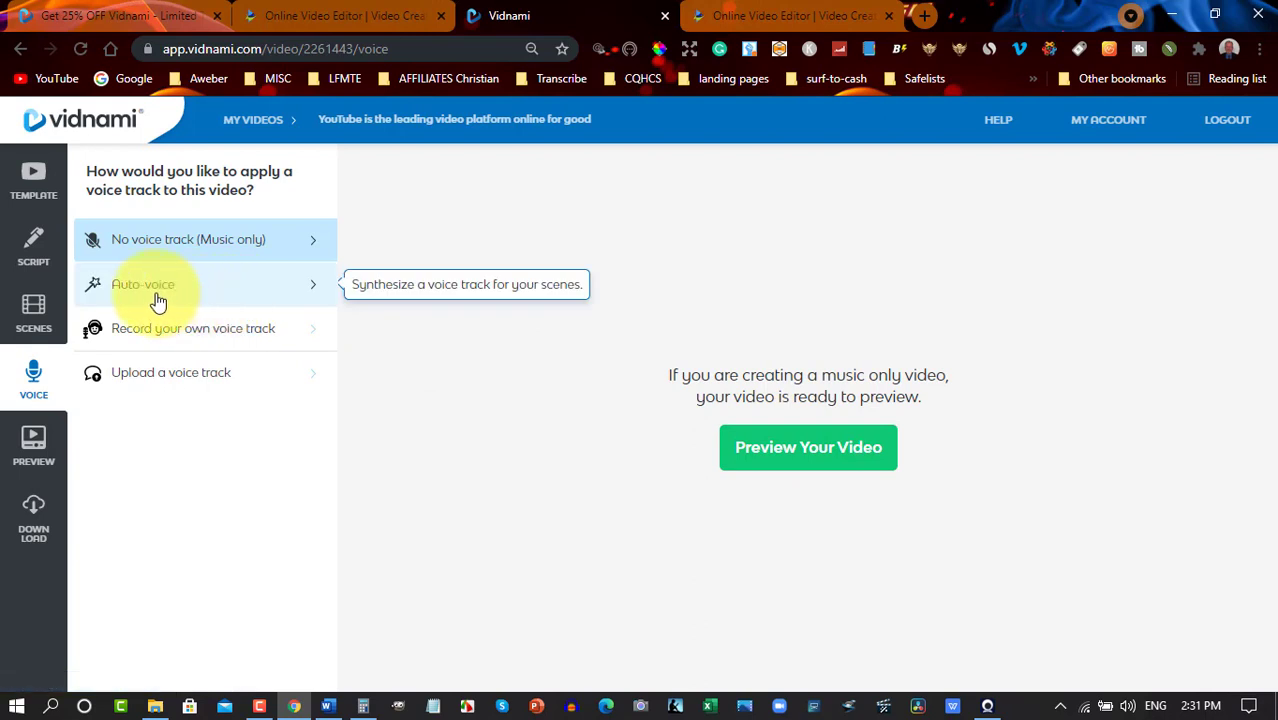
{"action": "mouse_move", "coordinate": [156, 300]}
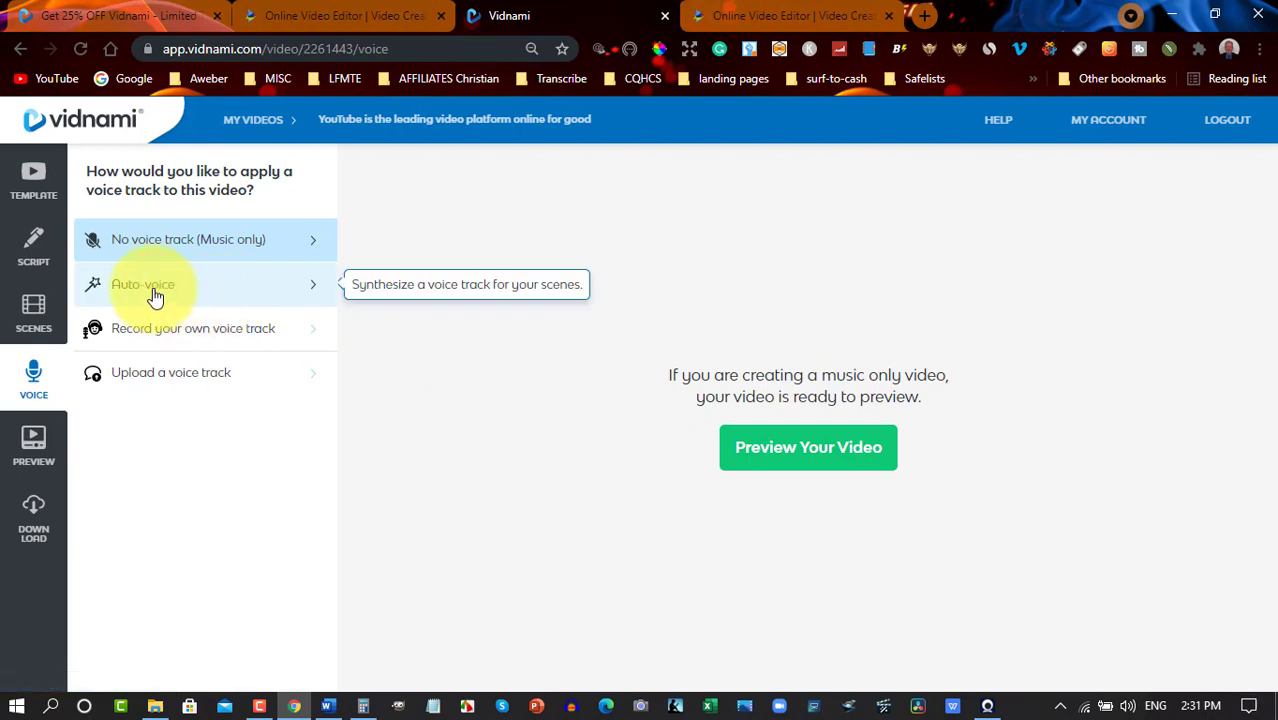
{"action": "left_click", "coordinate": [150, 284]}
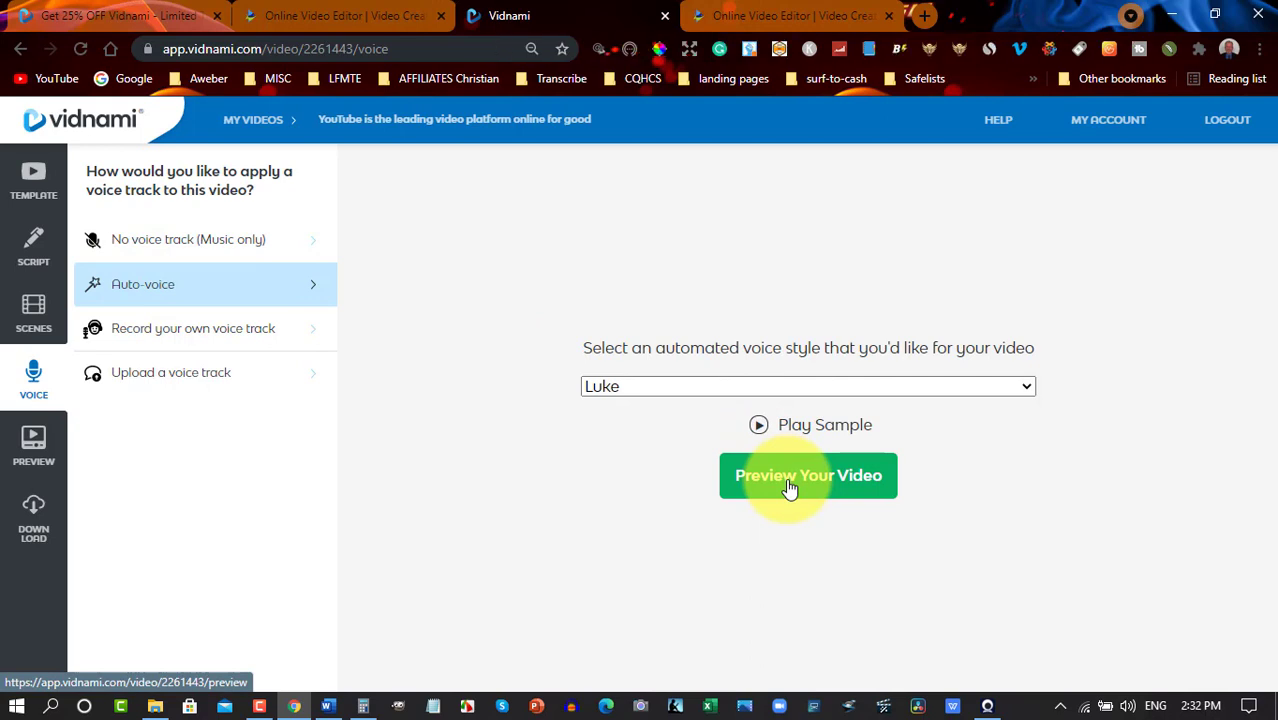
{"action": "left_click", "coordinate": [808, 476]}
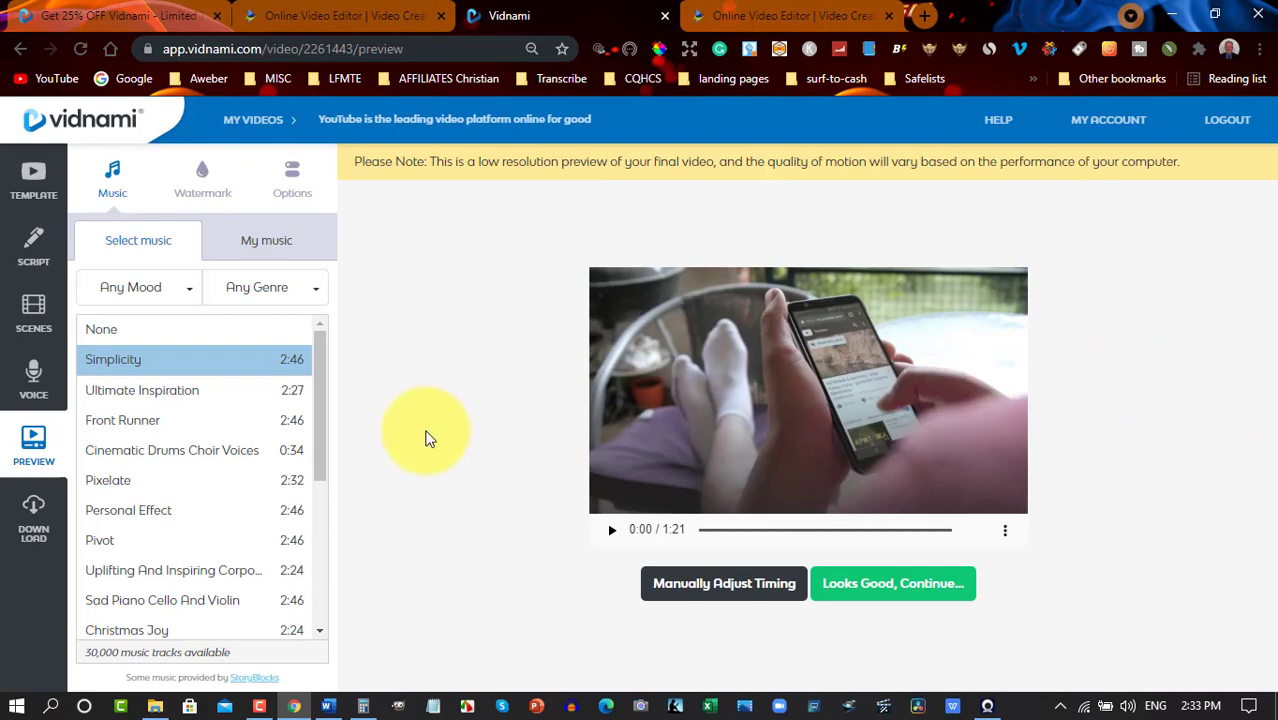
{"action": "mouse_move", "coordinate": [10, 380]}
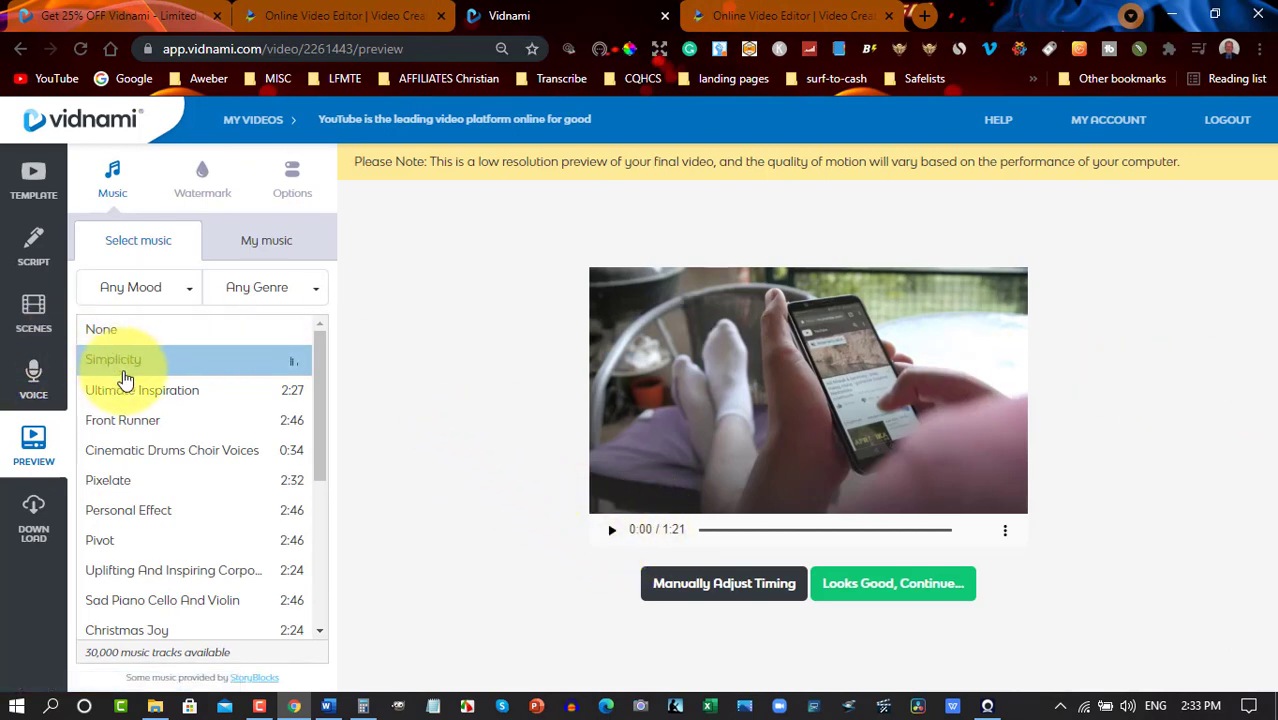
Play the preview with Simplicity music, then return to the Vidnami lifetime offer page.
{"action": "left_click", "coordinate": [112, 360]}
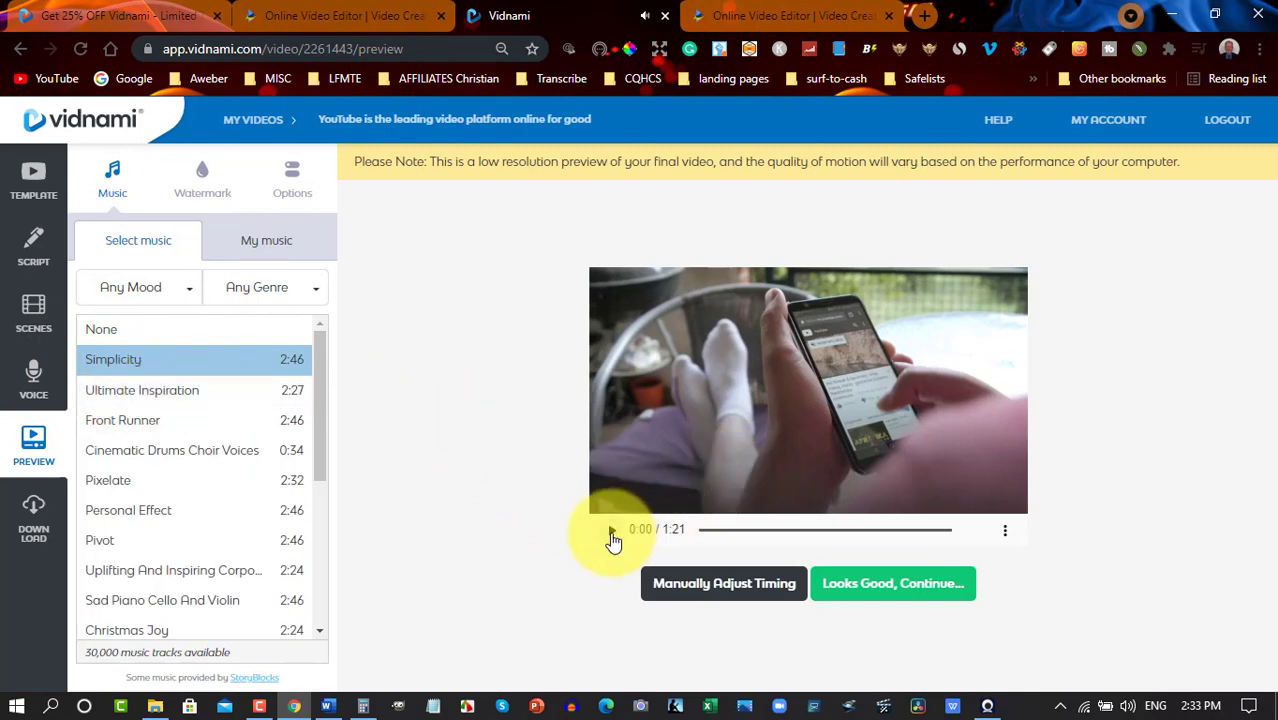
{"action": "left_click", "coordinate": [612, 528]}
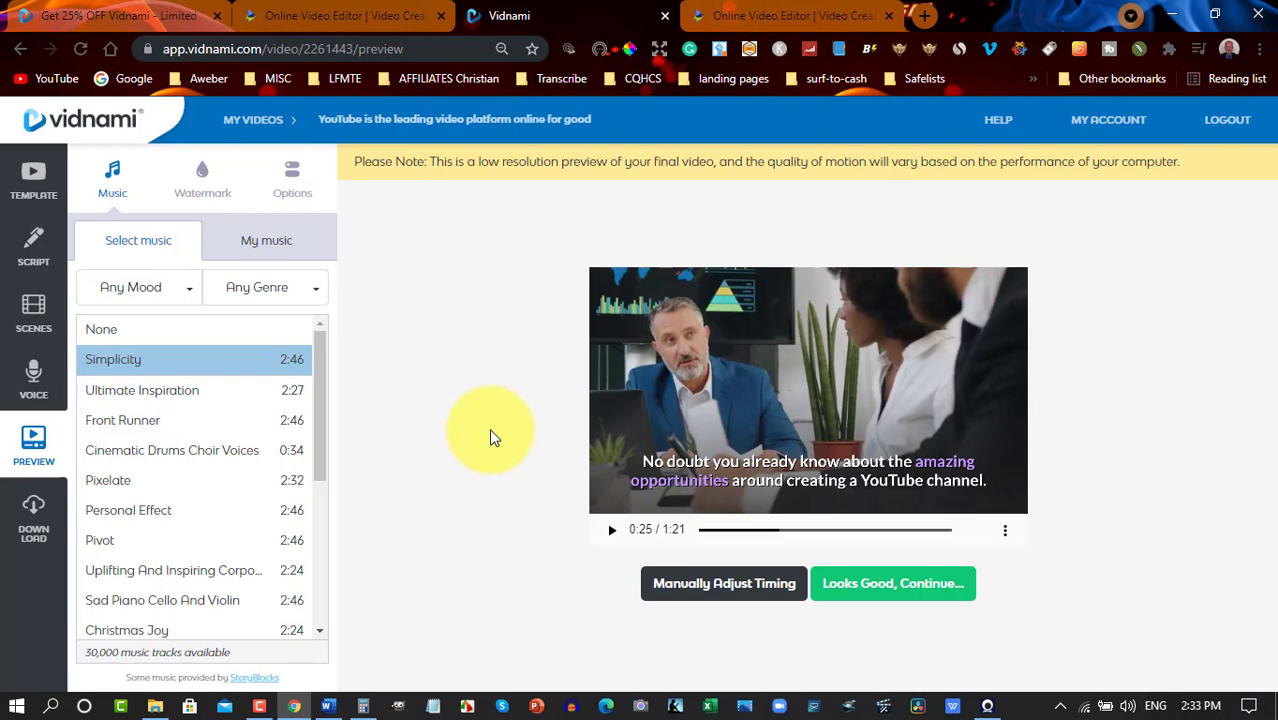
{"action": "left_click", "coordinate": [114, 16]}
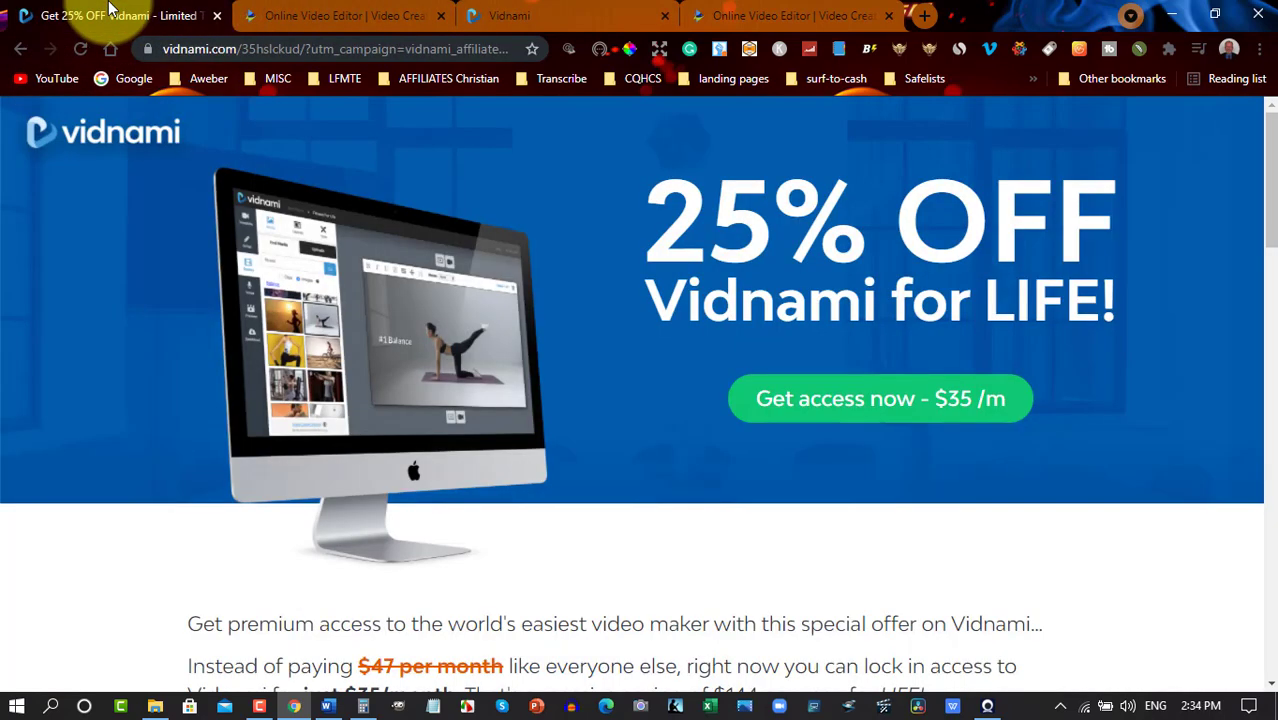
{"action": "mouse_move", "coordinate": [1000, 160]}
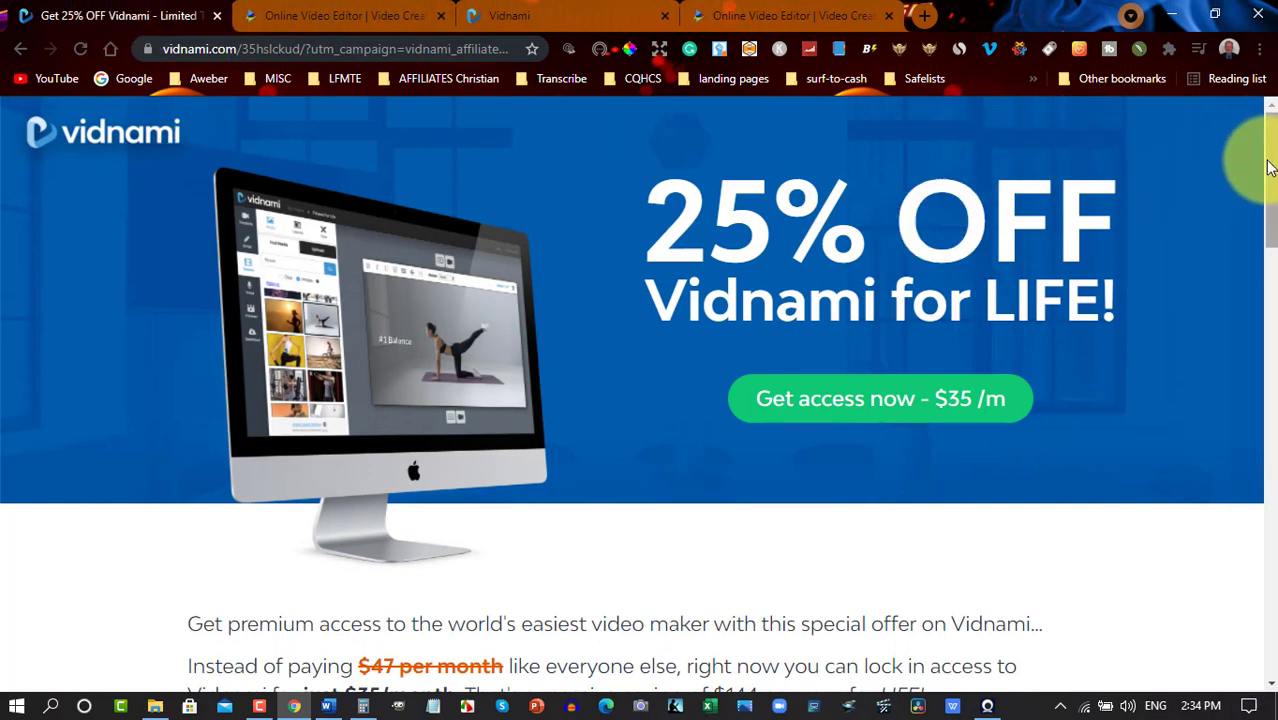
Review the Vidnami $35/month offer bonuses, then switch to the InVideo dashboard.
{"action": "scroll", "scroll_direction": "down", "scroll_amount": 3}
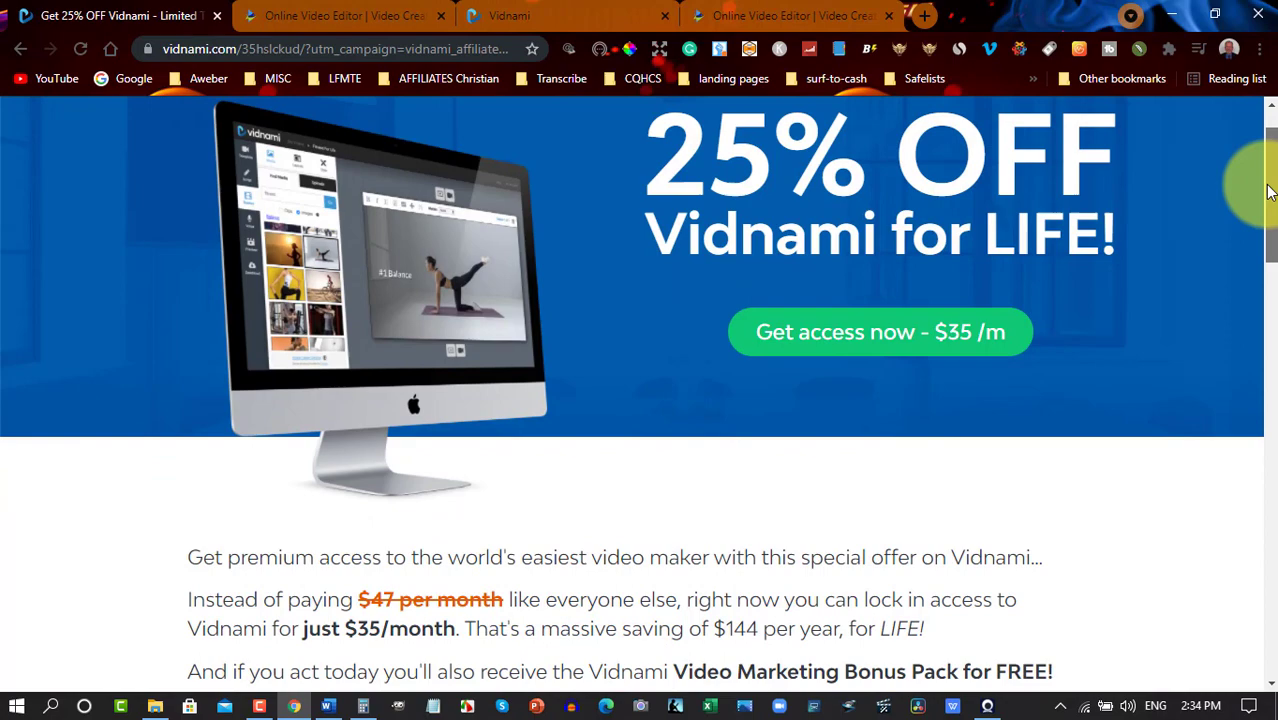
{"action": "scroll", "scroll_direction": "down", "scroll_amount": 3}
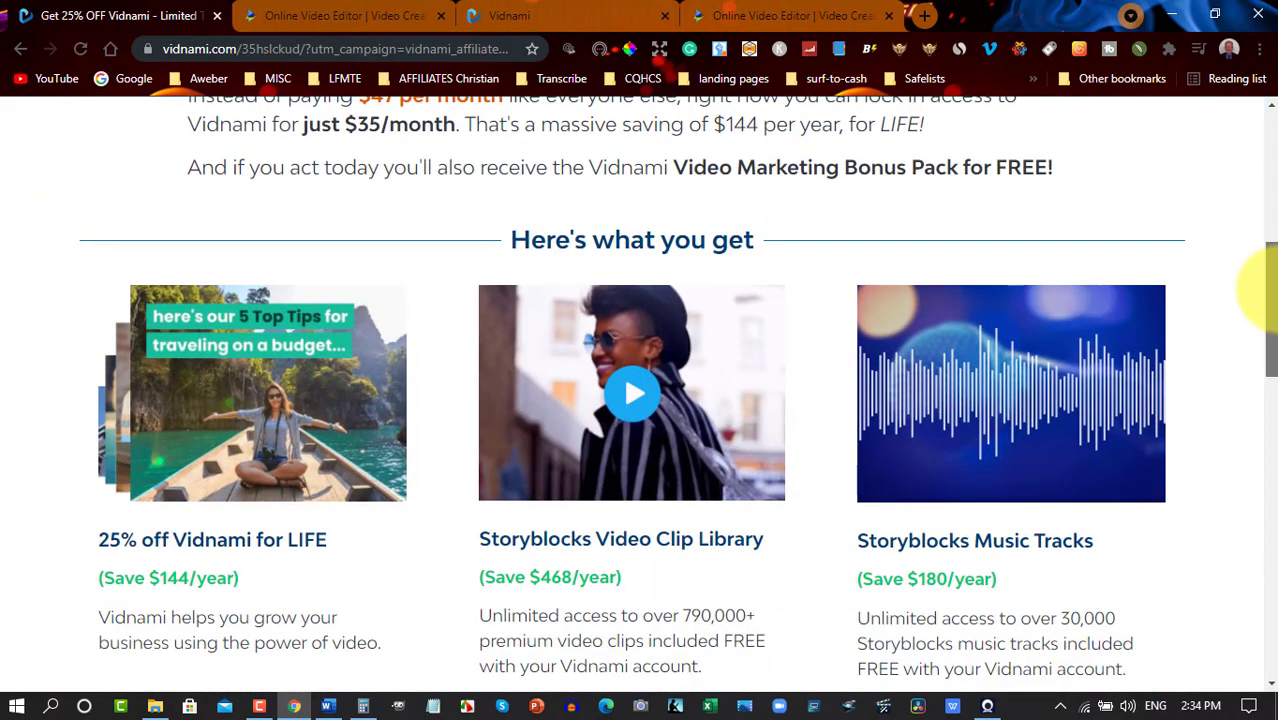
{"action": "scroll", "scroll_direction": "up", "scroll_amount": 3}
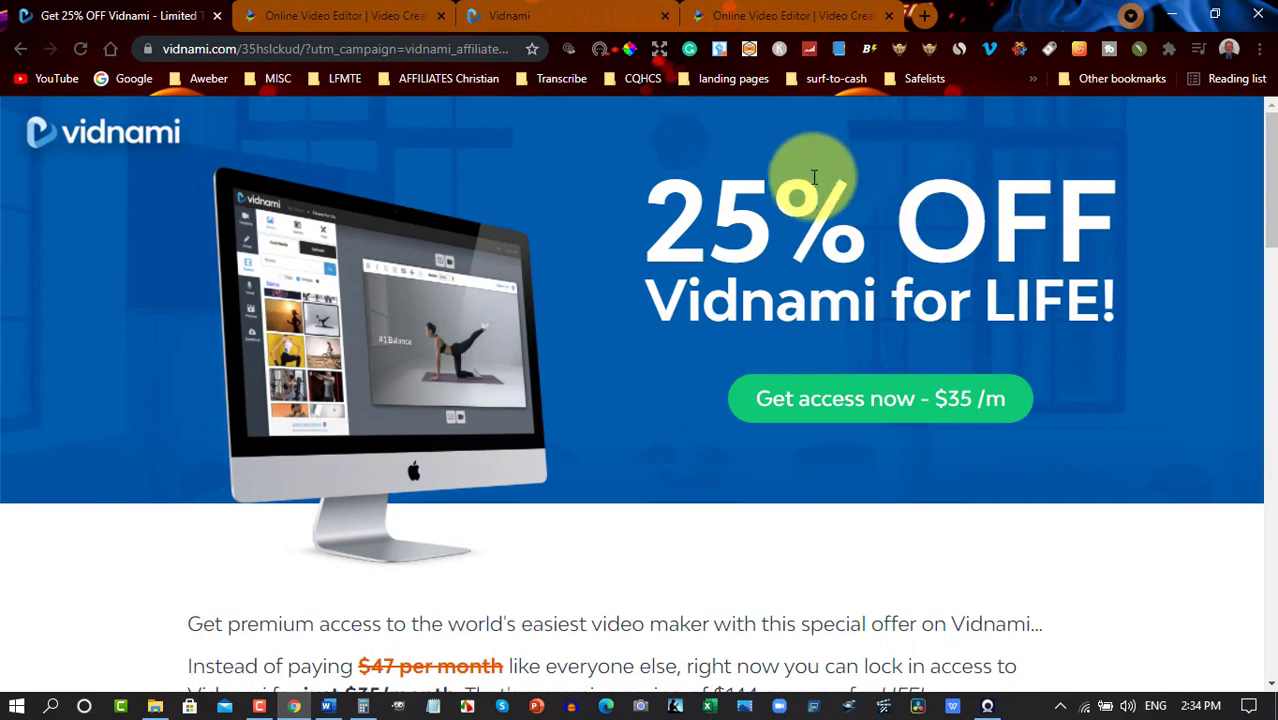
{"action": "mouse_move", "coordinate": [788, 148]}
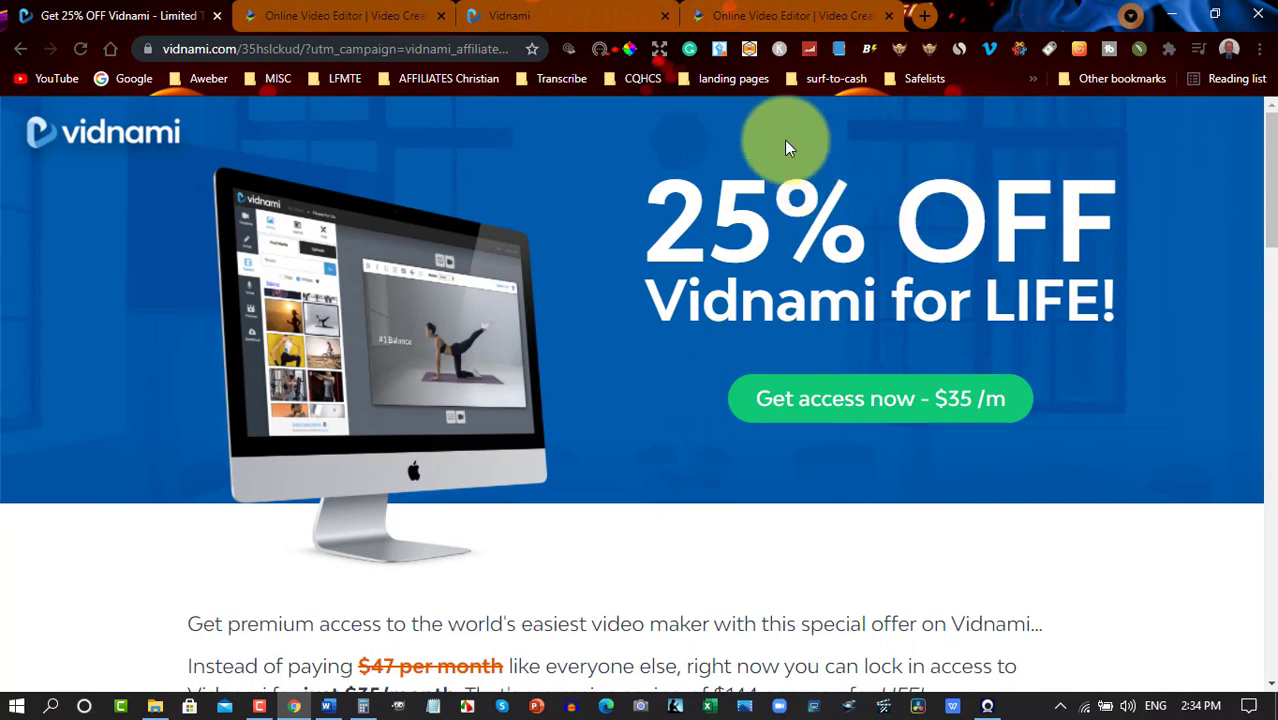
{"action": "left_click", "coordinate": [790, 16]}
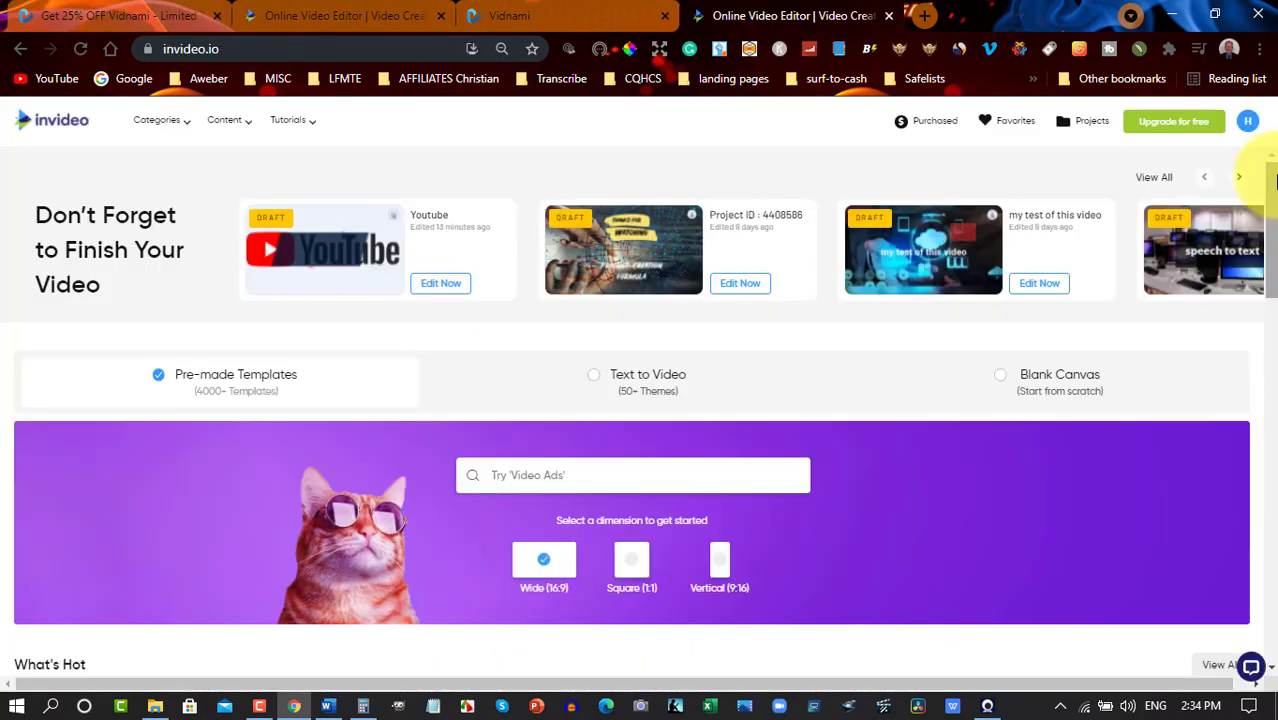
{"action": "mouse_move", "coordinate": [976, 308]}
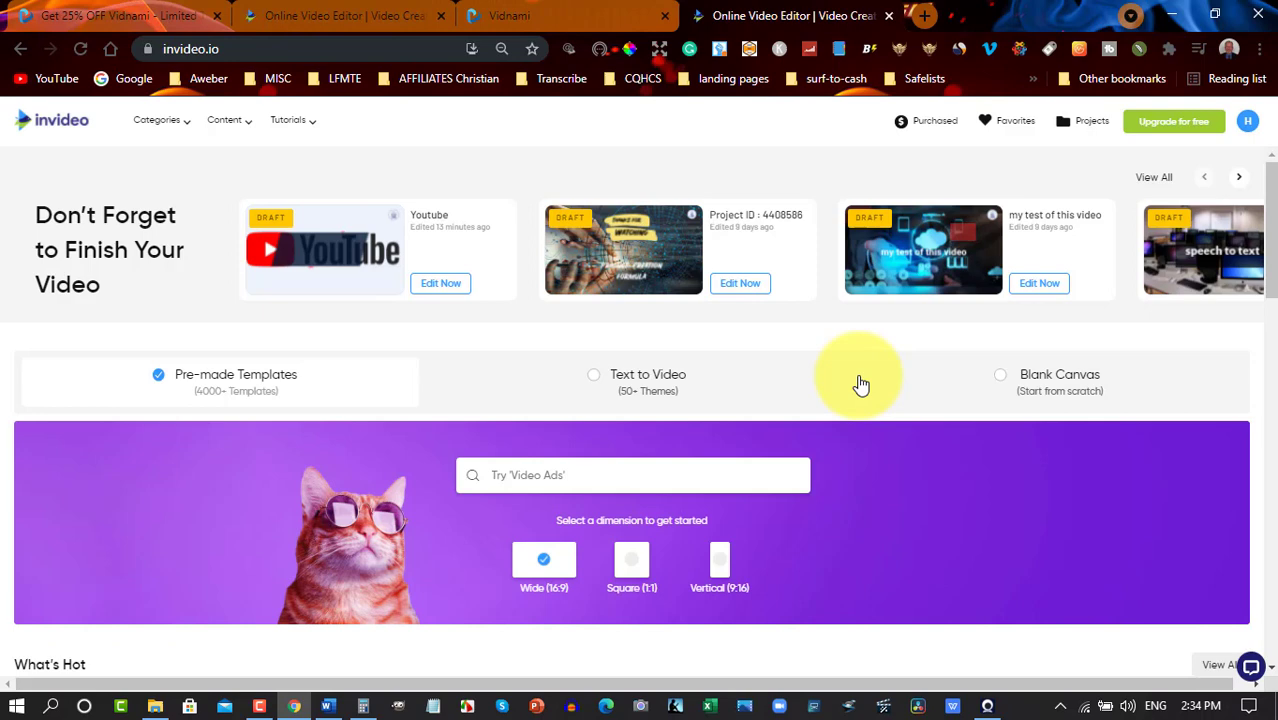
{"action": "mouse_move", "coordinate": [588, 382]}
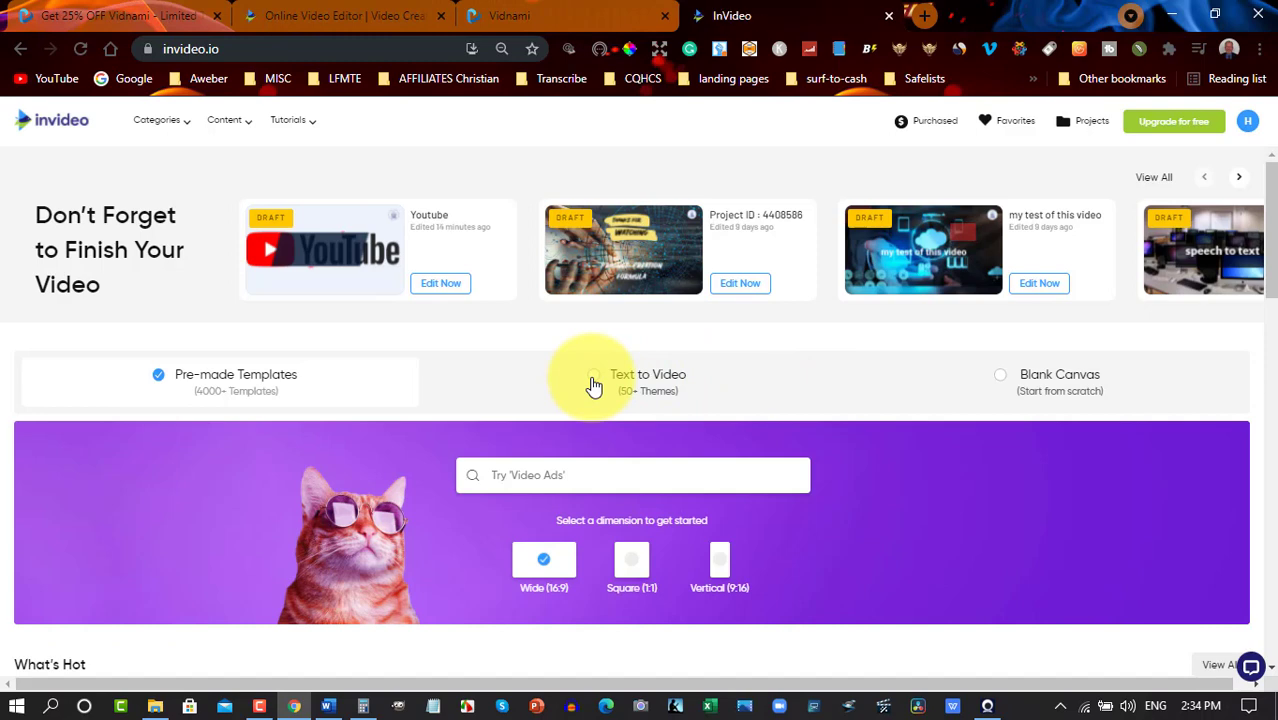
Start an InVideo Text to Video project in Wide 16:9 using the Graceful template.
{"action": "left_click", "coordinate": [592, 382]}
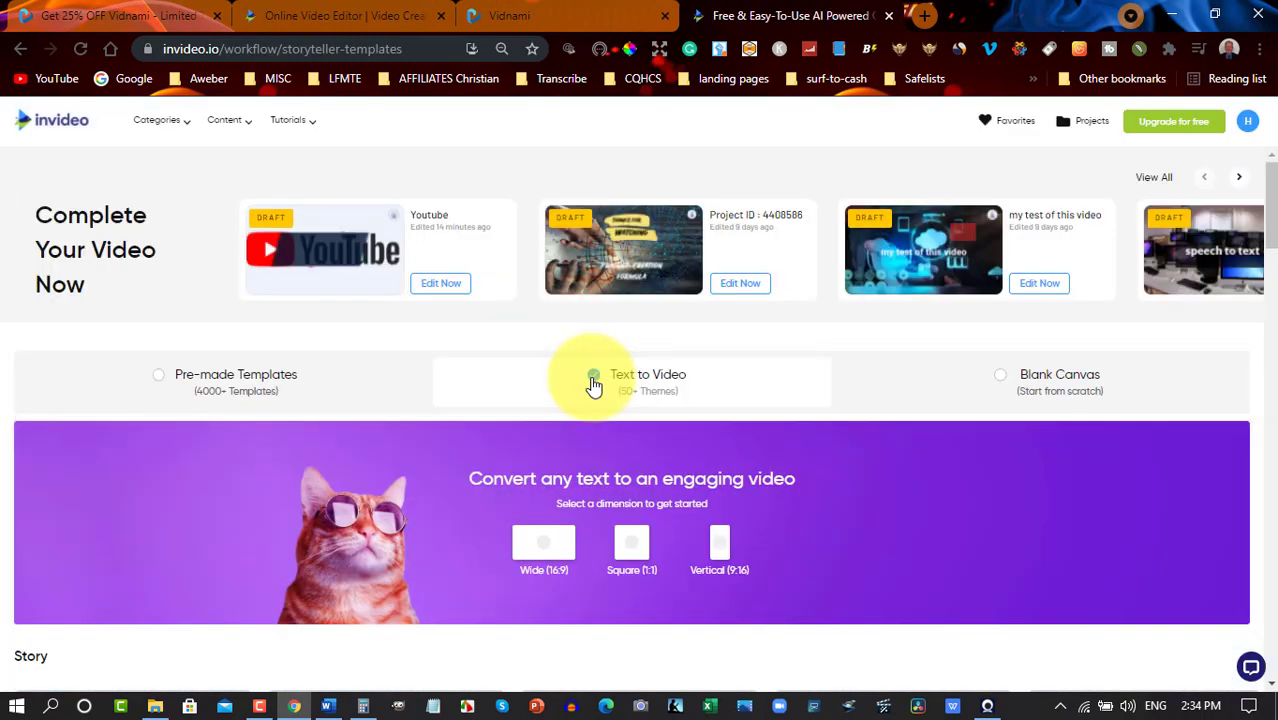
{"action": "left_click", "coordinate": [592, 374]}
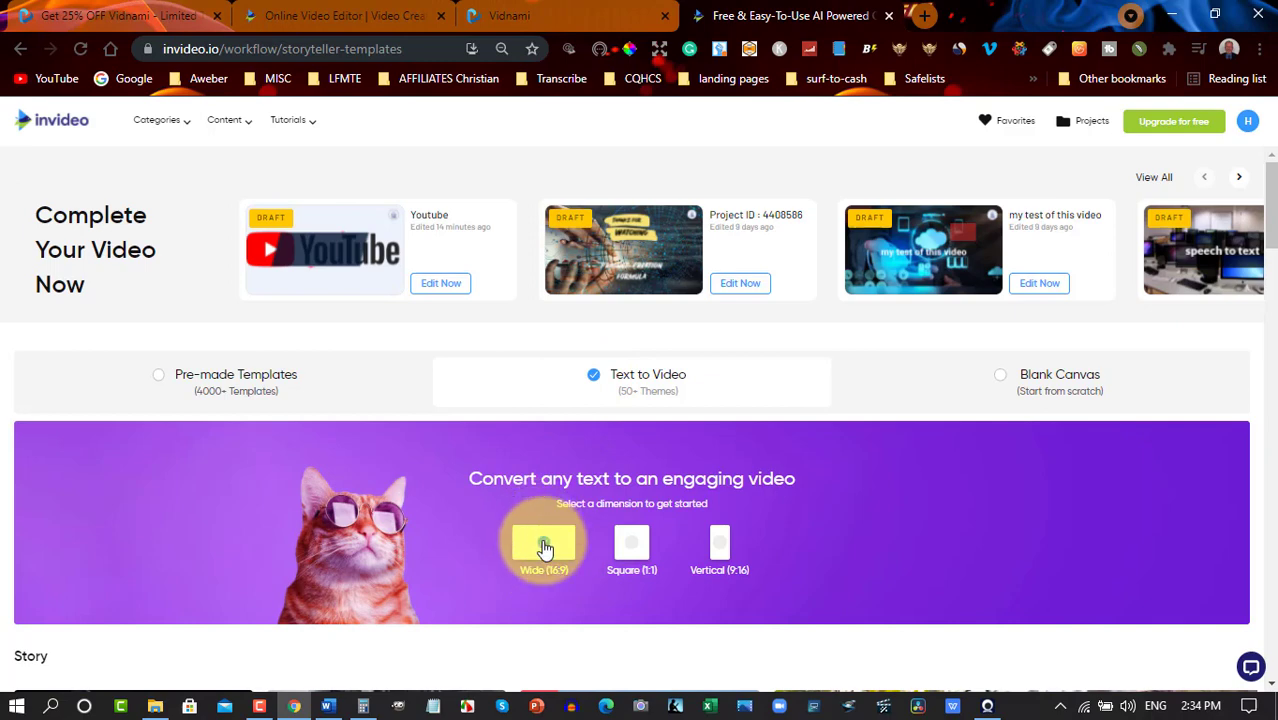
{"action": "left_click", "coordinate": [544, 544]}
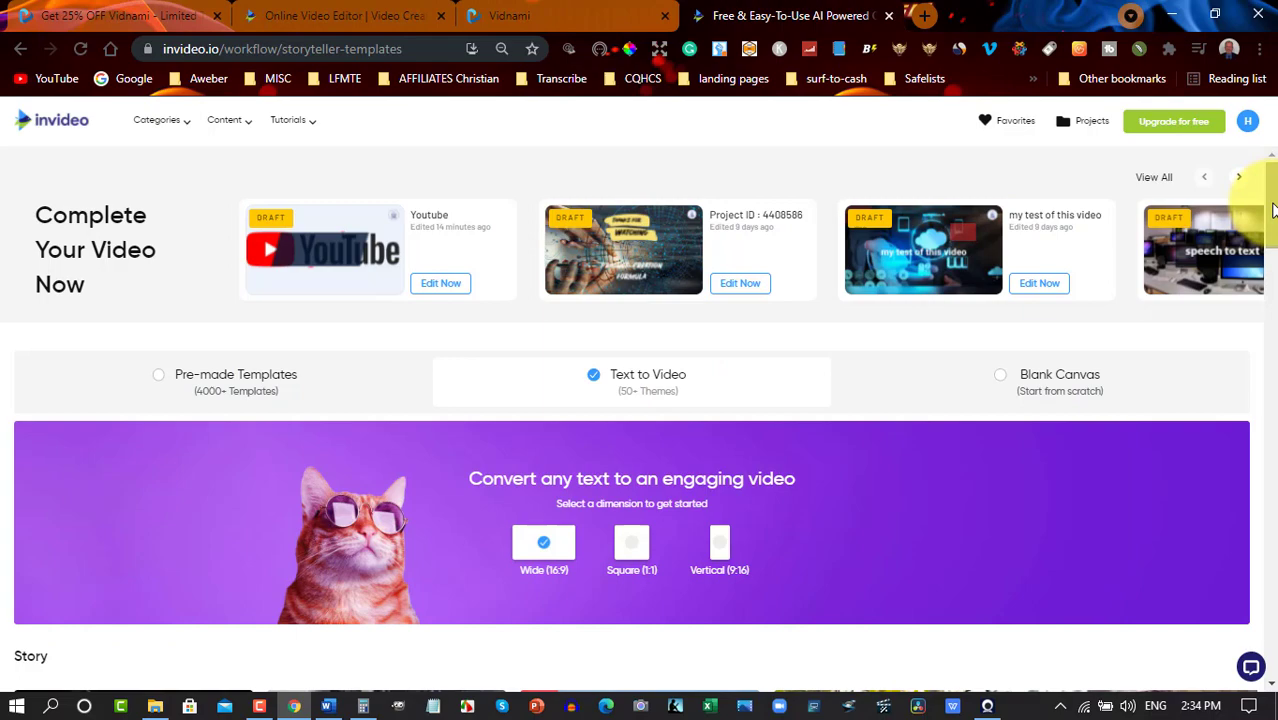
{"action": "scroll", "scroll_direction": "down", "scroll_amount": 3}
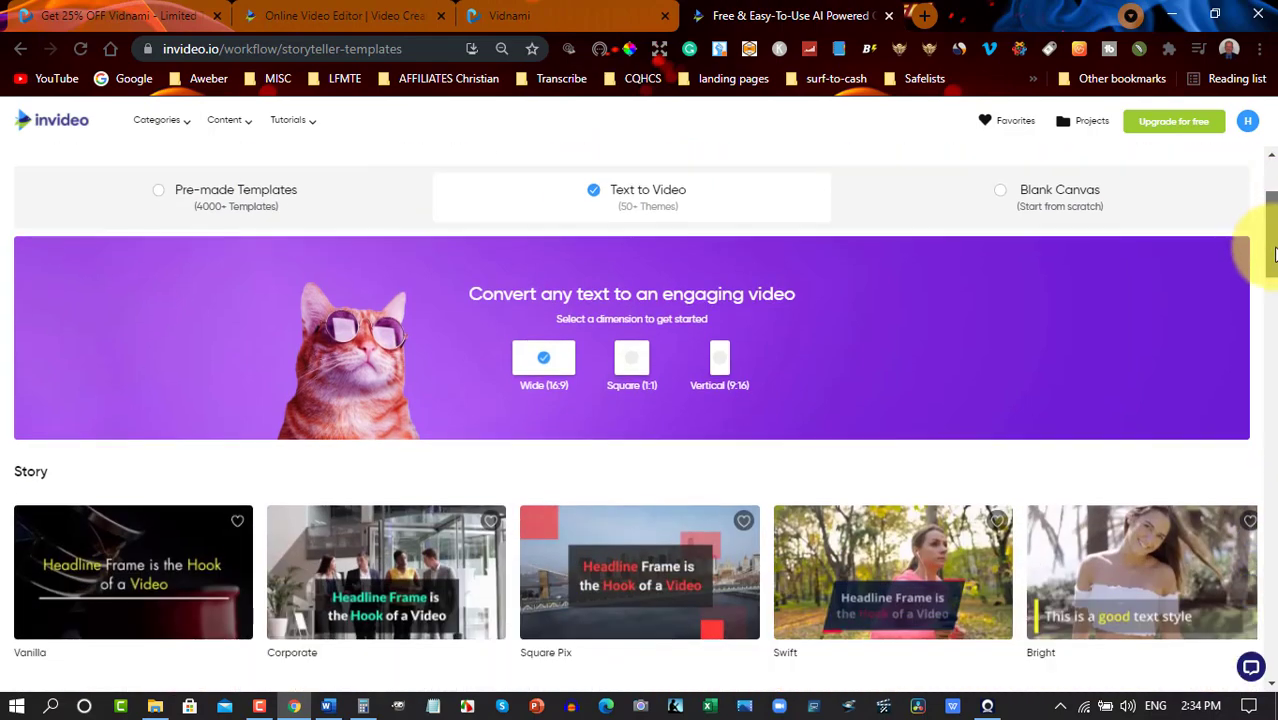
{"action": "scroll", "scroll_direction": "down", "scroll_amount": 3}
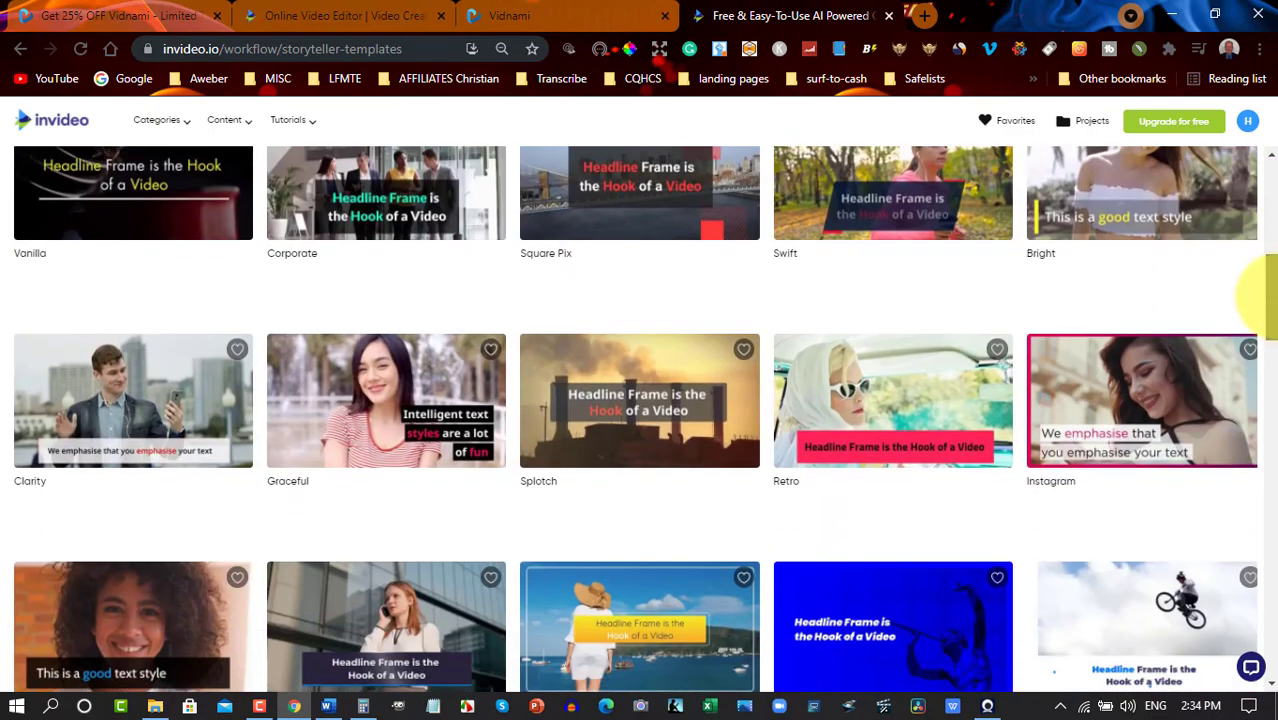
{"action": "scroll", "scroll_direction": "down", "scroll_amount": 3}
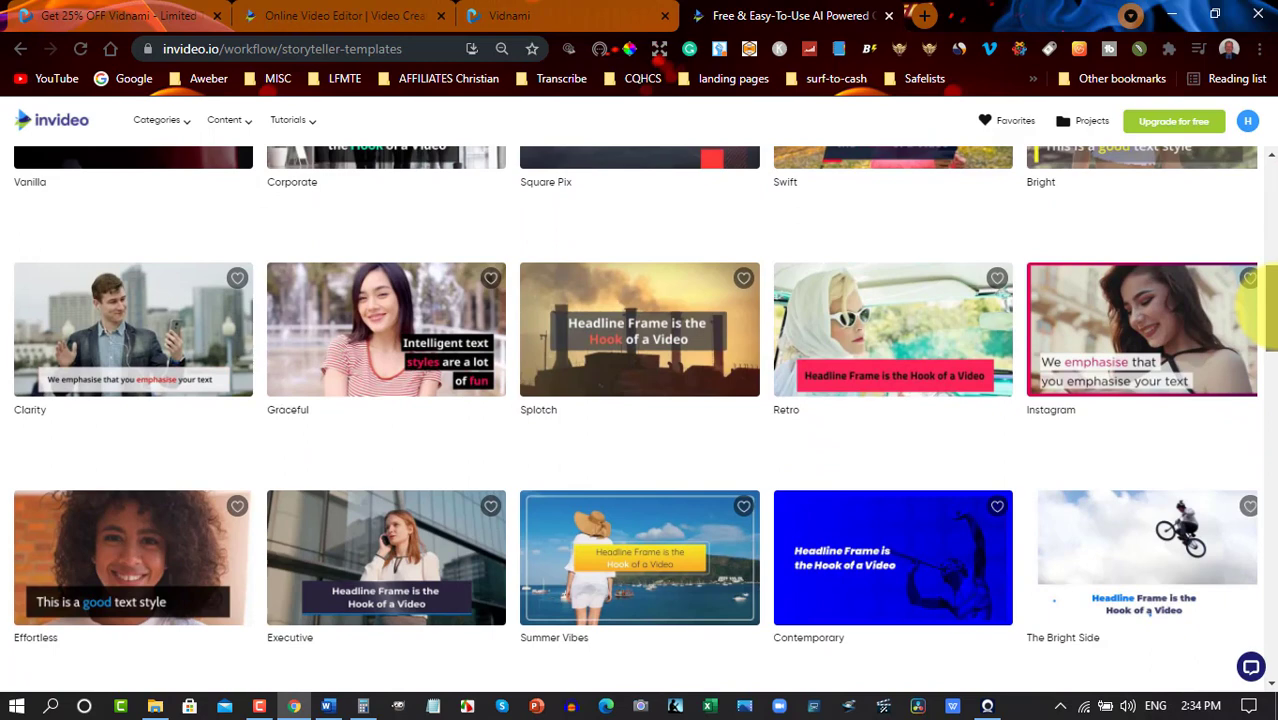
{"action": "mouse_move", "coordinate": [1116, 316]}
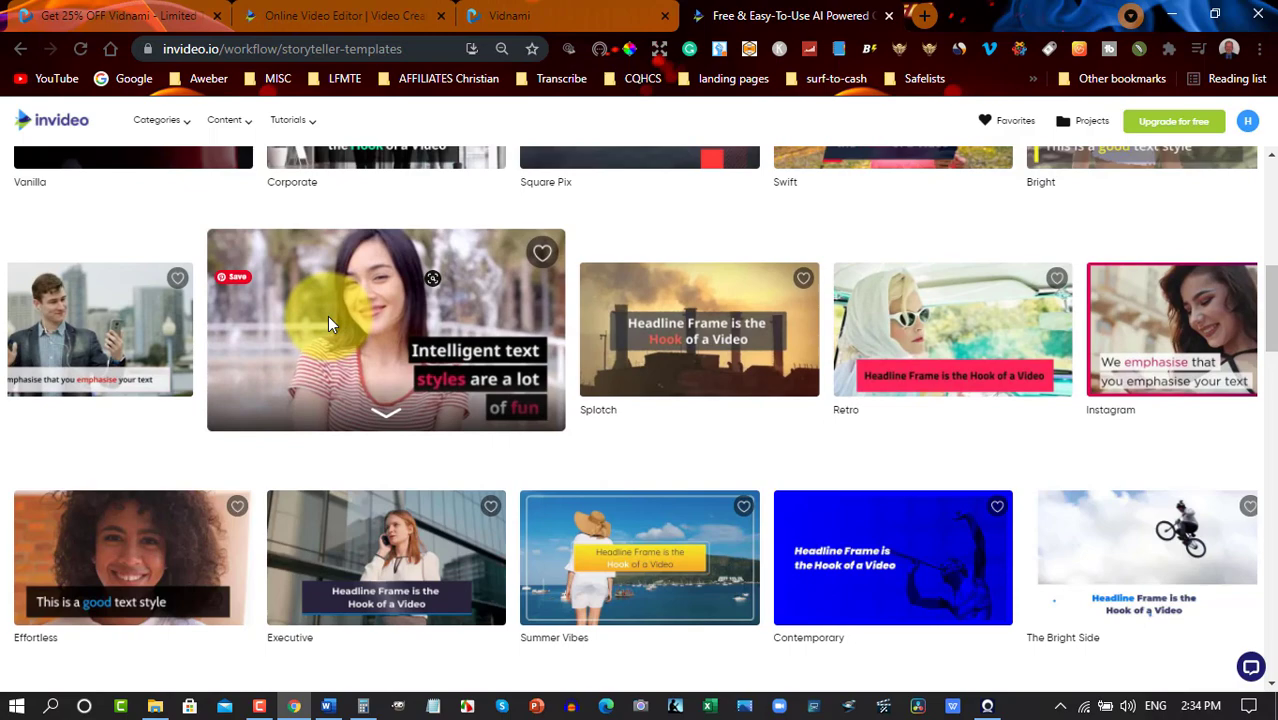
{"action": "left_click", "coordinate": [332, 322]}
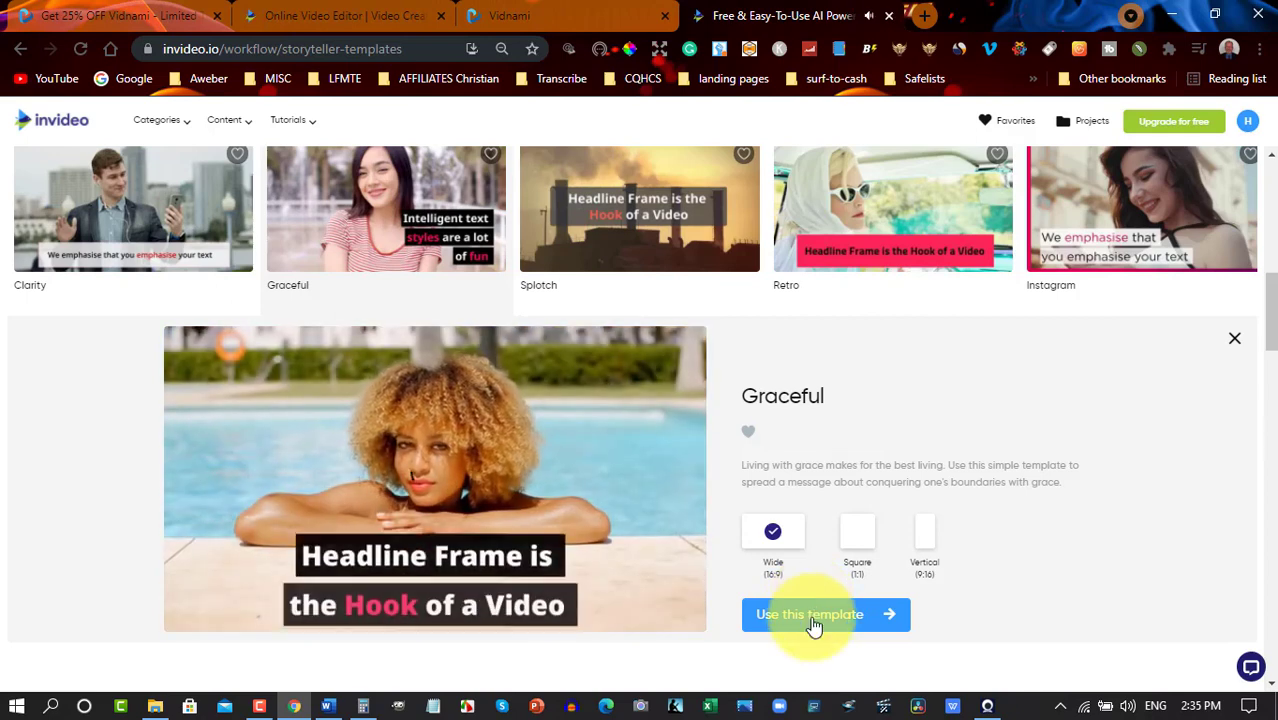
{"action": "left_click", "coordinate": [816, 614]}
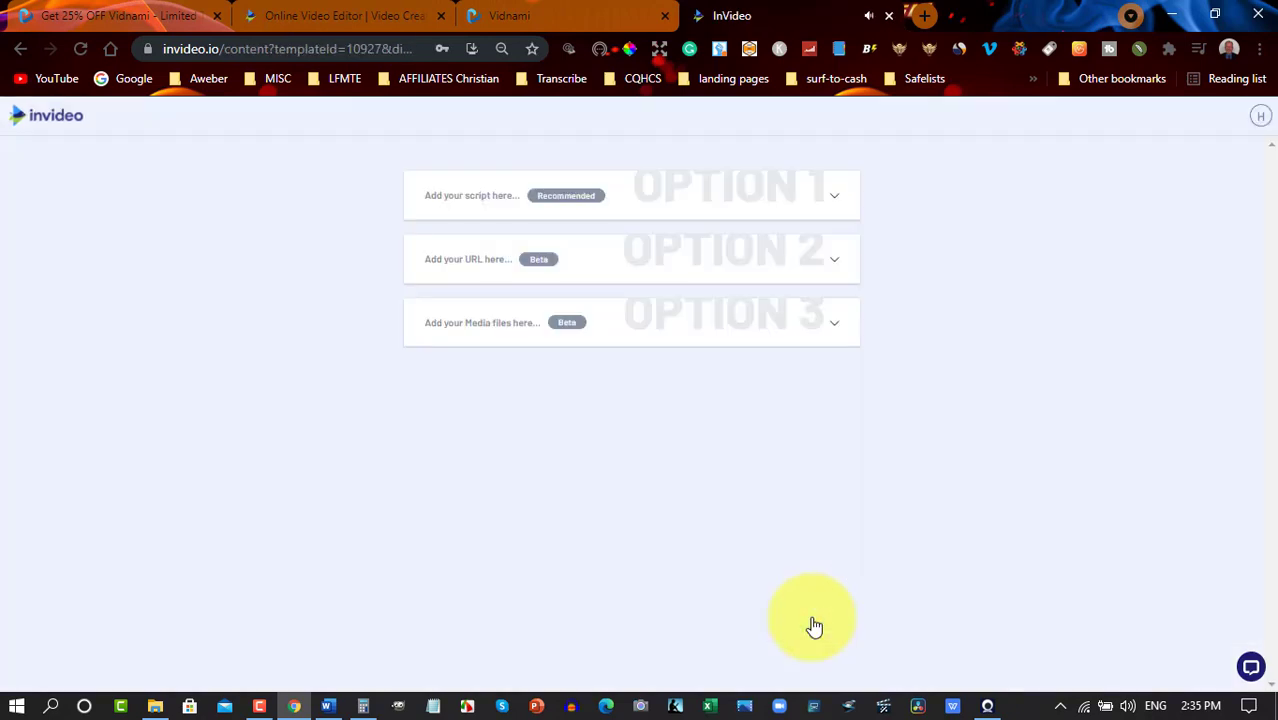
Enter the script headline 'YouTube In 5 Easy Steps'.
{"action": "left_click", "coordinate": [630, 196]}
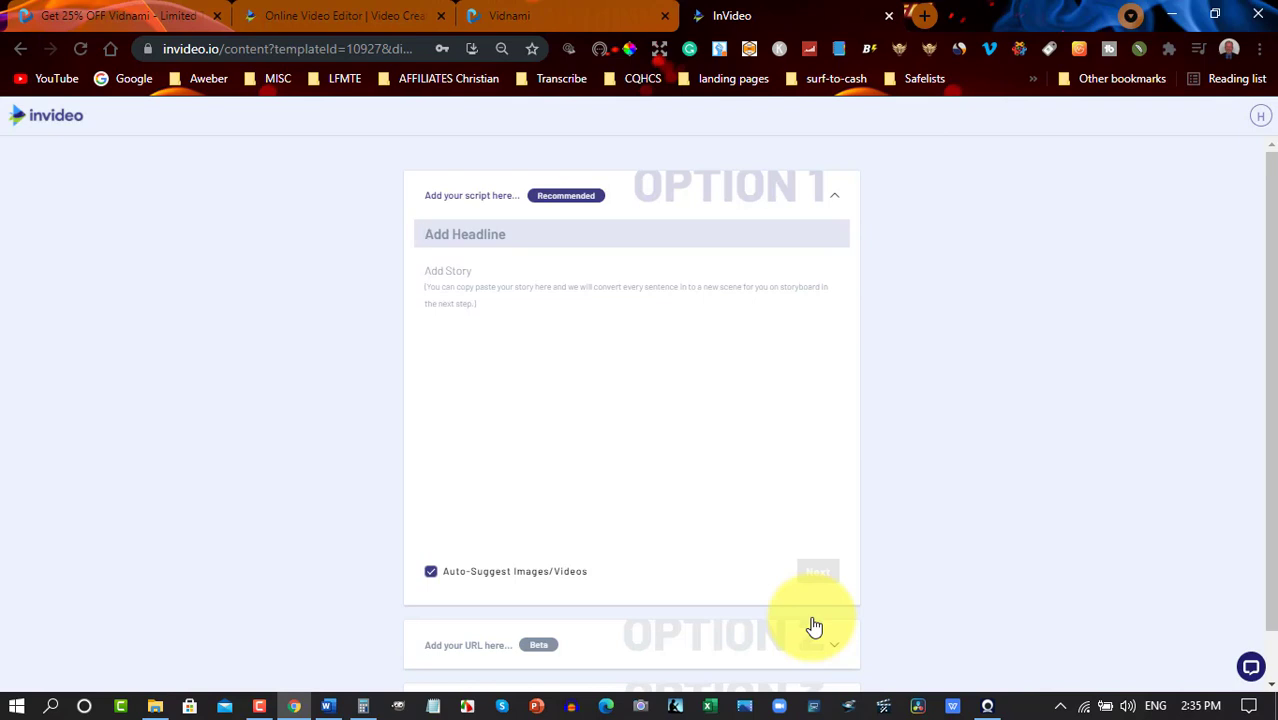
{"action": "type", "text": "You"}
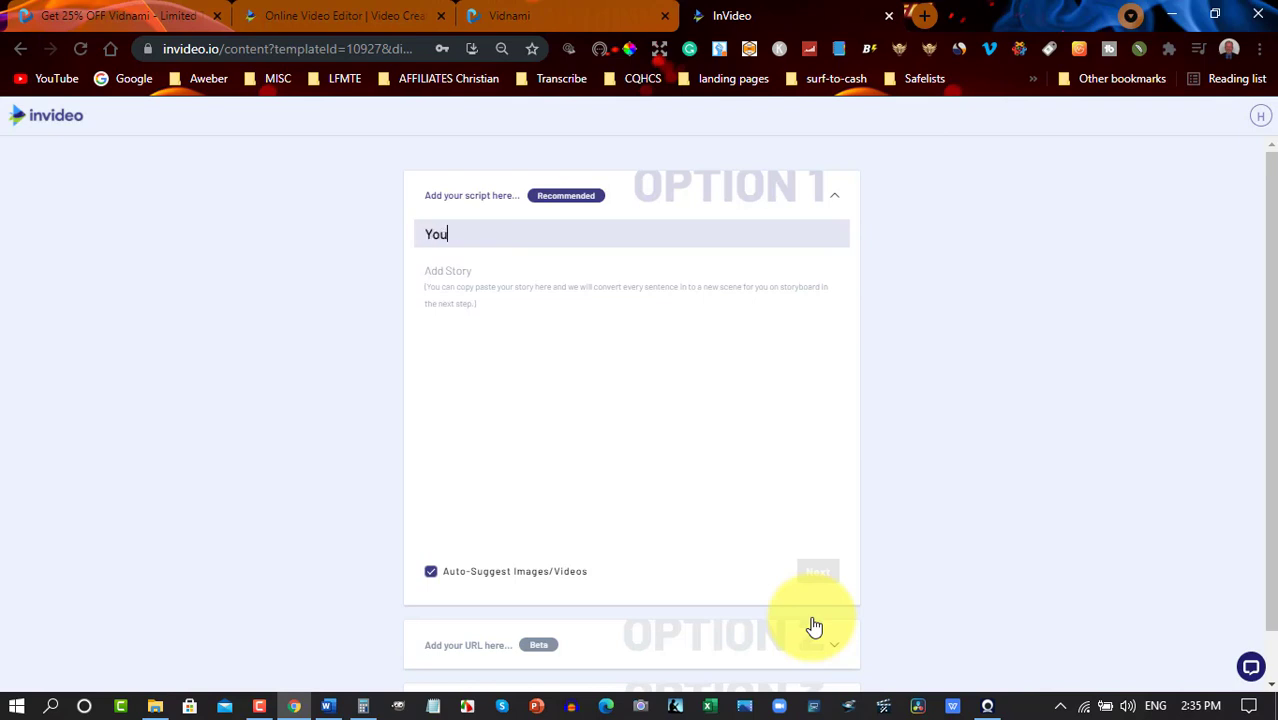
{"action": "type", "text": "Tube In"}
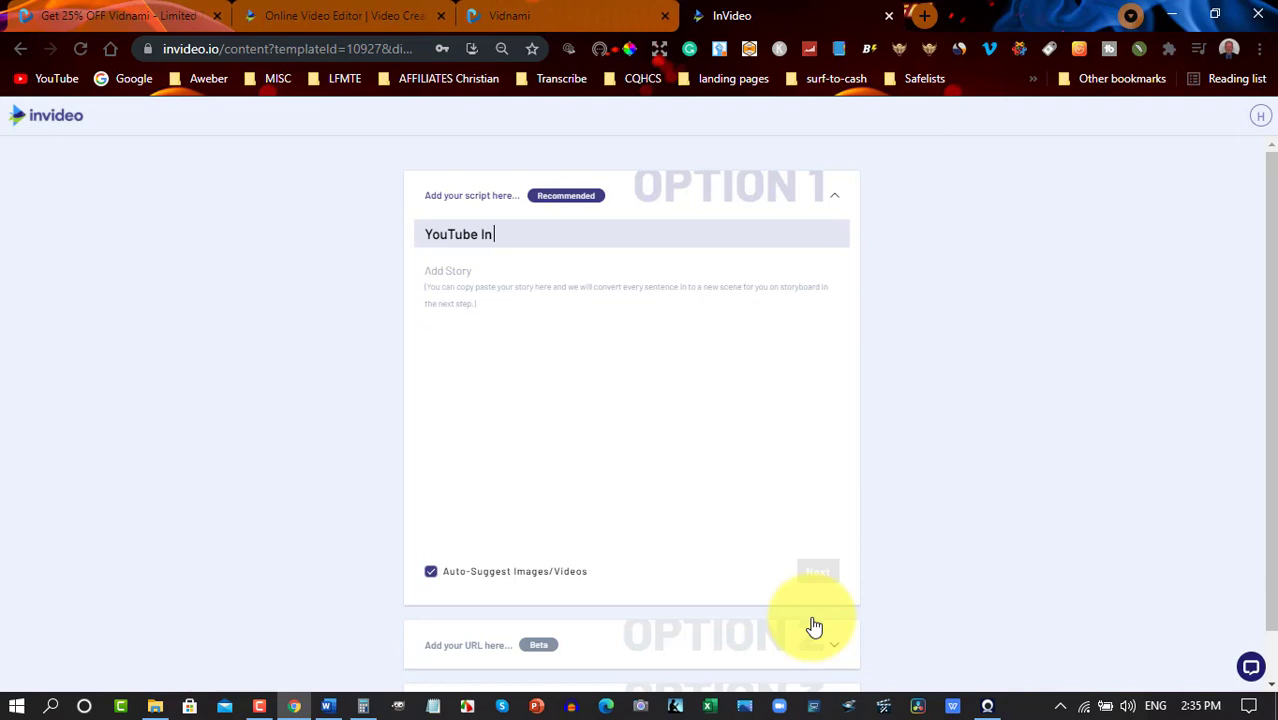
{"action": "type", "text": "5"}
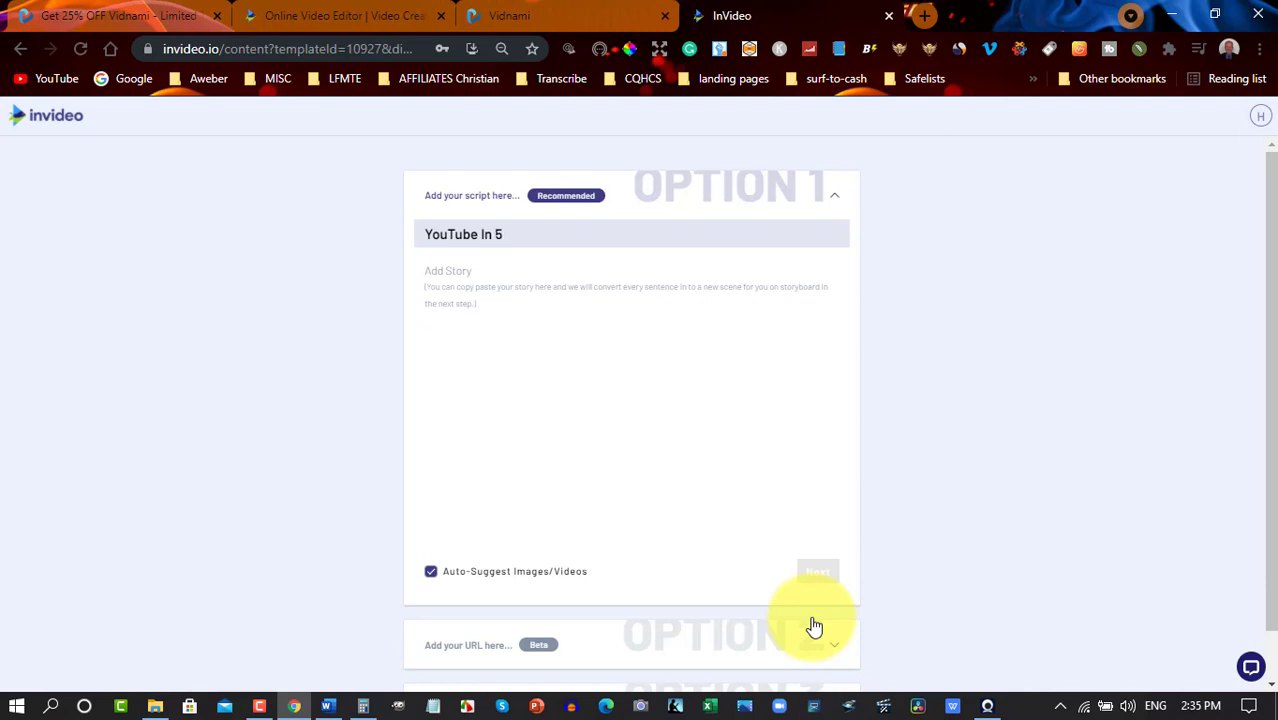
{"action": "type", "text": "Easy S"}
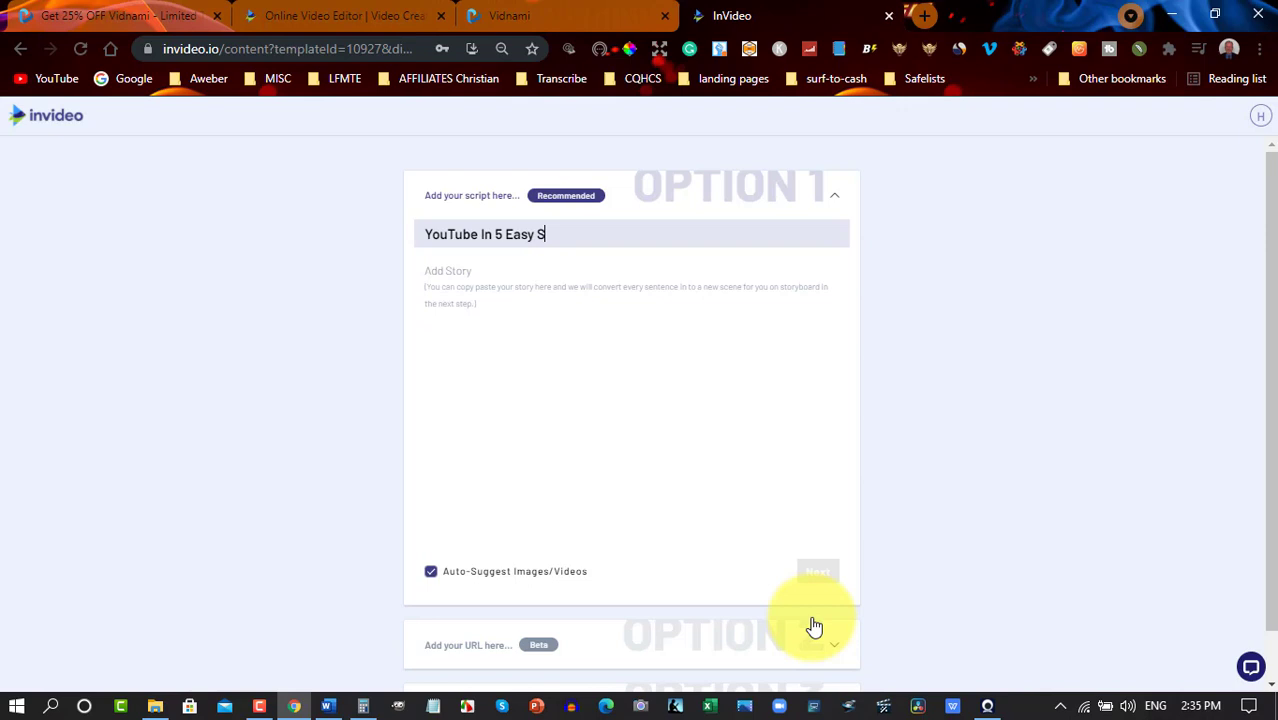
{"action": "type", "text": "teps"}
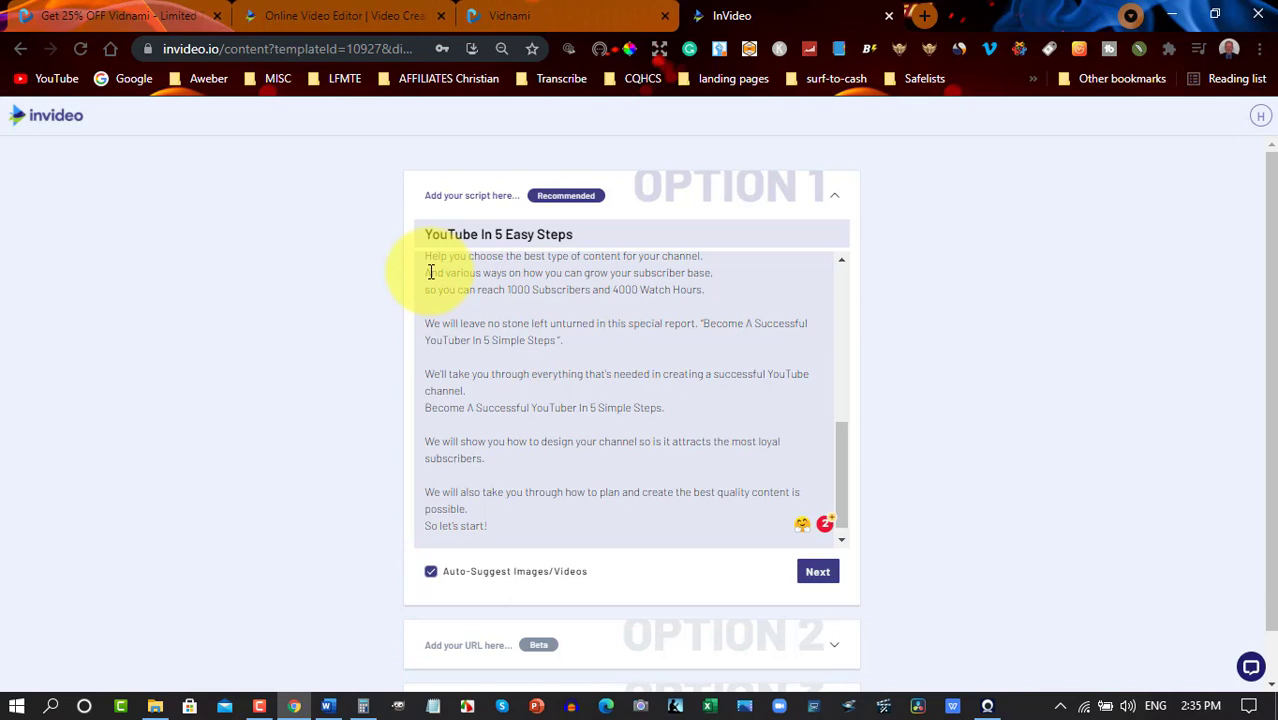
Review the pasted story and generate the storyboard from the script.
{"action": "scroll", "scroll_direction": "down", "scroll_amount": 3}
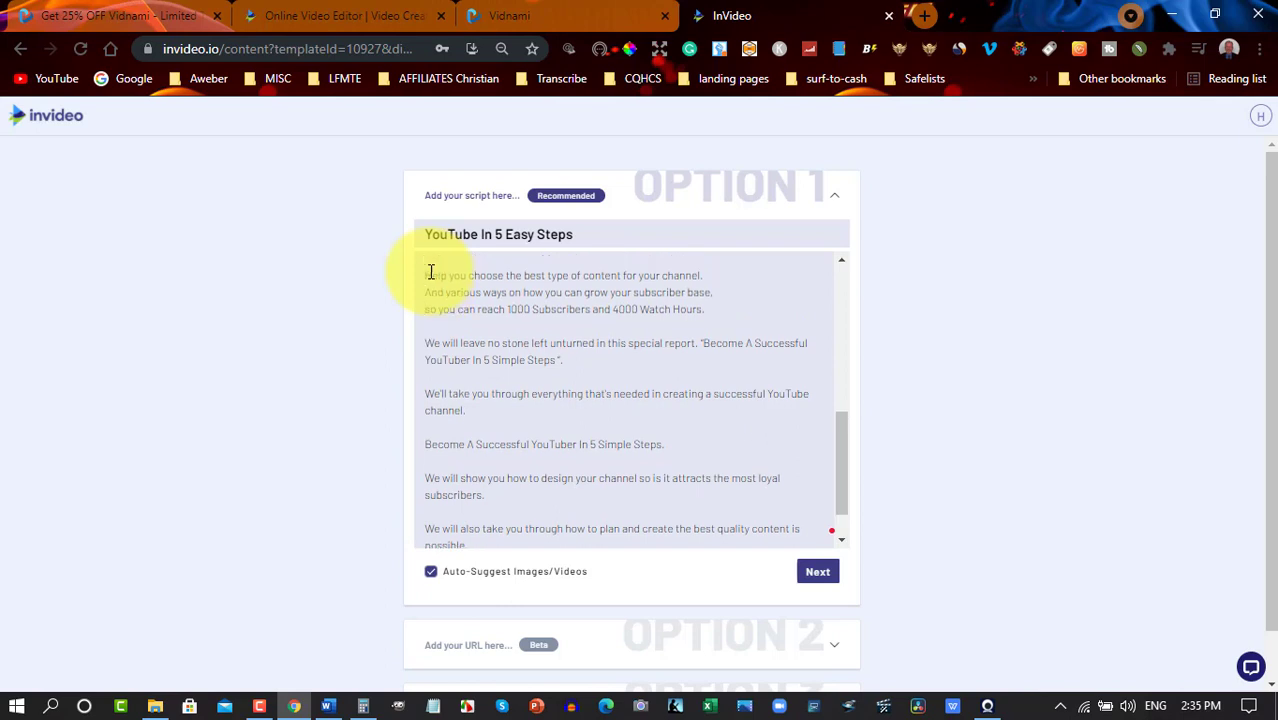
{"action": "scroll", "scroll_direction": "down", "scroll_amount": 3}
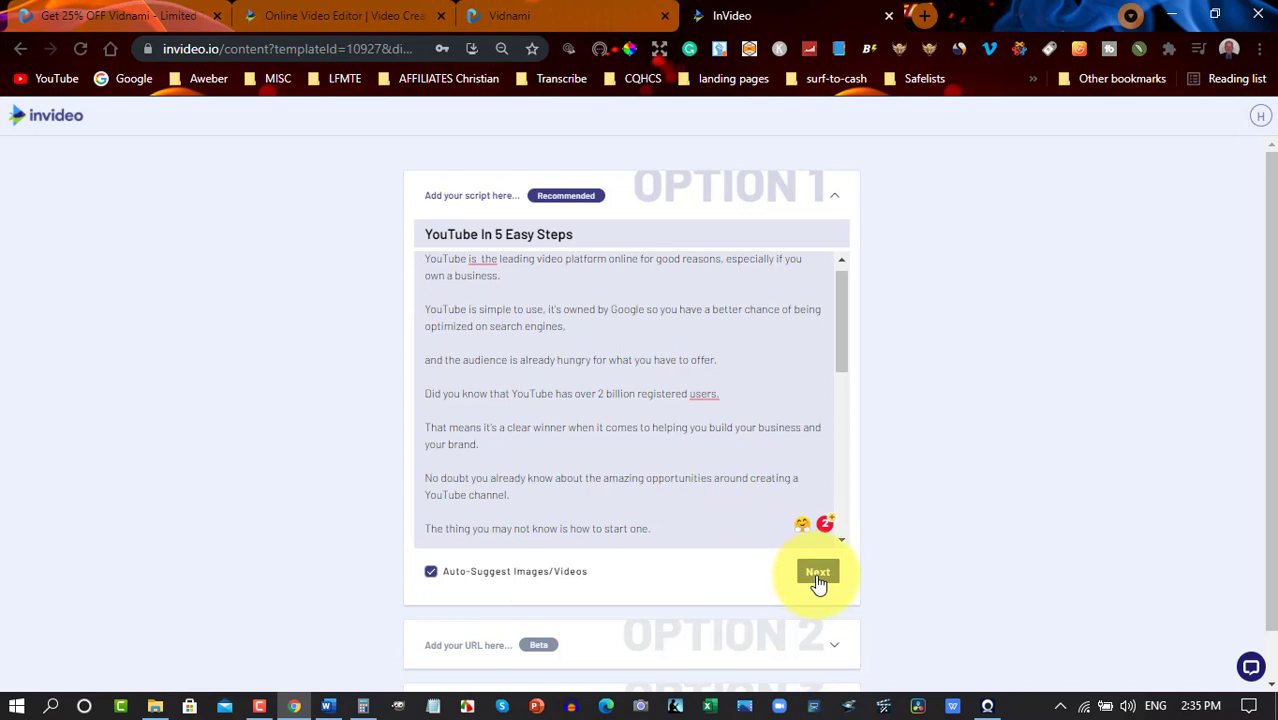
{"action": "left_click", "coordinate": [816, 572]}
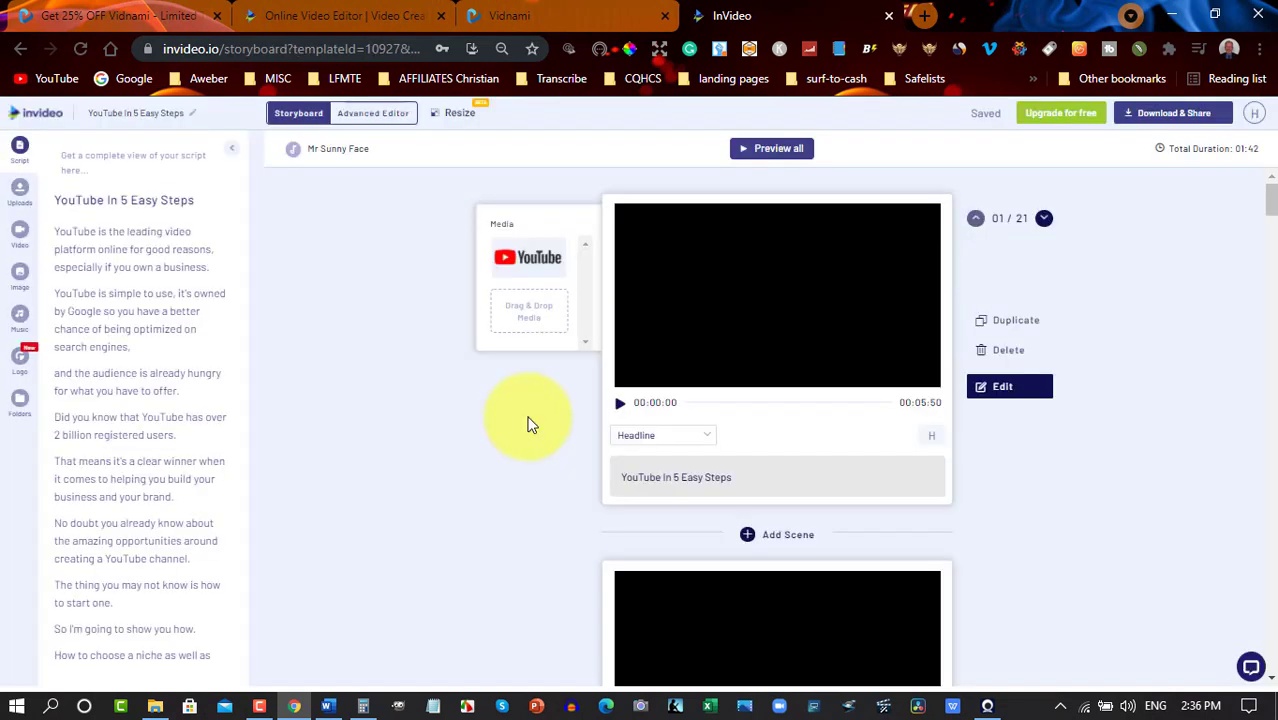
{"action": "mouse_move", "coordinate": [556, 432]}
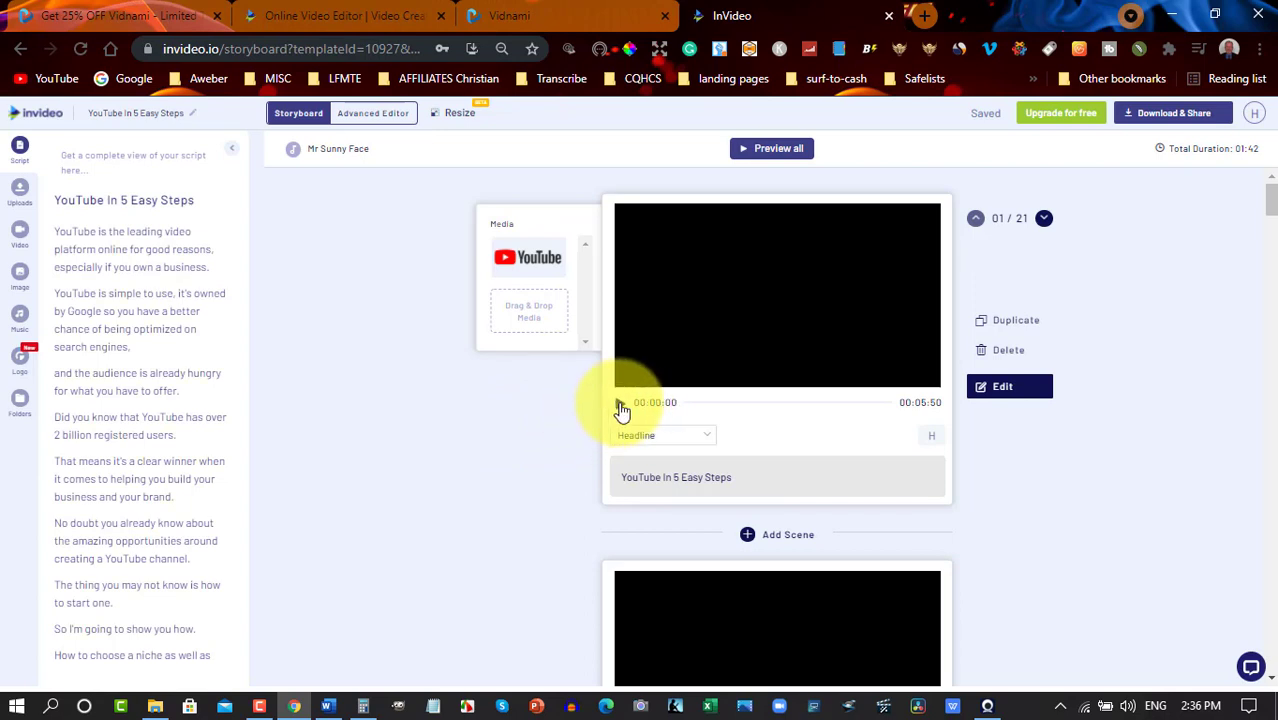
Preview the first and second storyboard scenes.
{"action": "left_click", "coordinate": [620, 404]}
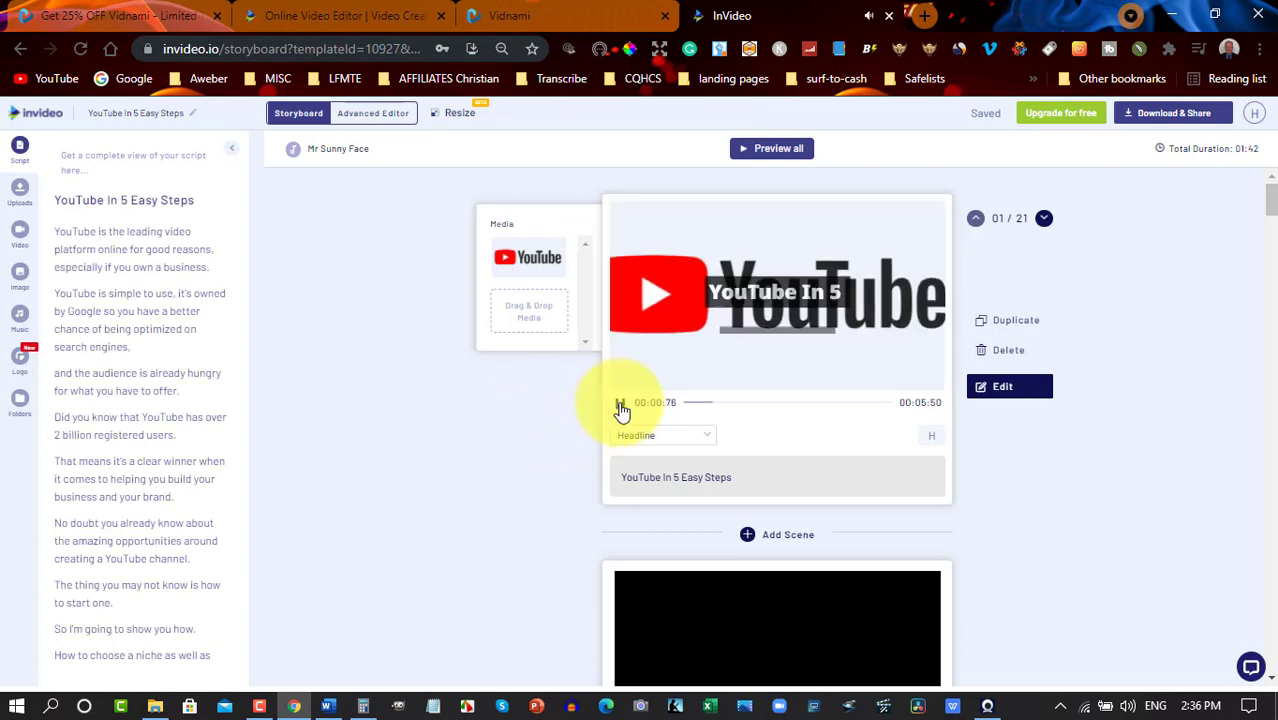
{"action": "left_click", "coordinate": [620, 408]}
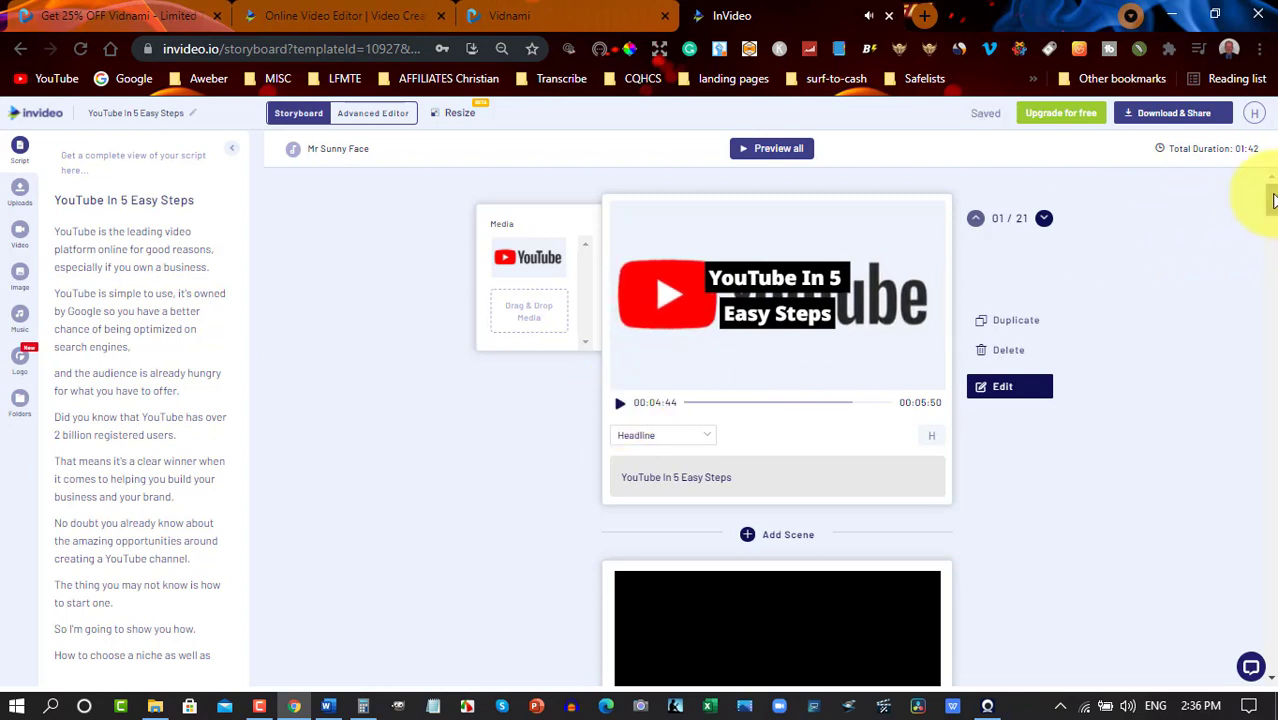
{"action": "scroll", "scroll_direction": "down", "scroll_amount": 3}
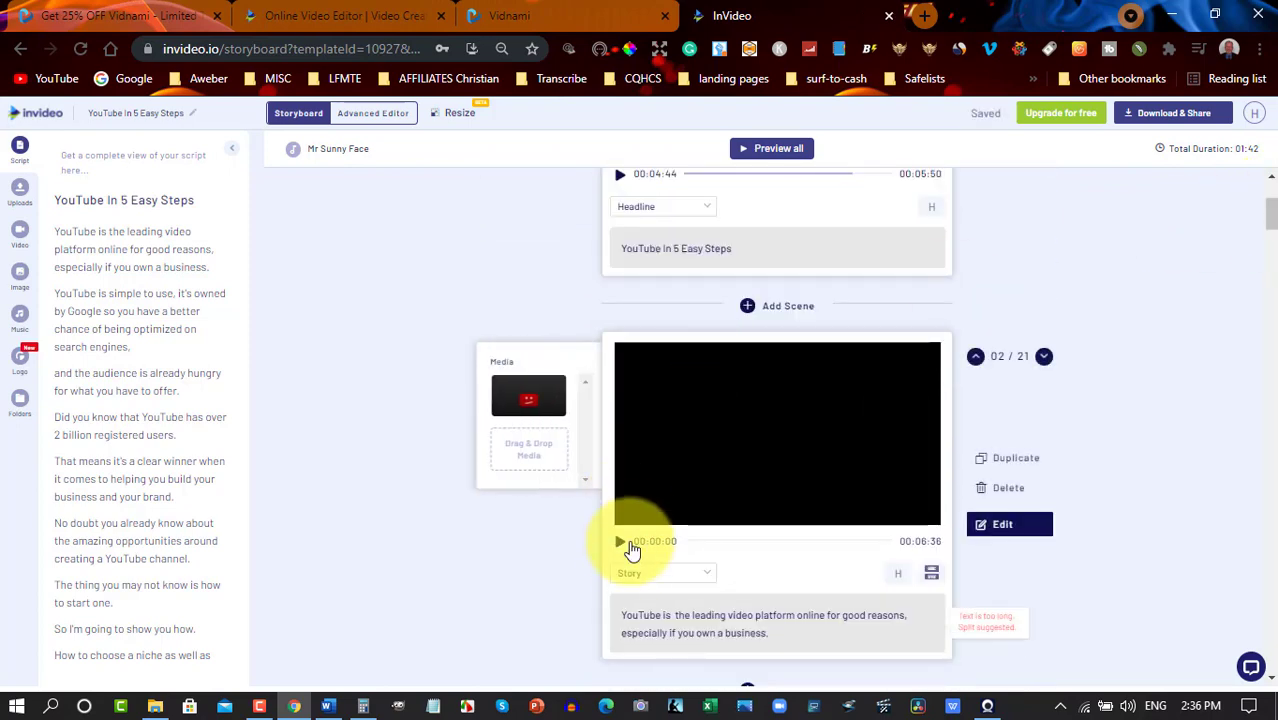
{"action": "left_click", "coordinate": [620, 544]}
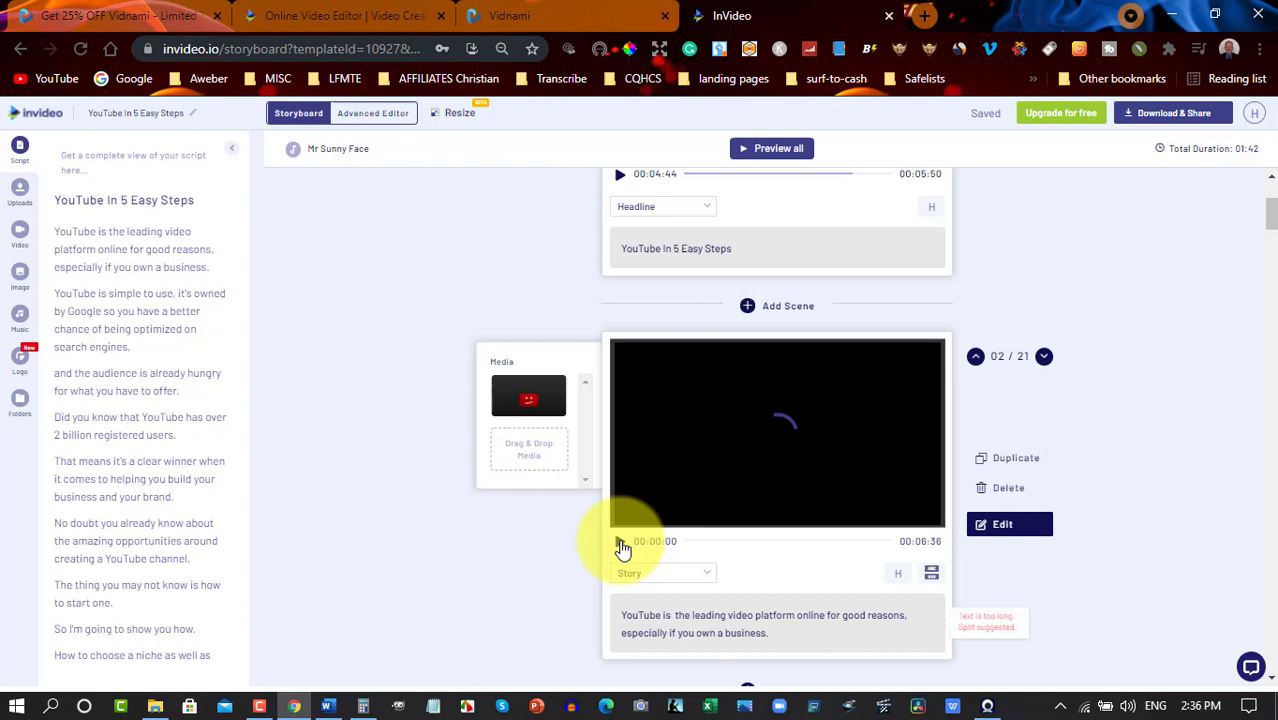
{"action": "left_click", "coordinate": [620, 540]}
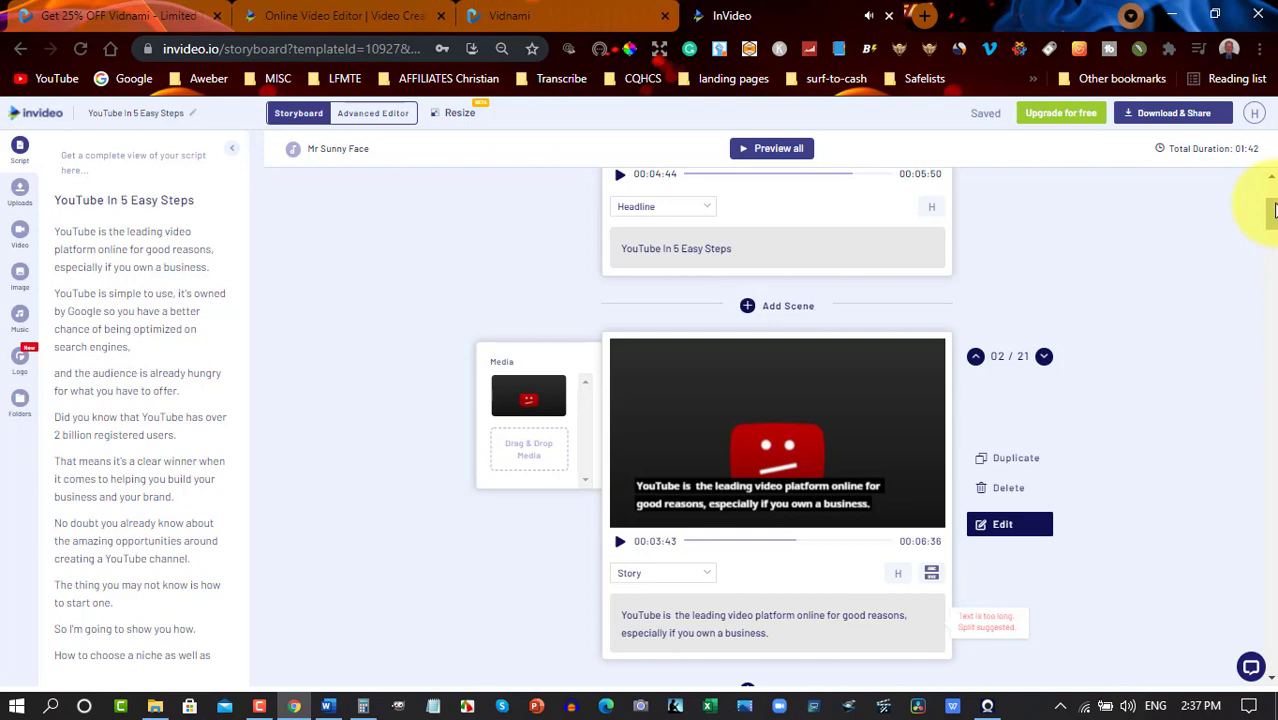
Scroll through the 21 scenes down to the last one, 'So let's start!'.
{"action": "scroll", "scroll_direction": "down", "scroll_amount": 3}
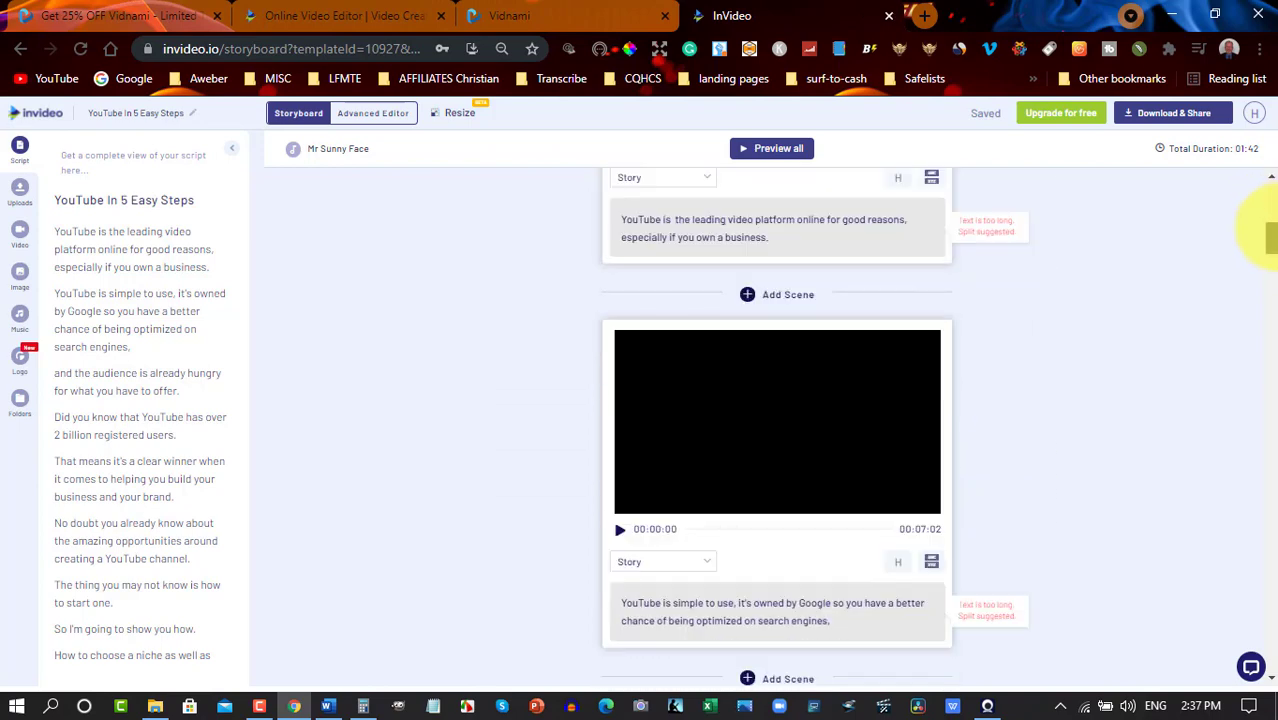
{"action": "scroll", "scroll_direction": "down", "scroll_amount": 3}
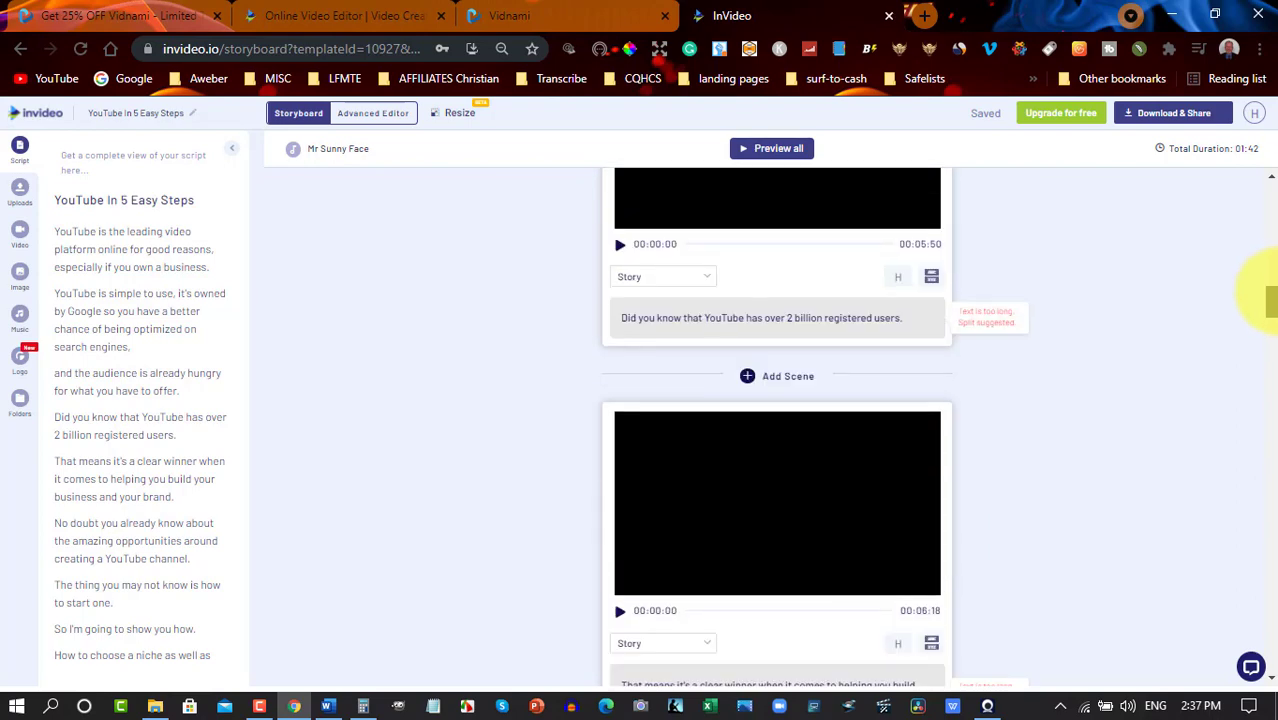
{"action": "scroll", "scroll_direction": "down", "scroll_amount": 3}
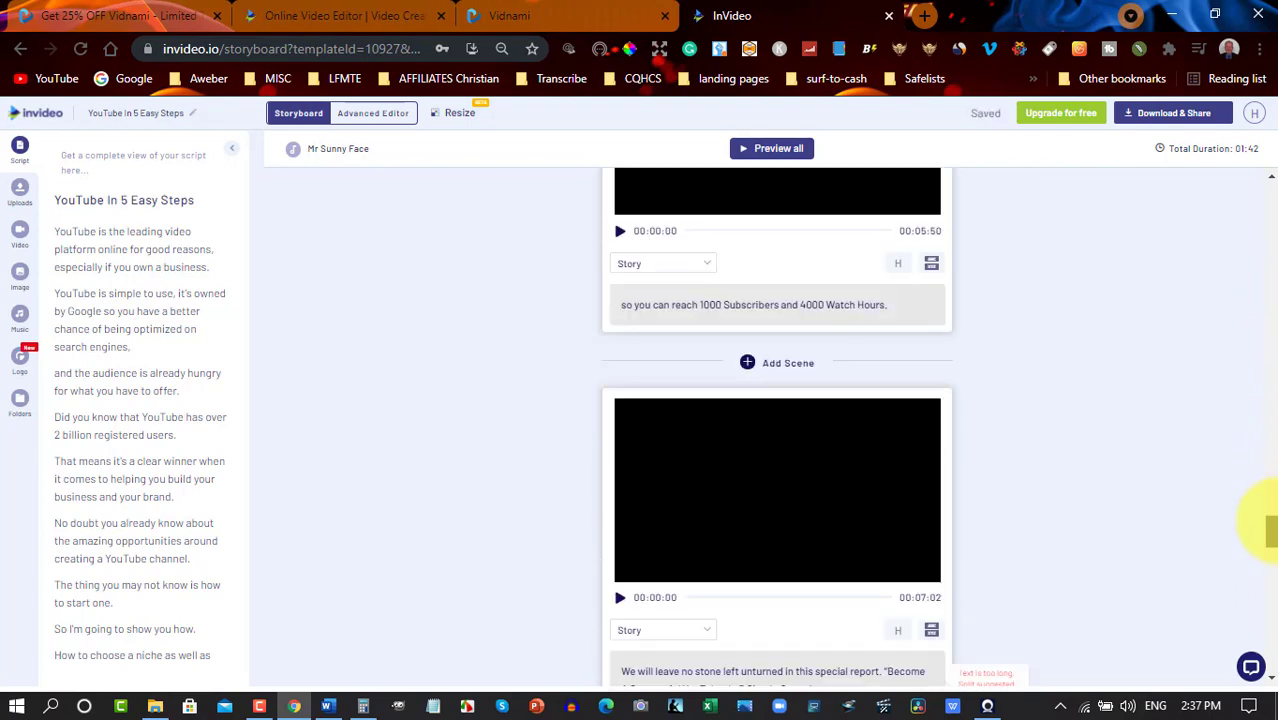
{"action": "scroll", "scroll_direction": "down", "scroll_amount": 3}
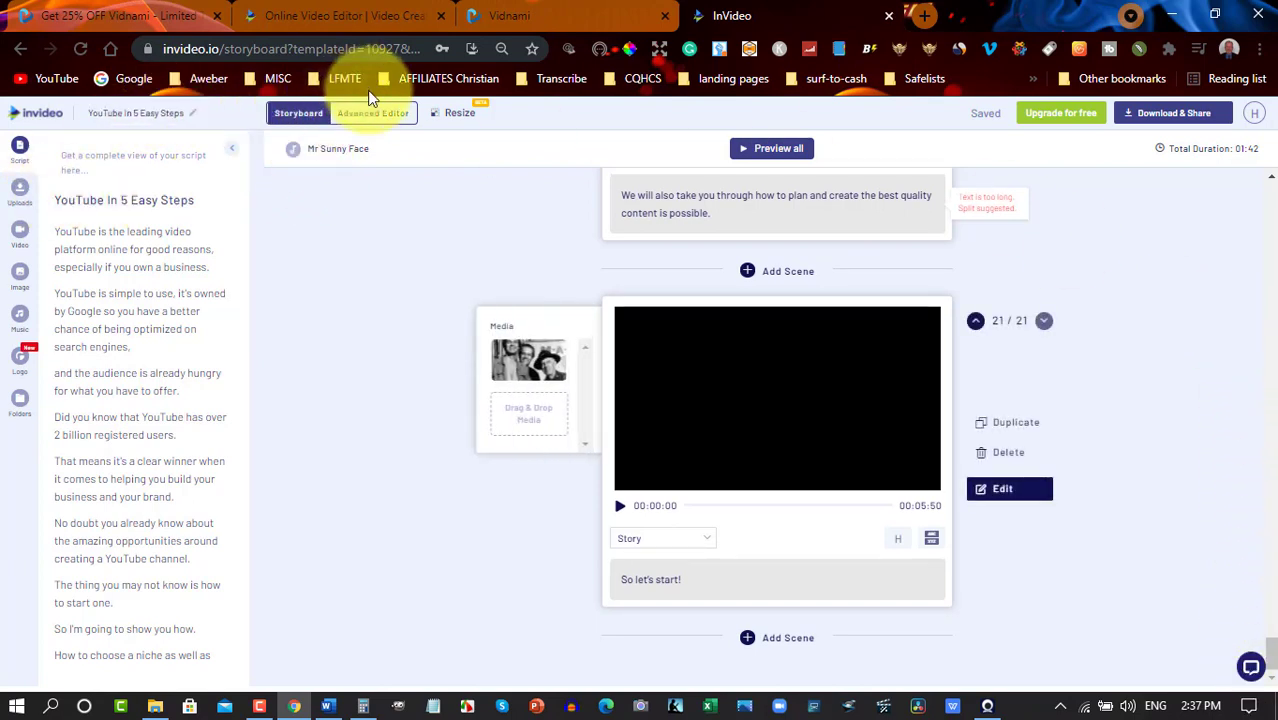
Switch the project to the advanced editor and show the voice-over options.
{"action": "left_click", "coordinate": [372, 112]}
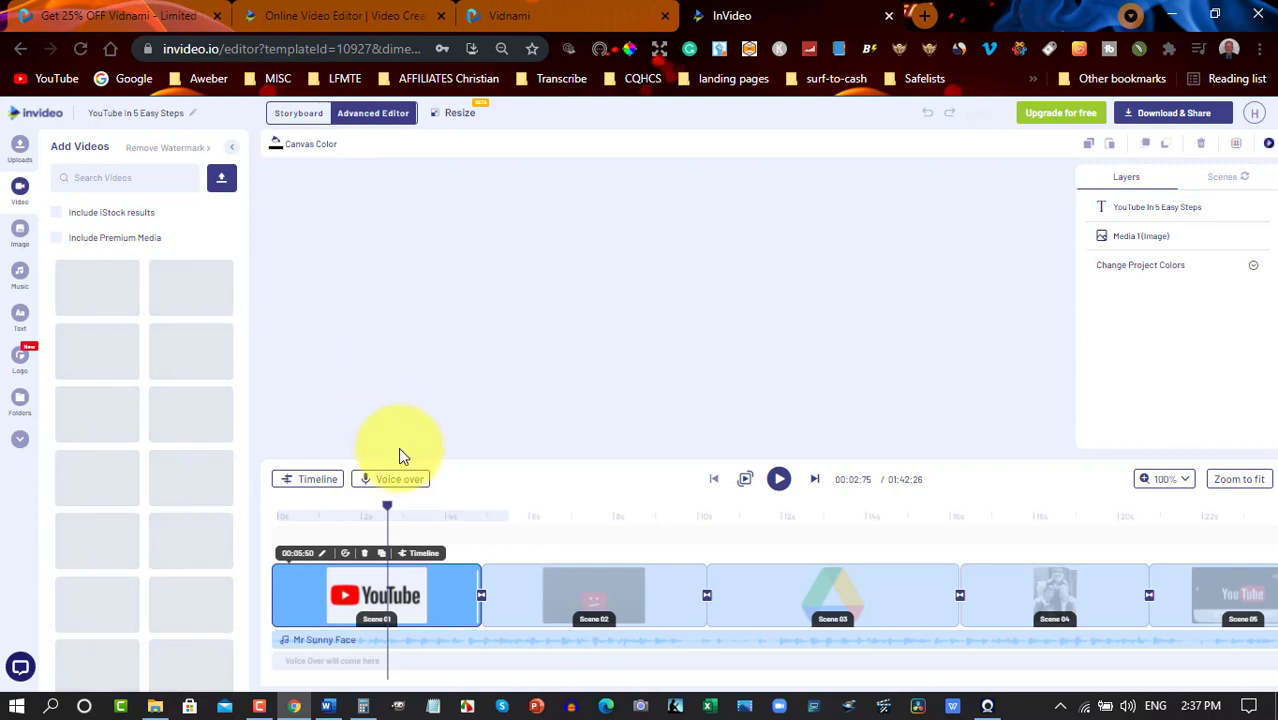
{"action": "left_click", "coordinate": [390, 480]}
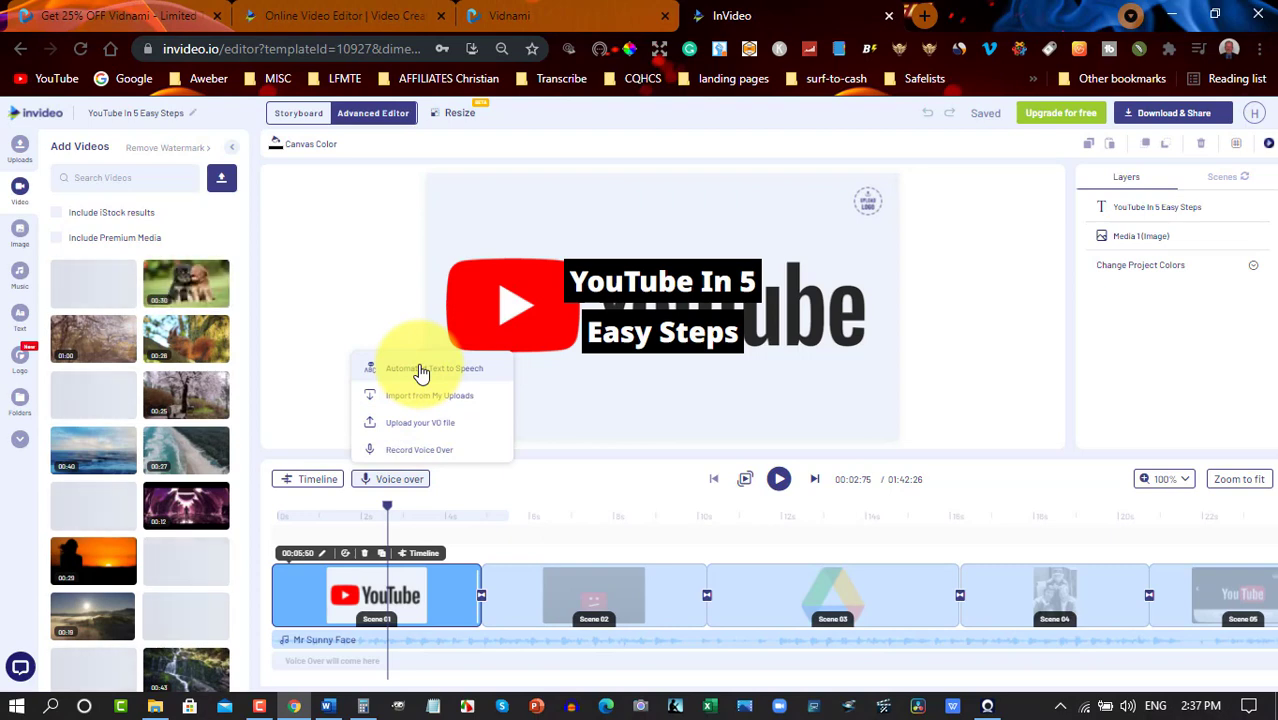
Generate an automated Matthew text-to-speech voiceover and add it to all scenes.
{"action": "left_click", "coordinate": [428, 368]}
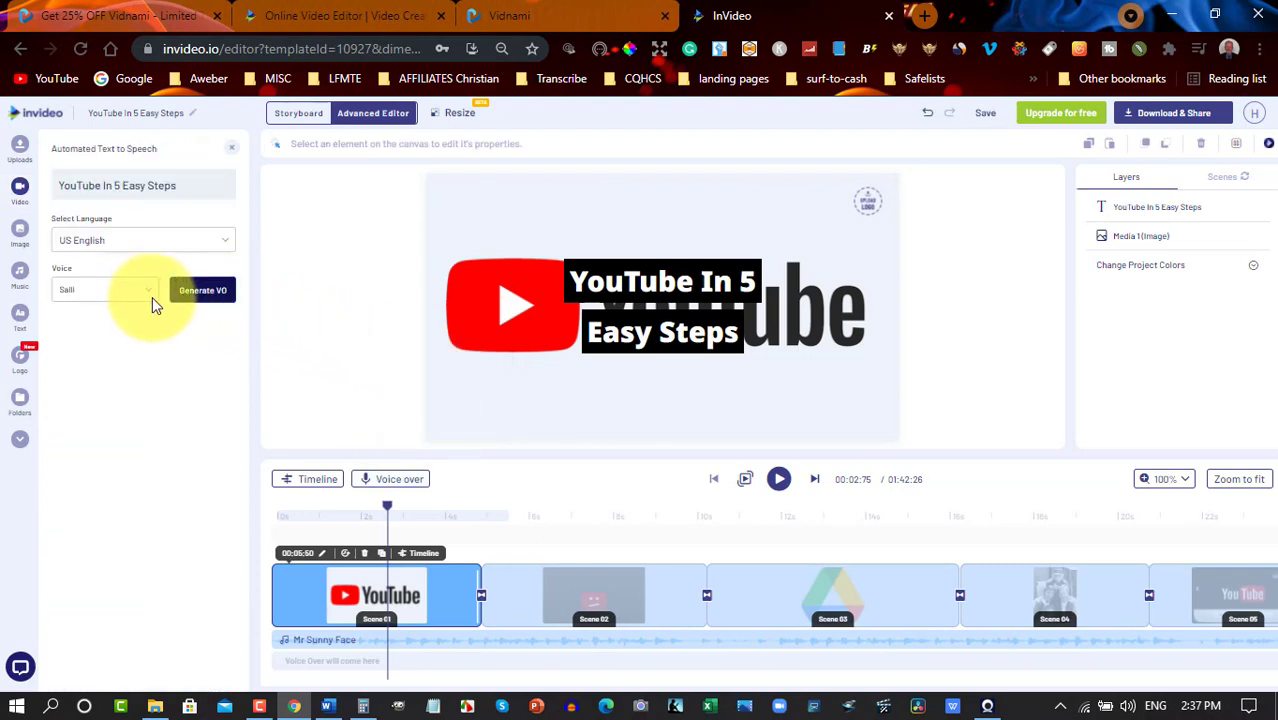
{"action": "left_click", "coordinate": [106, 288]}
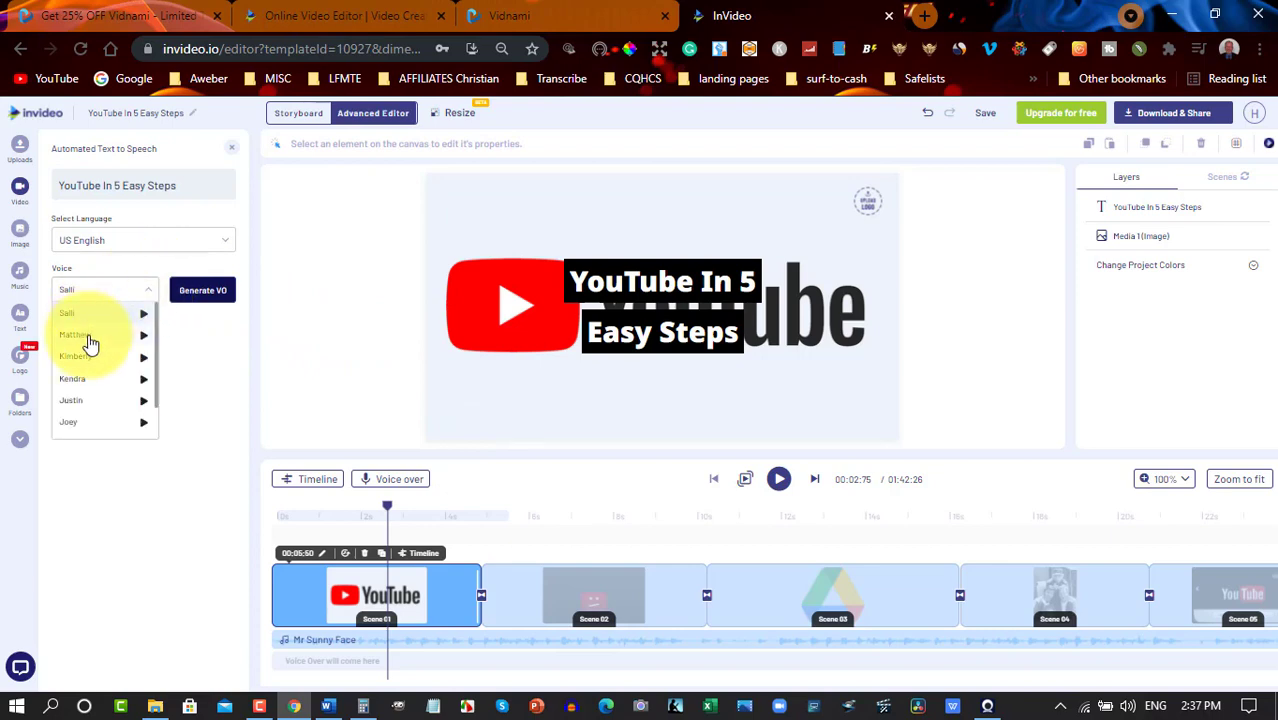
{"action": "left_click", "coordinate": [78, 334]}
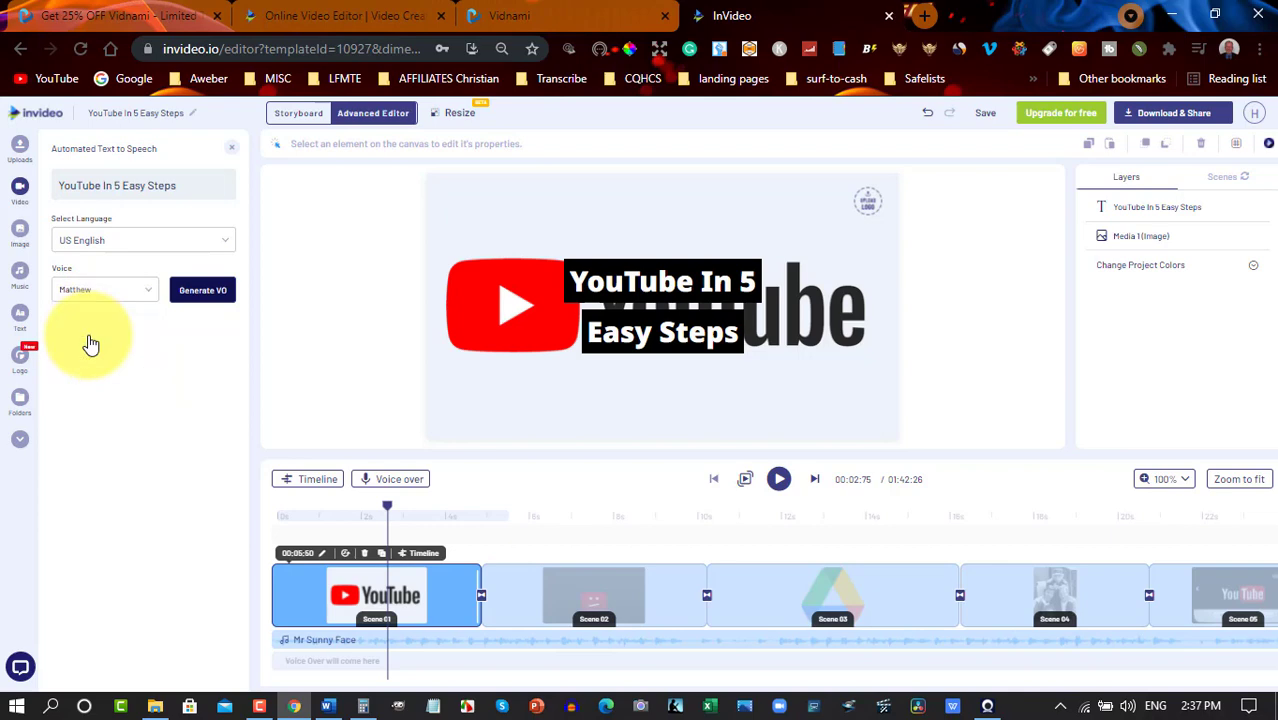
{"action": "left_click", "coordinate": [202, 290]}
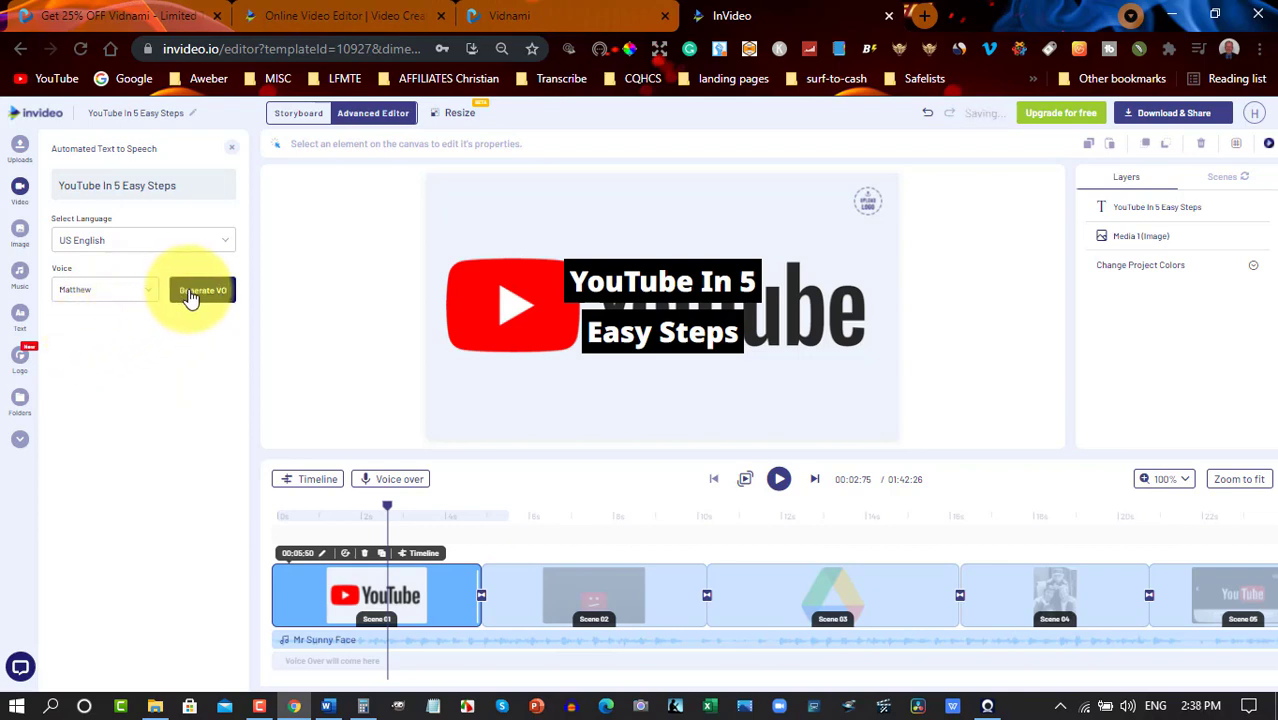
{"action": "left_click", "coordinate": [198, 290]}
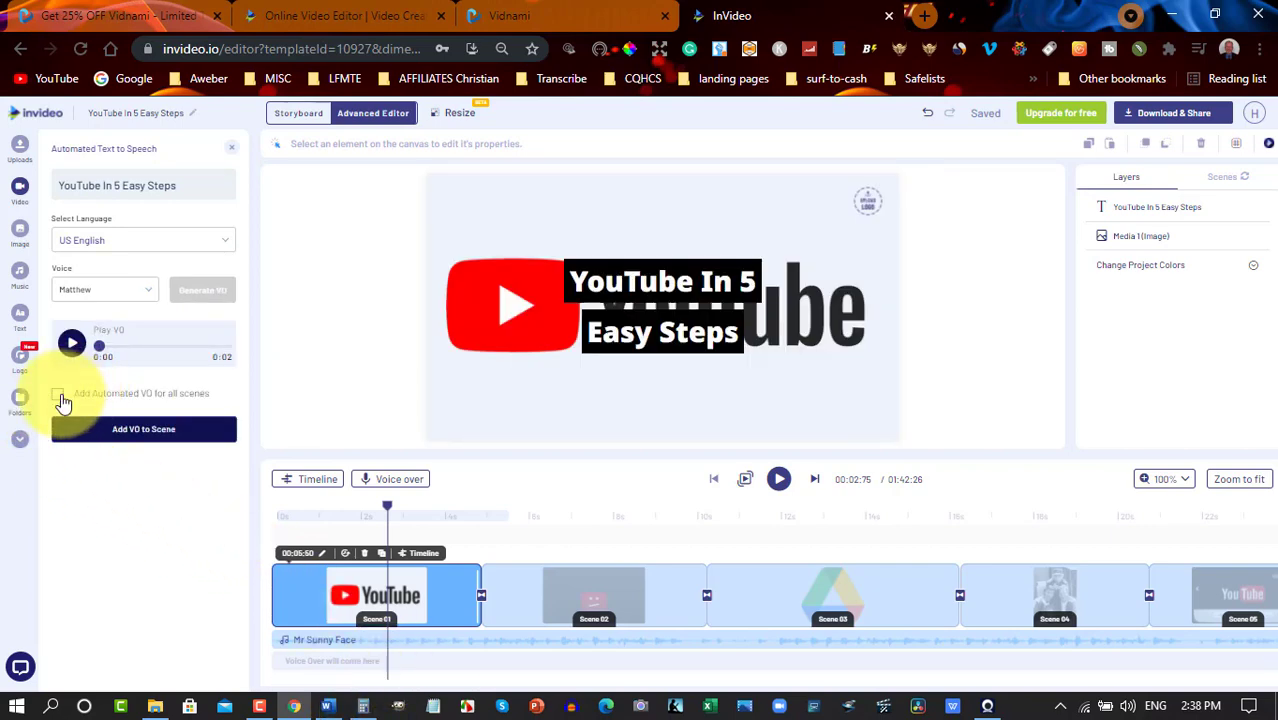
{"action": "left_click", "coordinate": [58, 394]}
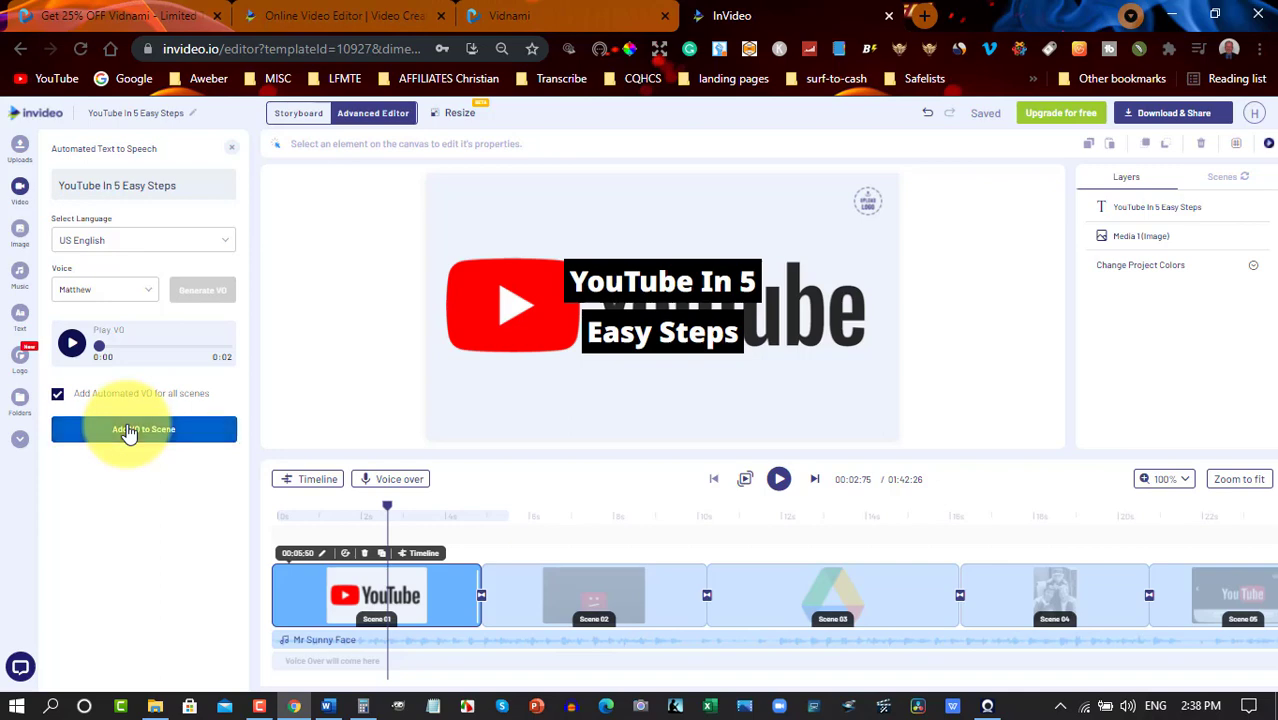
{"action": "left_click", "coordinate": [144, 428]}
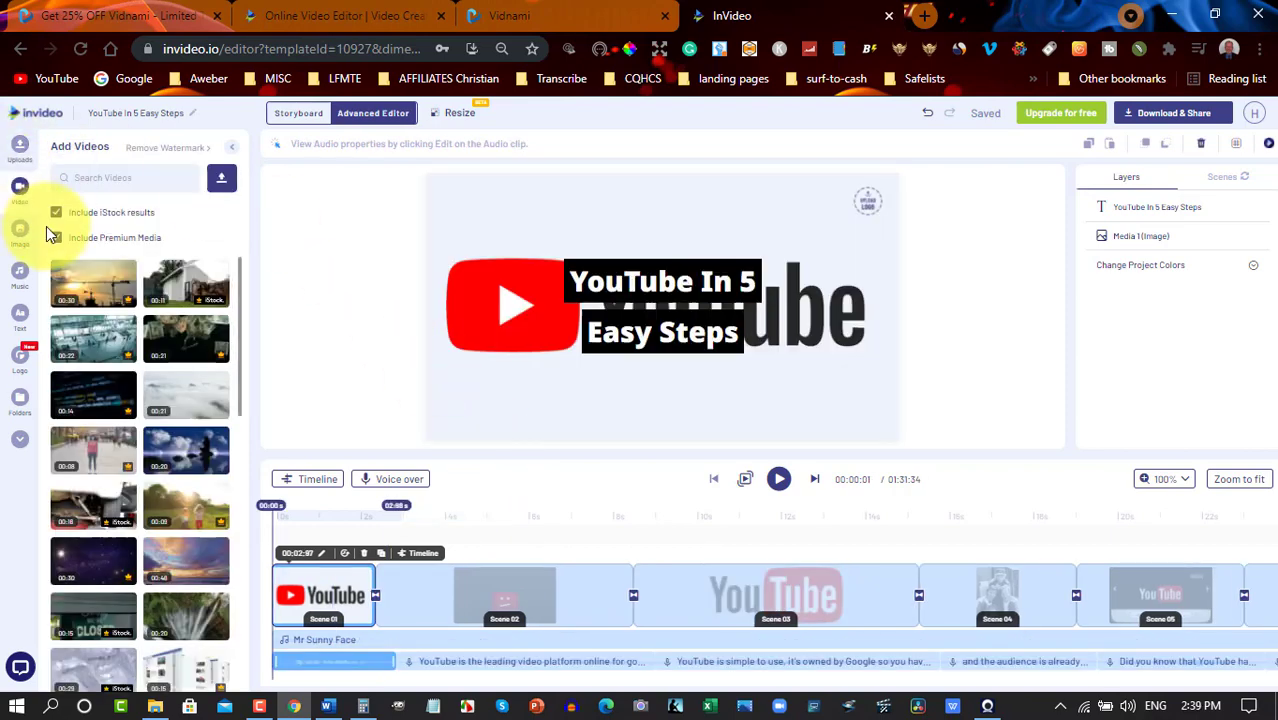
Exclude iStock and premium media from the video library, then preview the video.
{"action": "left_click", "coordinate": [56, 212]}
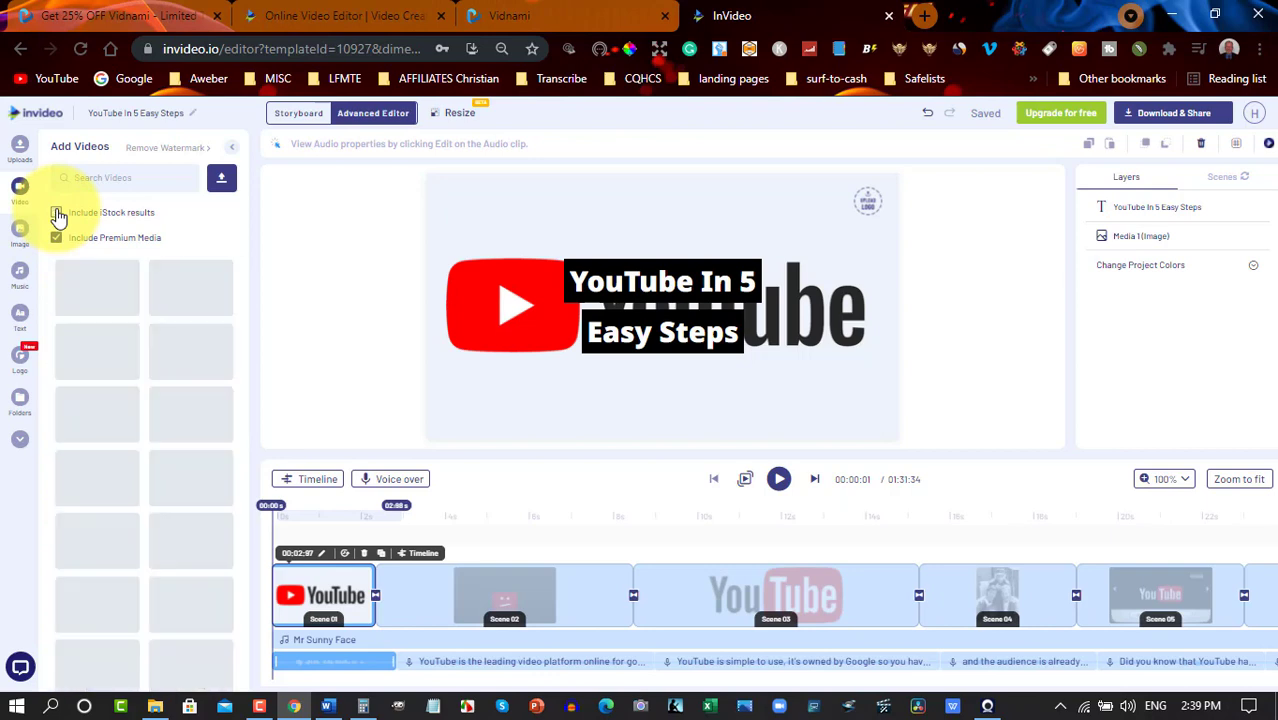
{"action": "left_click", "coordinate": [56, 212]}
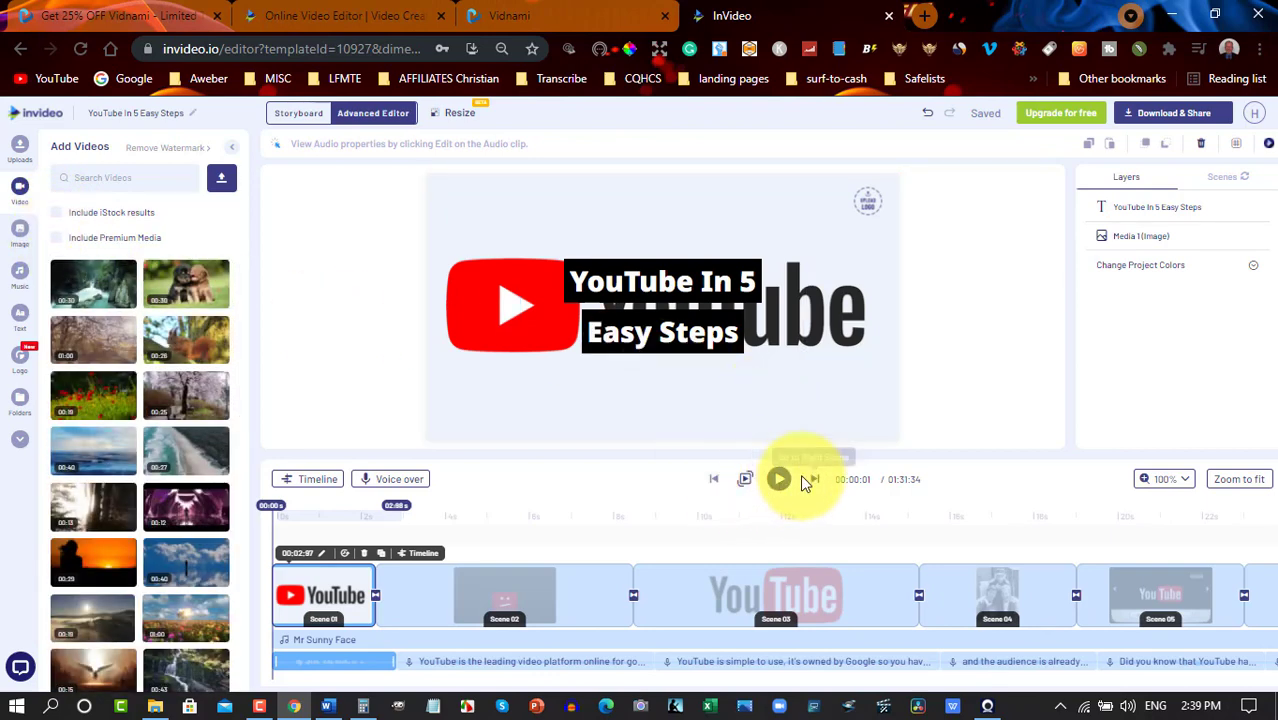
{"action": "mouse_move", "coordinate": [780, 480]}
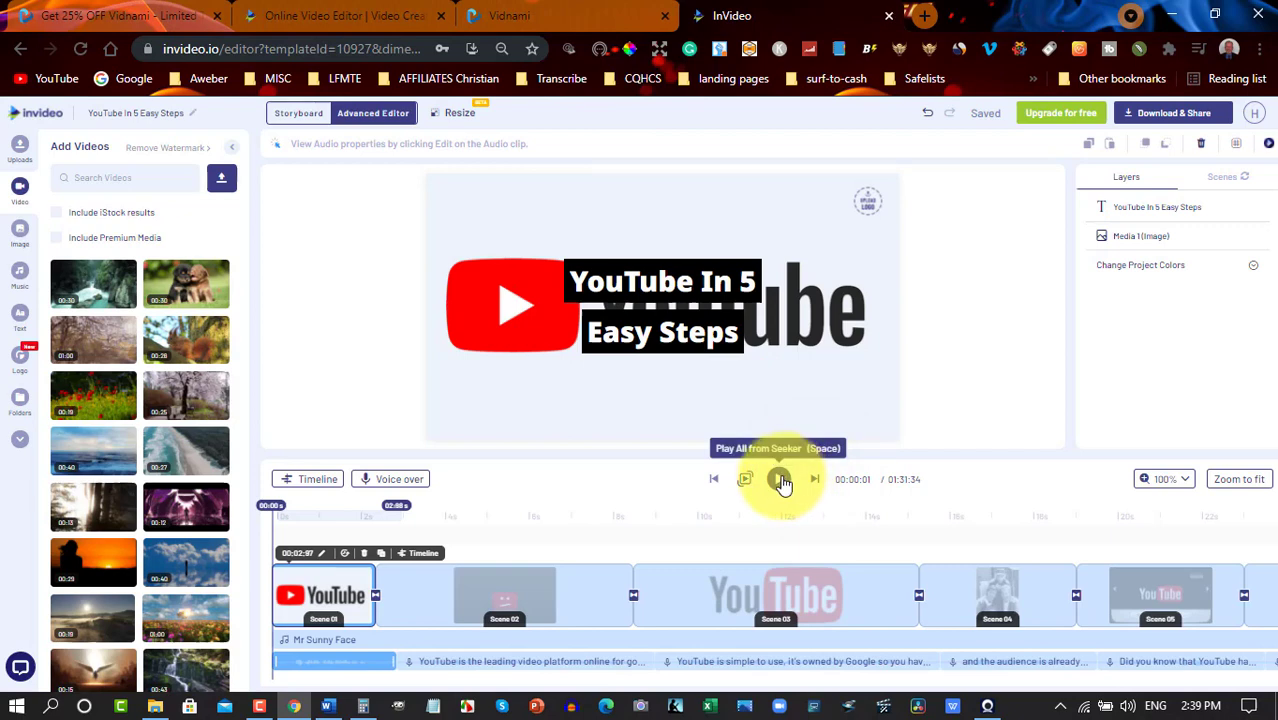
{"action": "left_click", "coordinate": [780, 480]}
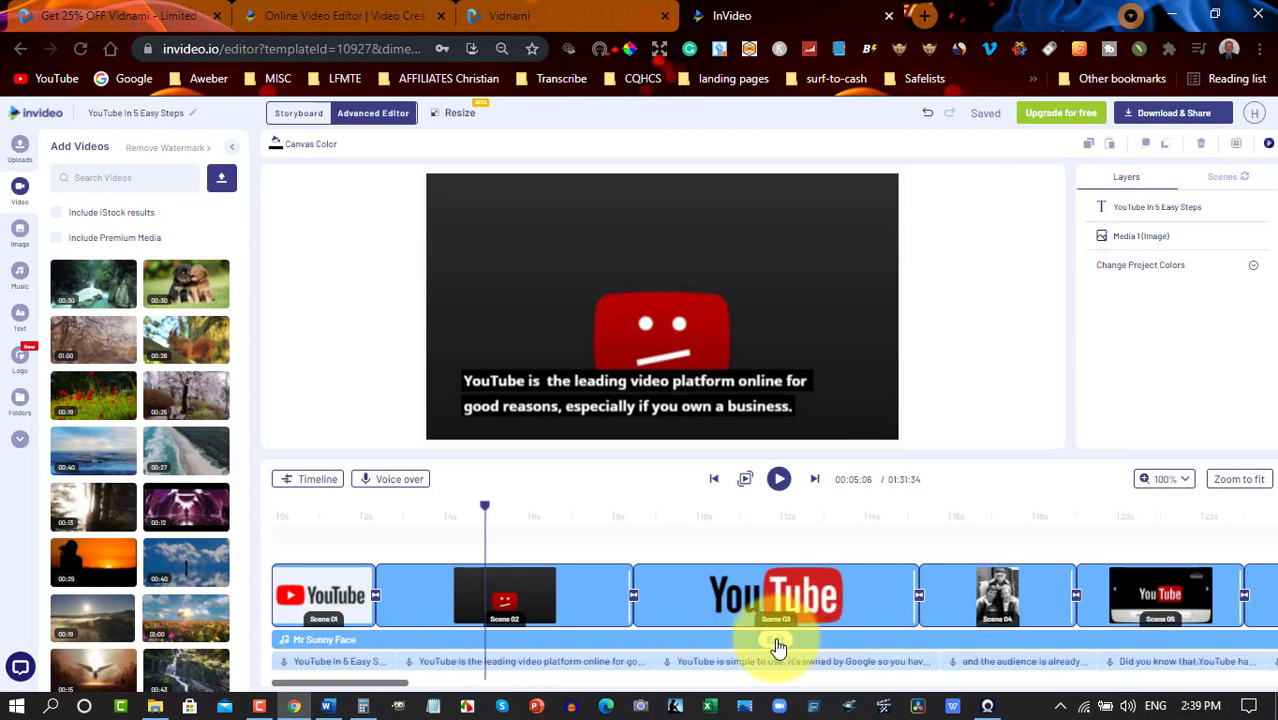
Lower scene 2's clip volume from 100% to about 7% via Volume & Fade.
{"action": "left_click", "coordinate": [504, 596]}
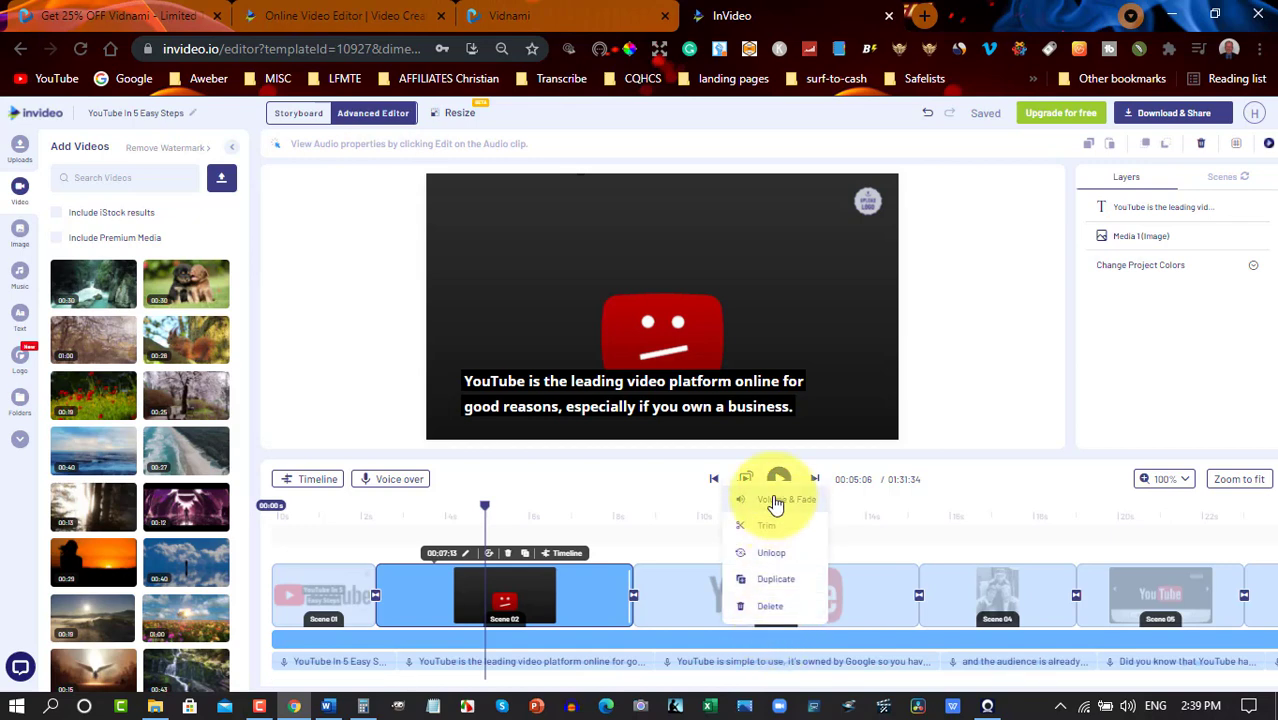
{"action": "left_click", "coordinate": [788, 500]}
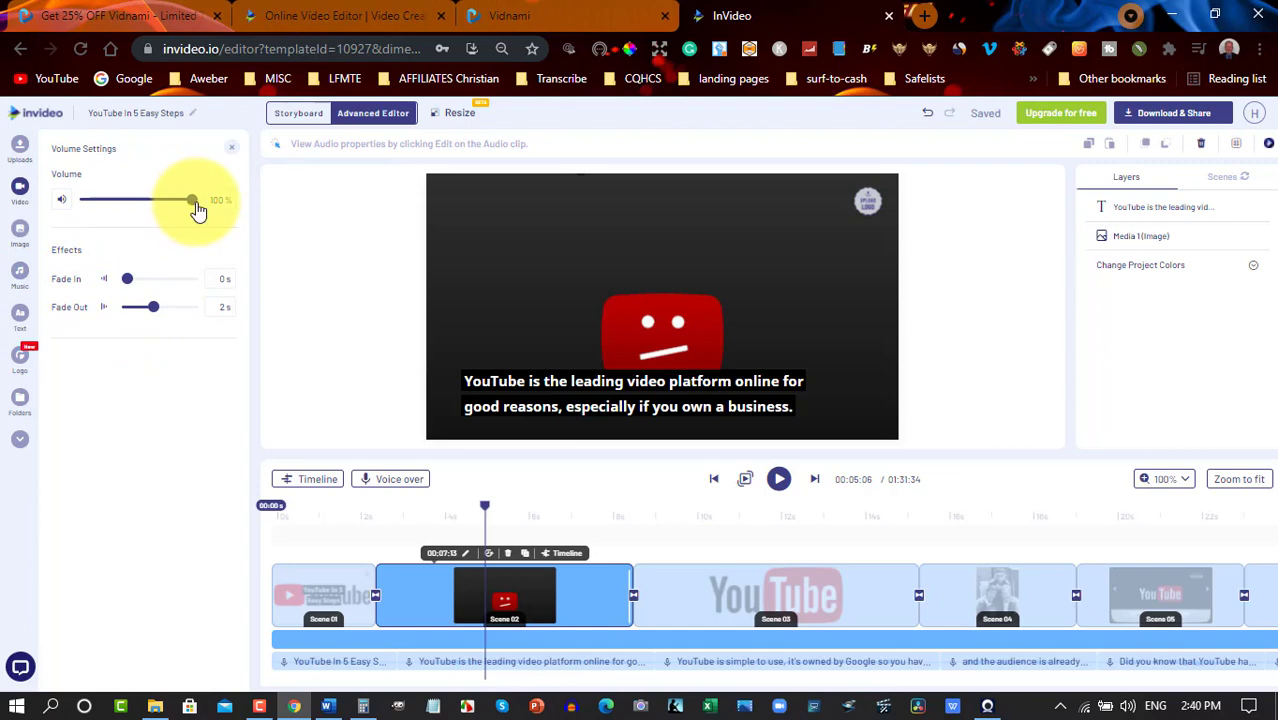
{"action": "left_click_drag", "start_coordinate": [192, 200], "coordinate": [98, 200]}
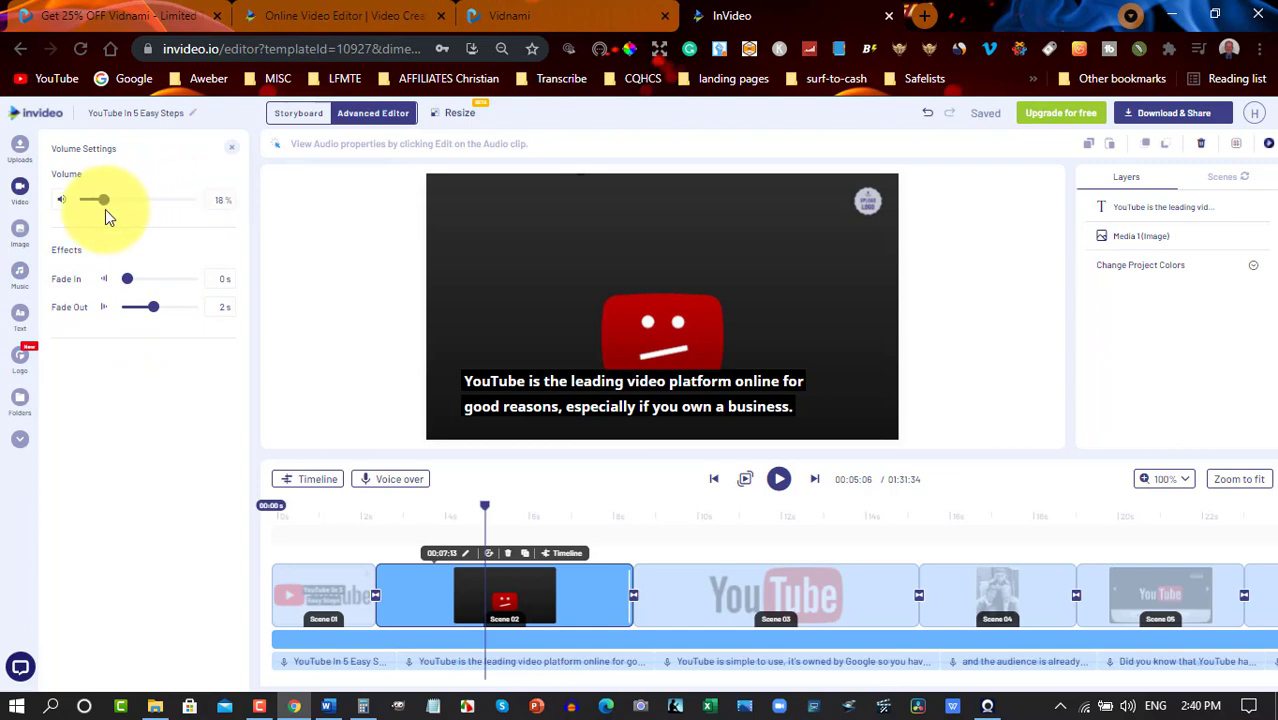
{"action": "left_click_drag", "start_coordinate": [100, 200], "coordinate": [90, 200]}
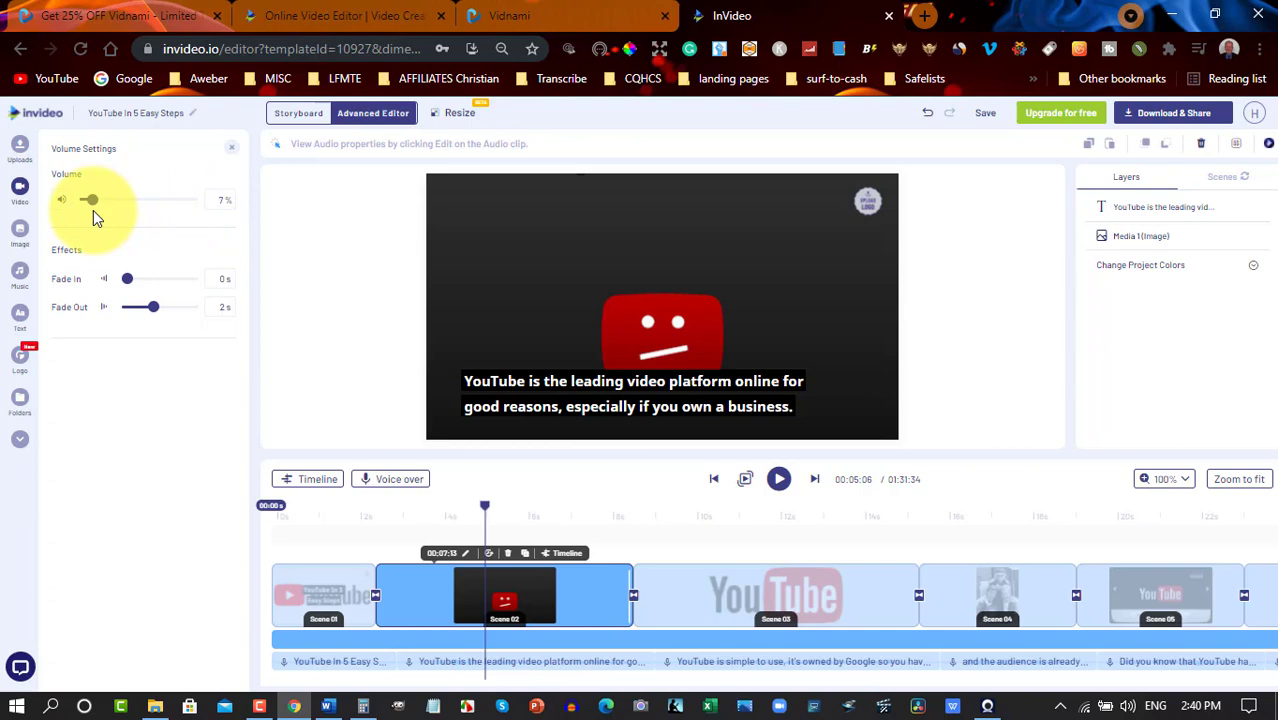
{"action": "left_click_drag", "start_coordinate": [90, 200], "coordinate": [92, 200]}
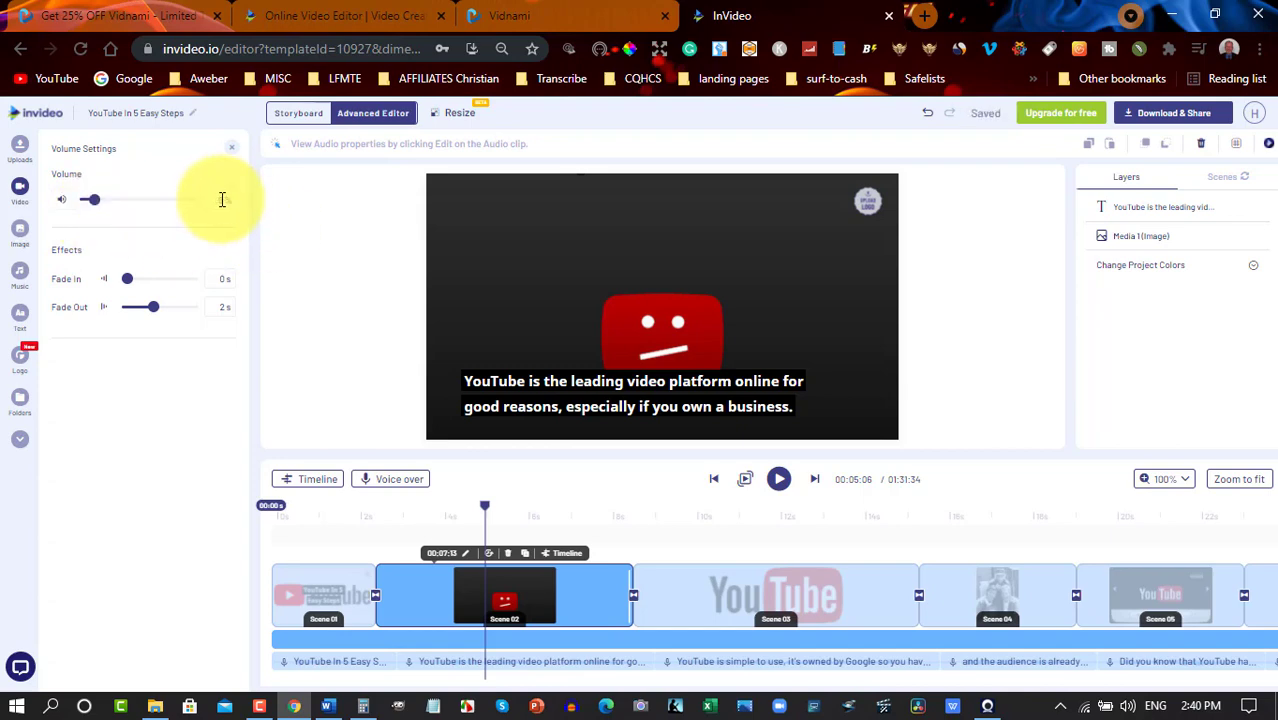
{"action": "mouse_move", "coordinate": [224, 204]}
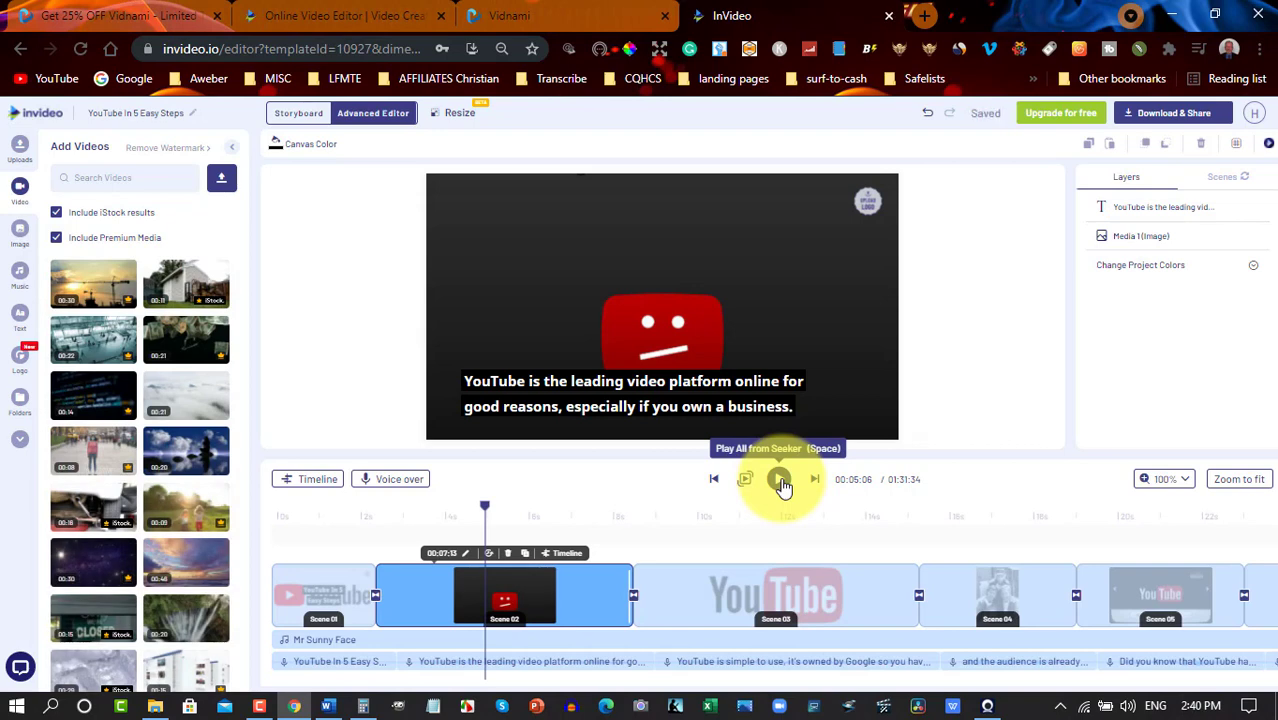
Play the preview through to scene 6, pausing and resuming to review the scenes.
{"action": "left_click", "coordinate": [780, 480]}
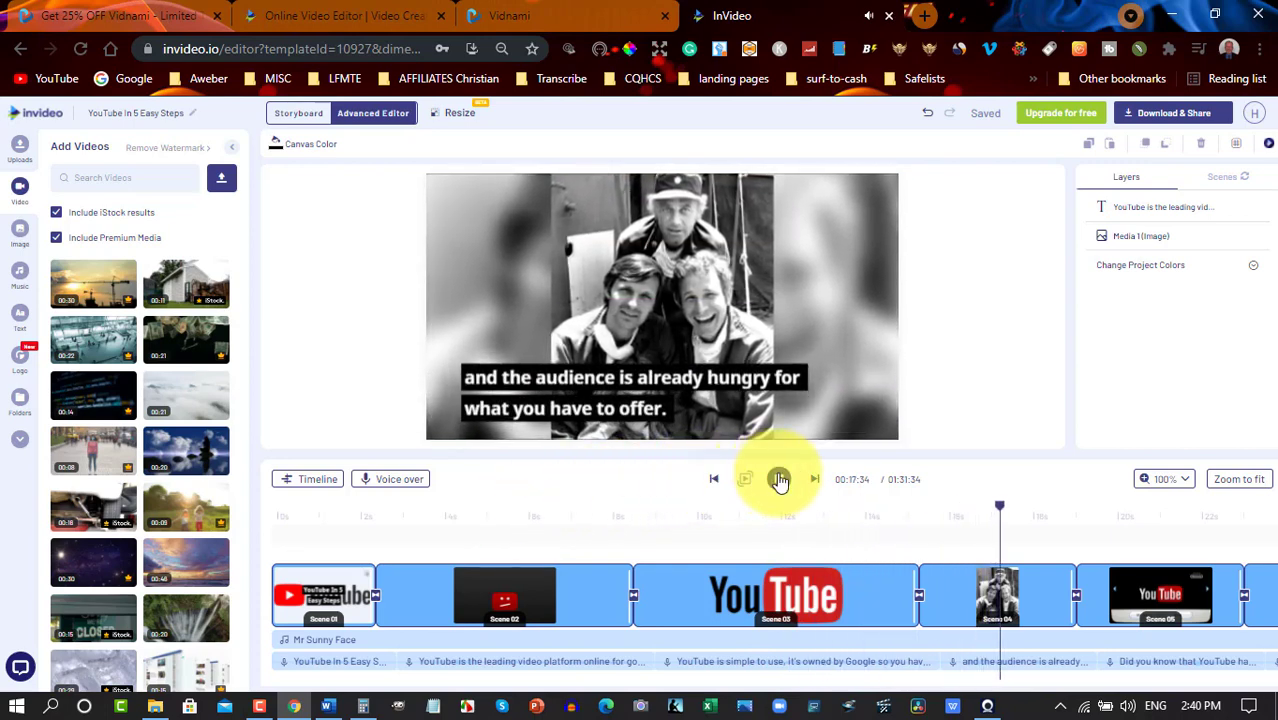
{"action": "left_click", "coordinate": [780, 480]}
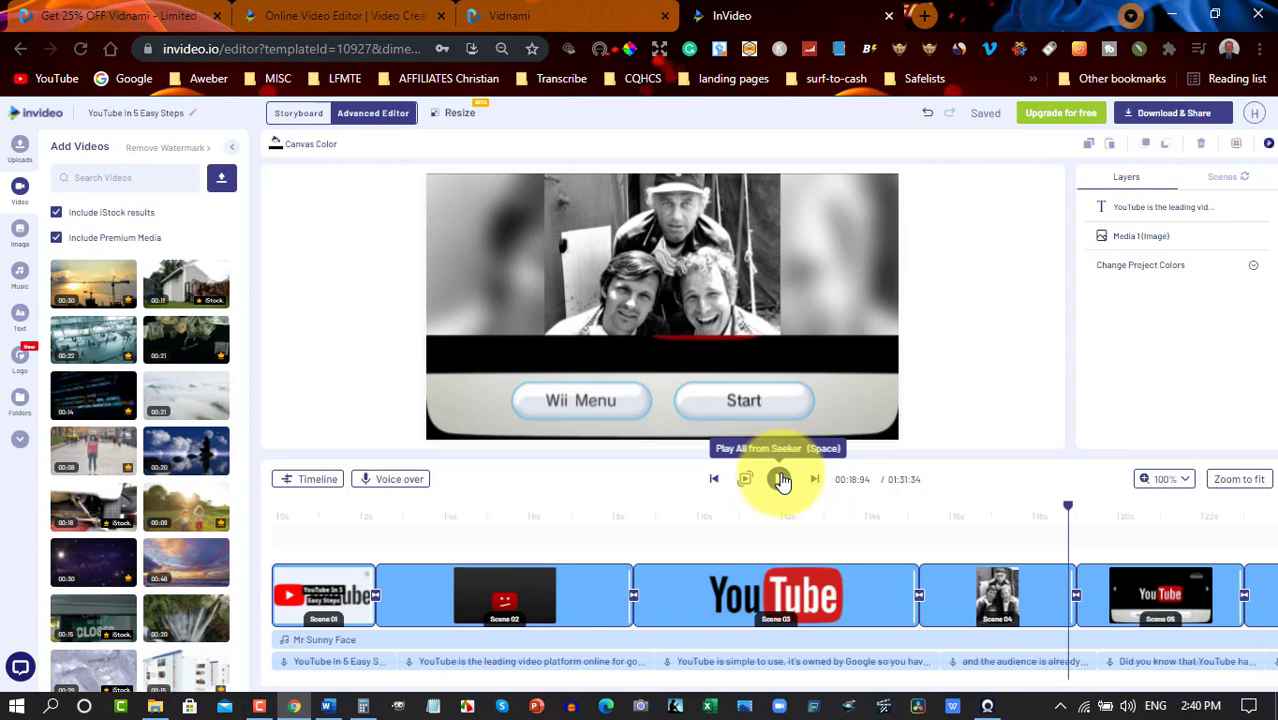
{"action": "left_click", "coordinate": [782, 480]}
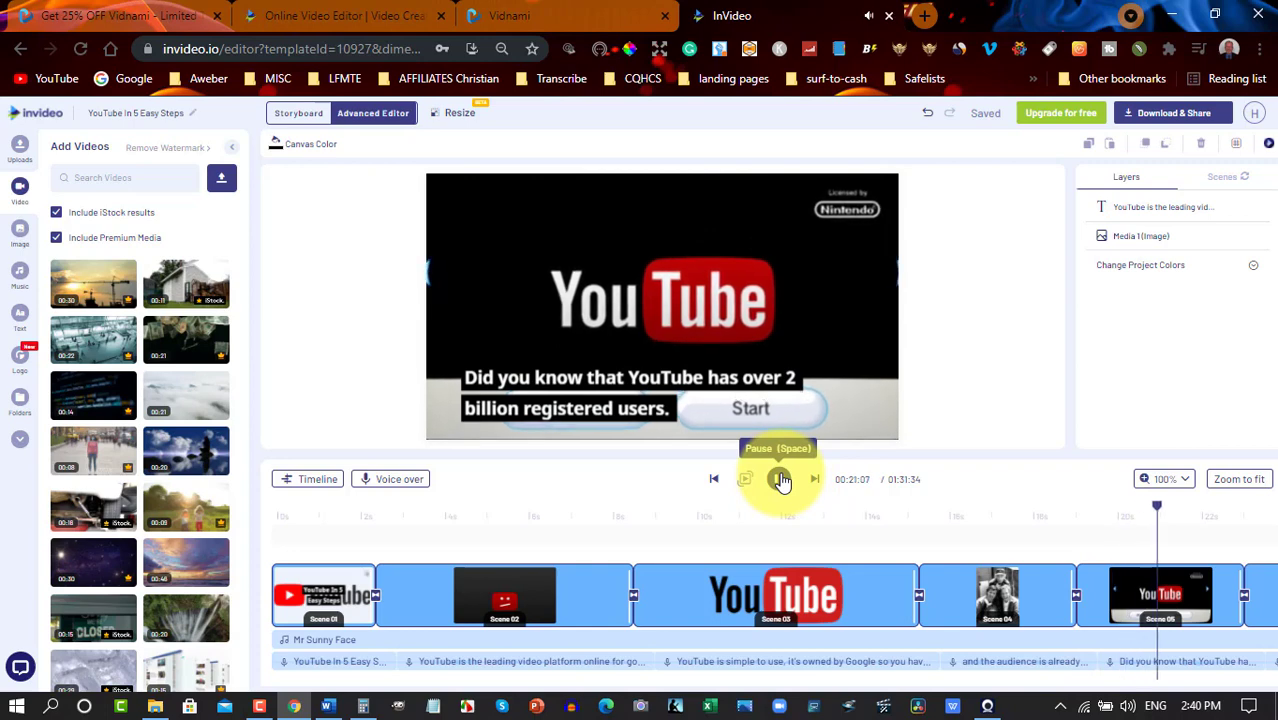
{"action": "left_click", "coordinate": [780, 480]}
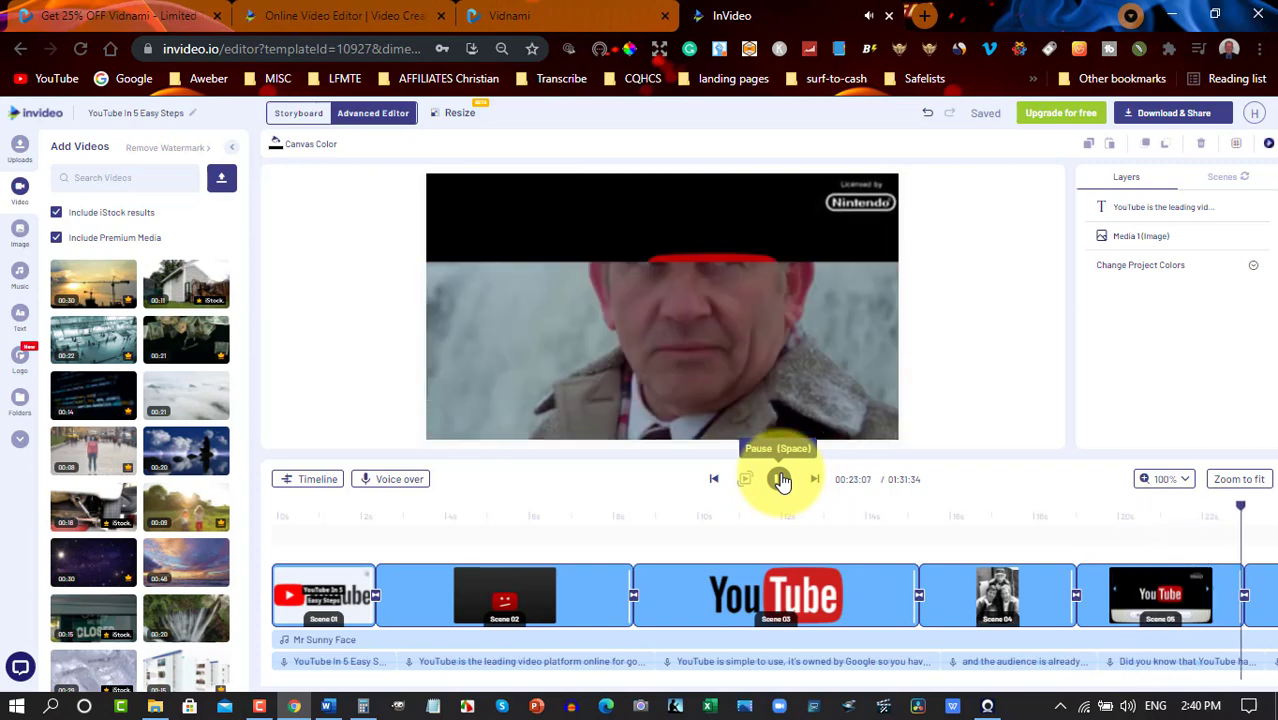
{"action": "left_click", "coordinate": [782, 480]}
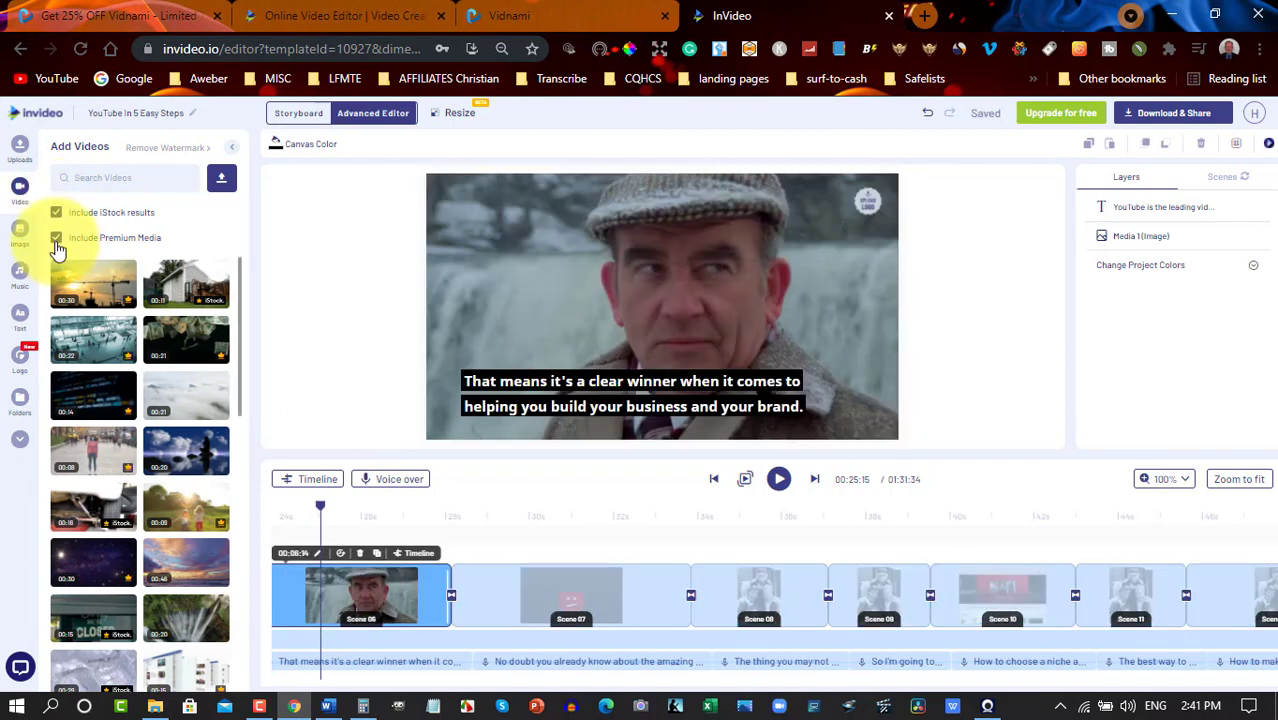
Hide iStock and premium results, then start removing the logo placeholder.
{"action": "left_click", "coordinate": [56, 236]}
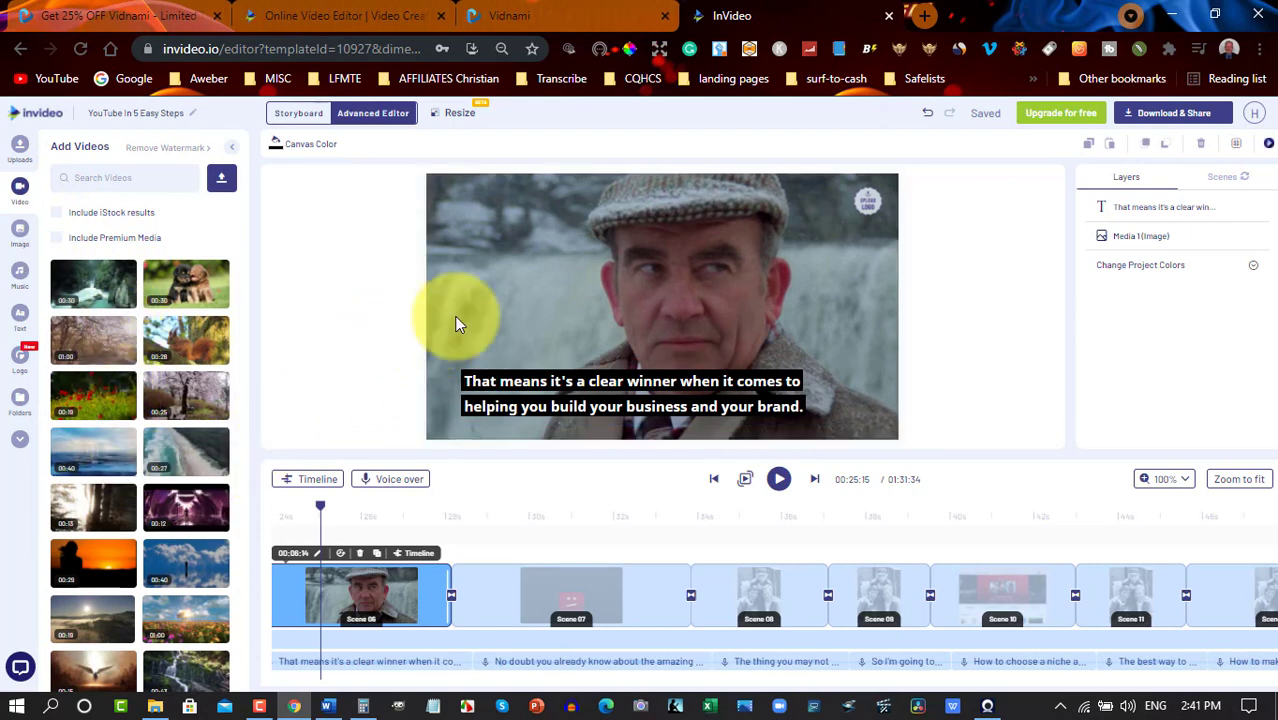
{"action": "left_click", "coordinate": [632, 392]}
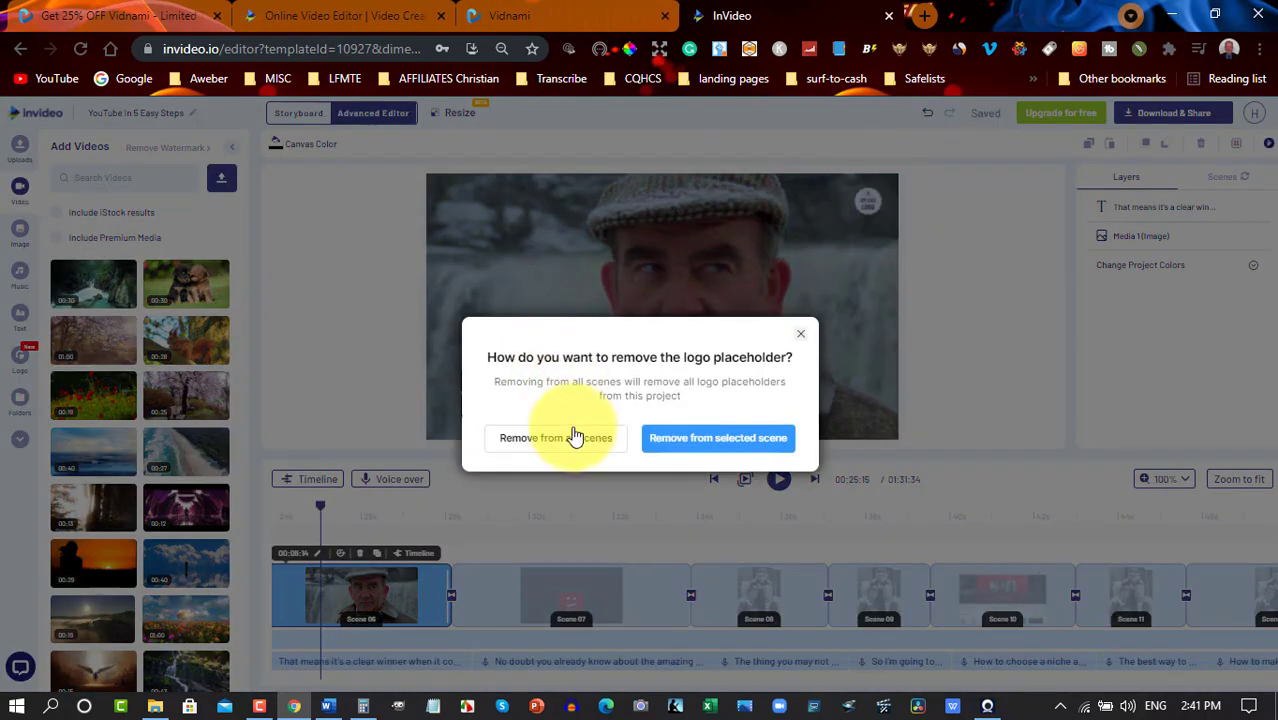
Remove the logo placeholder from all scenes.
{"action": "left_click", "coordinate": [556, 438]}
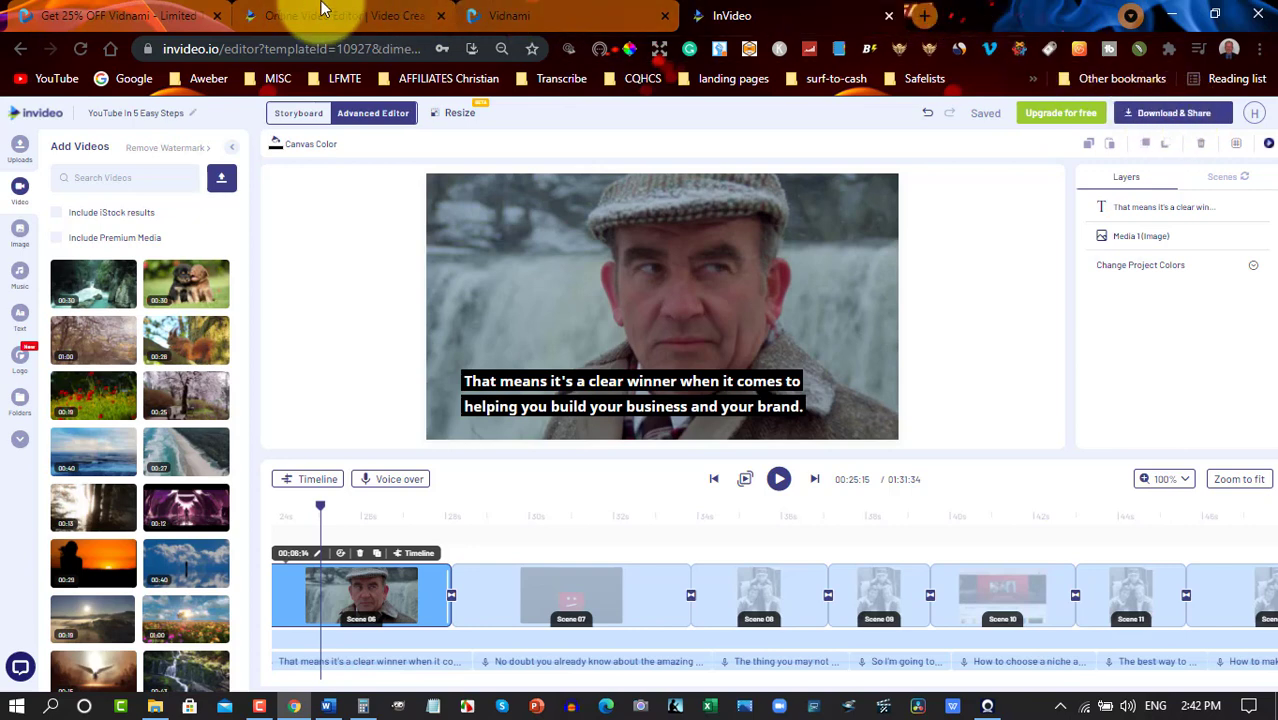
{"action": "mouse_move", "coordinate": [318, 18]}
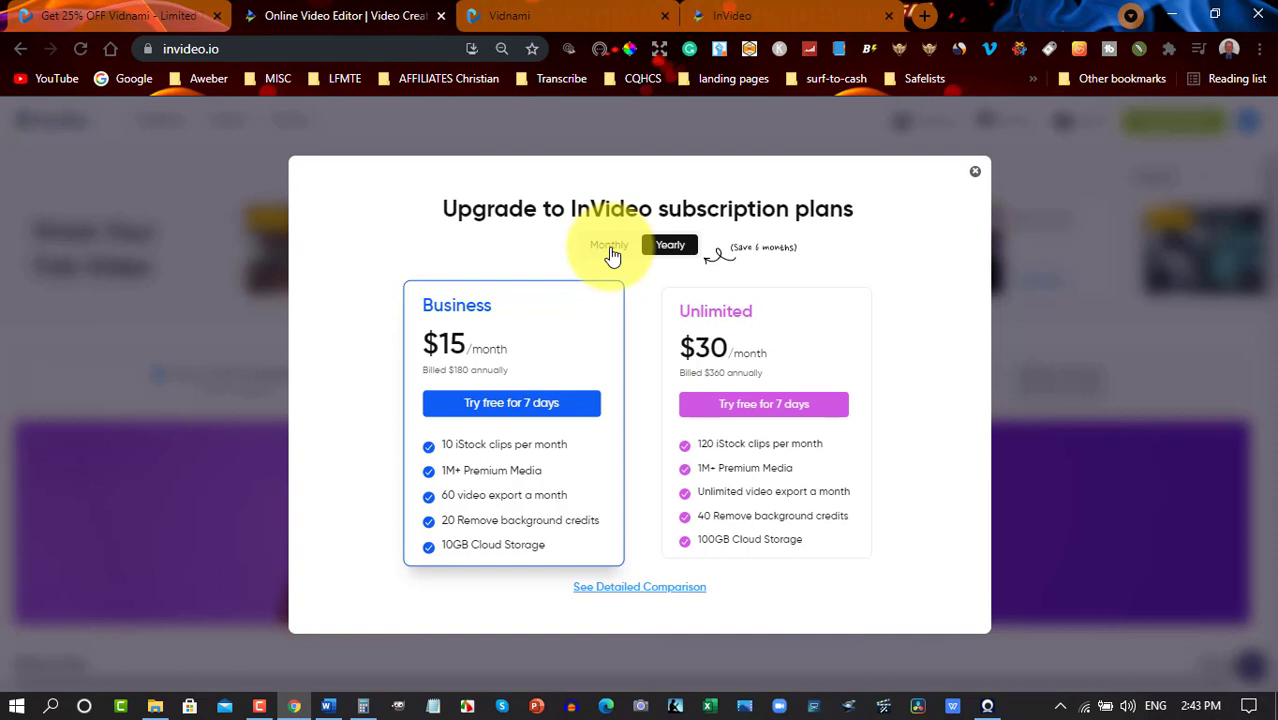
Show monthly plan prices (Business $30, Unlimited $60), then return to the Vidnami offer page.
{"action": "left_click", "coordinate": [608, 244]}
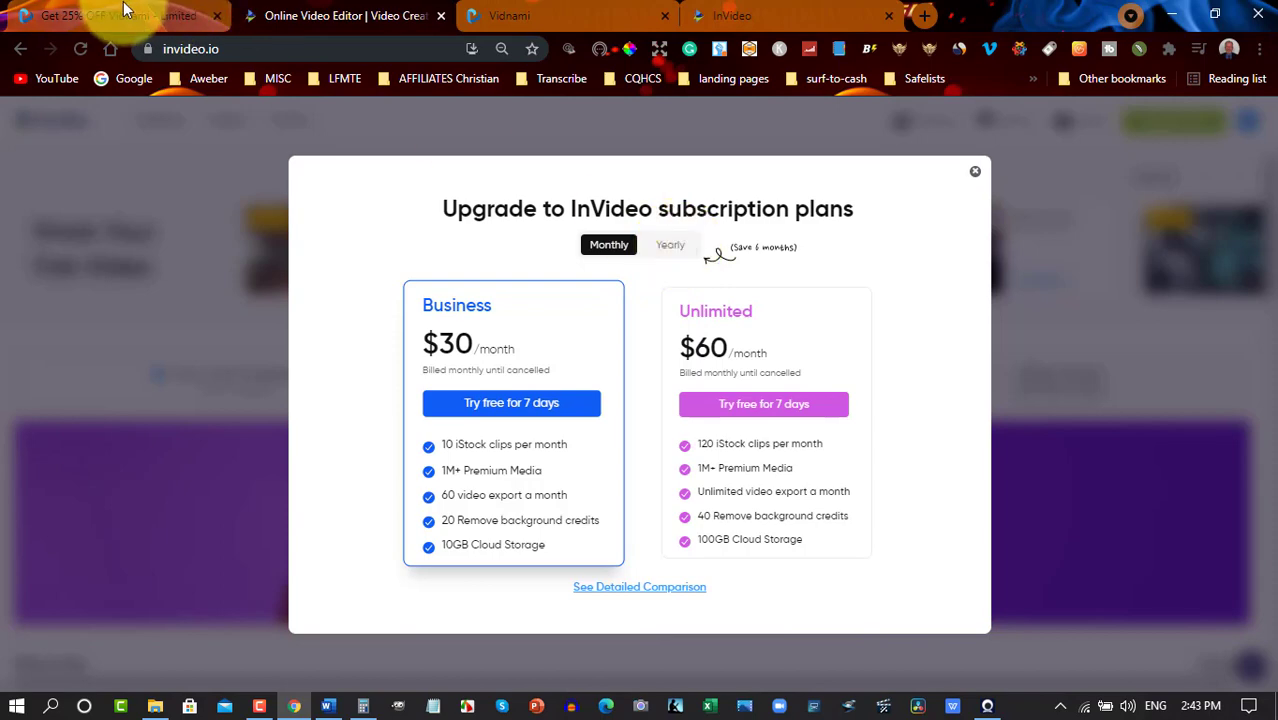
{"action": "left_click", "coordinate": [110, 16]}
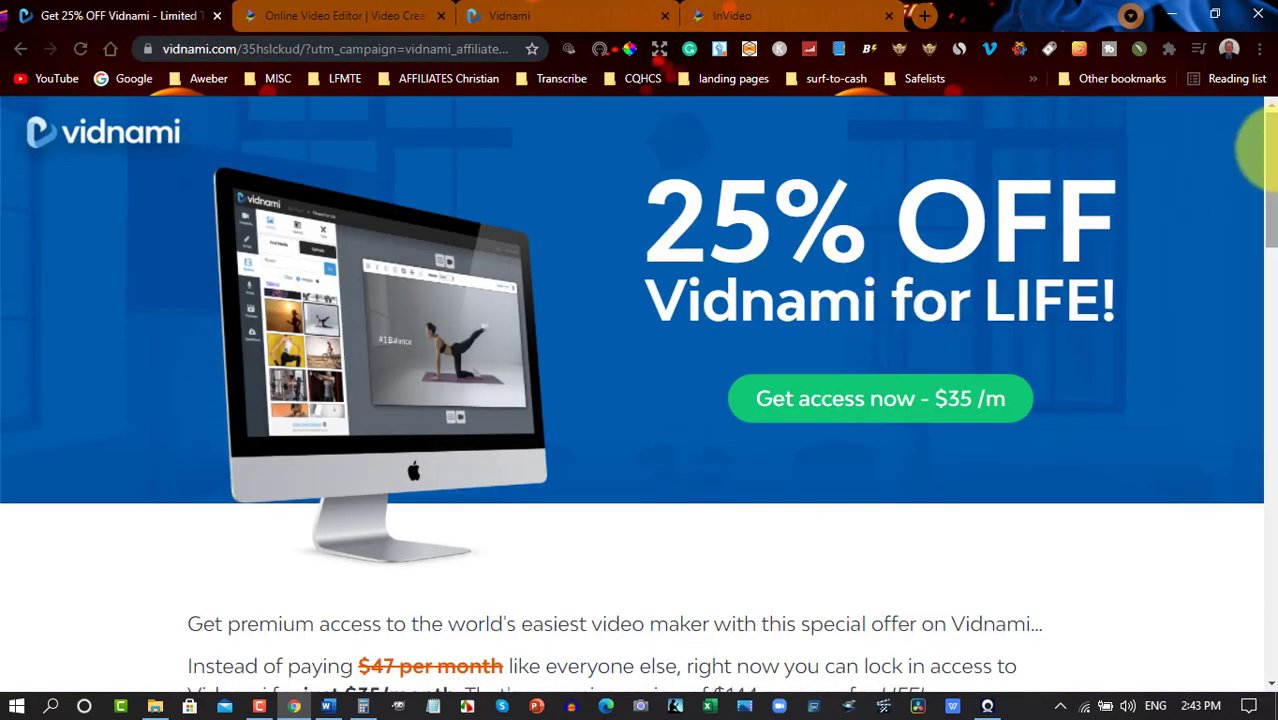
Scroll the Vidnami offer page to the $35/month lifetime price and $144 yearly saving.
{"action": "scroll", "scroll_direction": "down", "scroll_amount": 3}
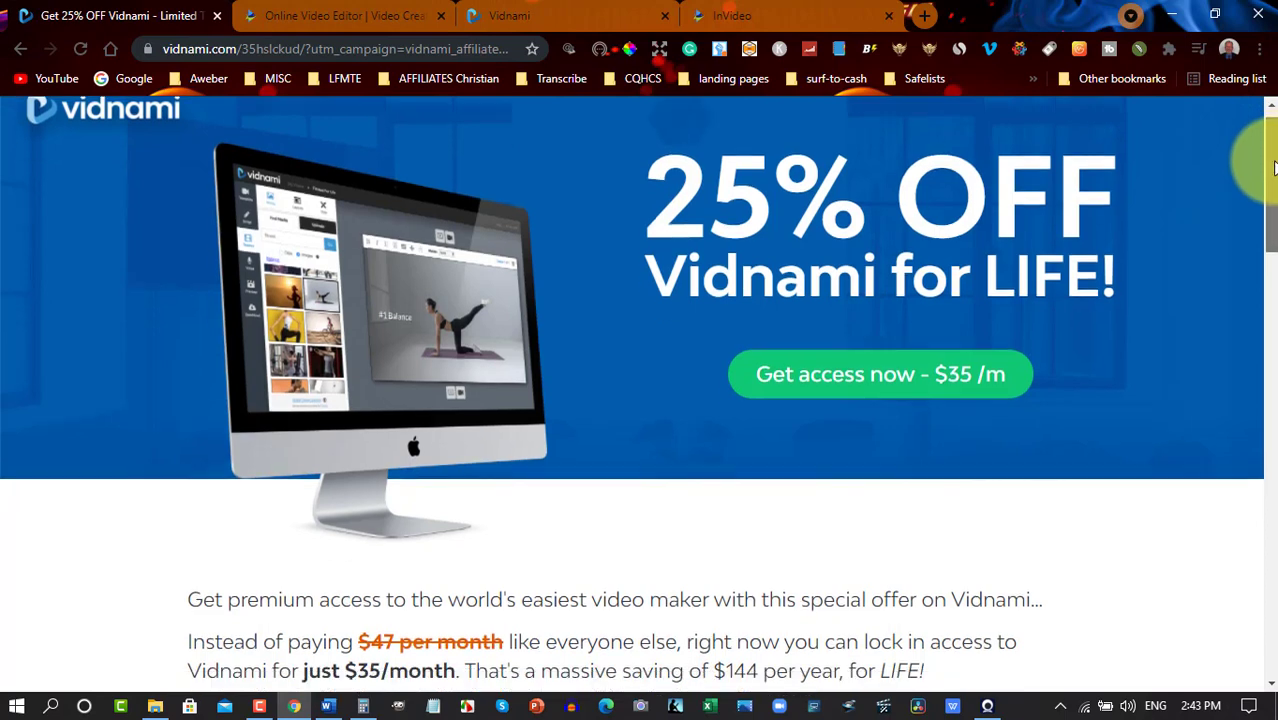
{"action": "scroll", "scroll_direction": "down", "scroll_amount": 3}
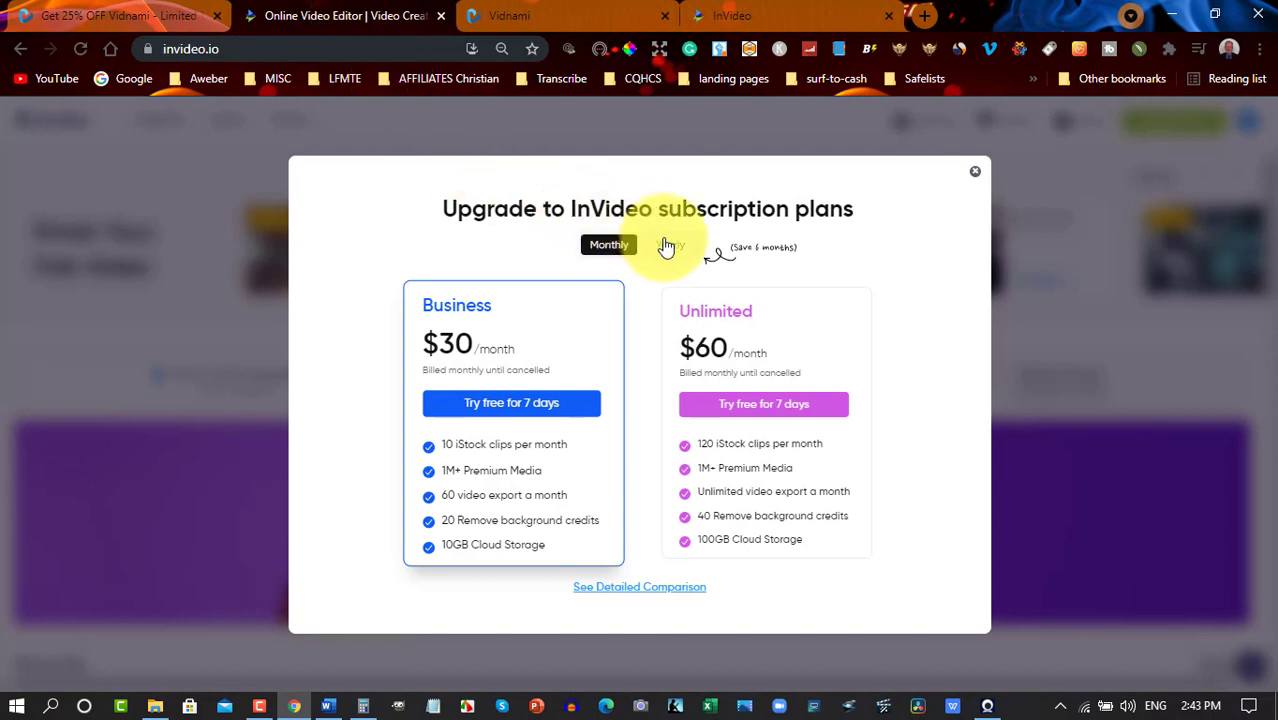
{"action": "mouse_move", "coordinate": [674, 252]}
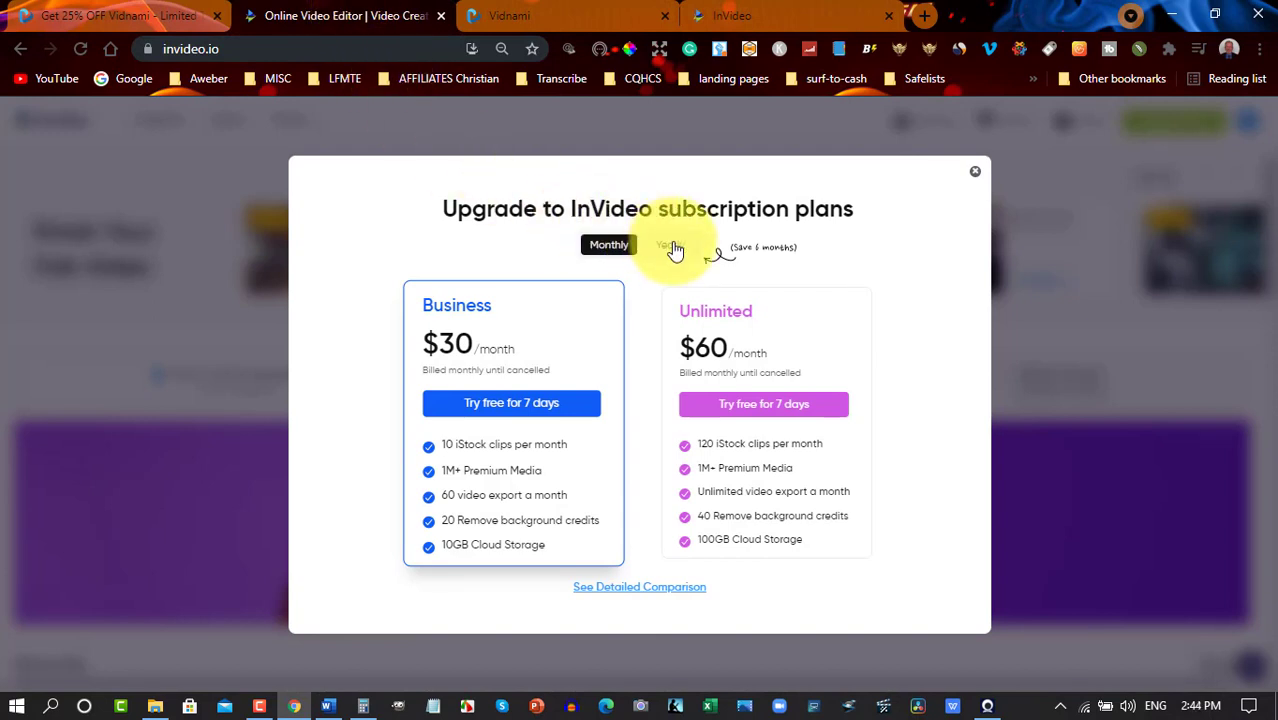
Switch InVideo's plans to yearly billing: Business $15/month, Unlimited $30/month.
{"action": "left_click", "coordinate": [668, 244]}
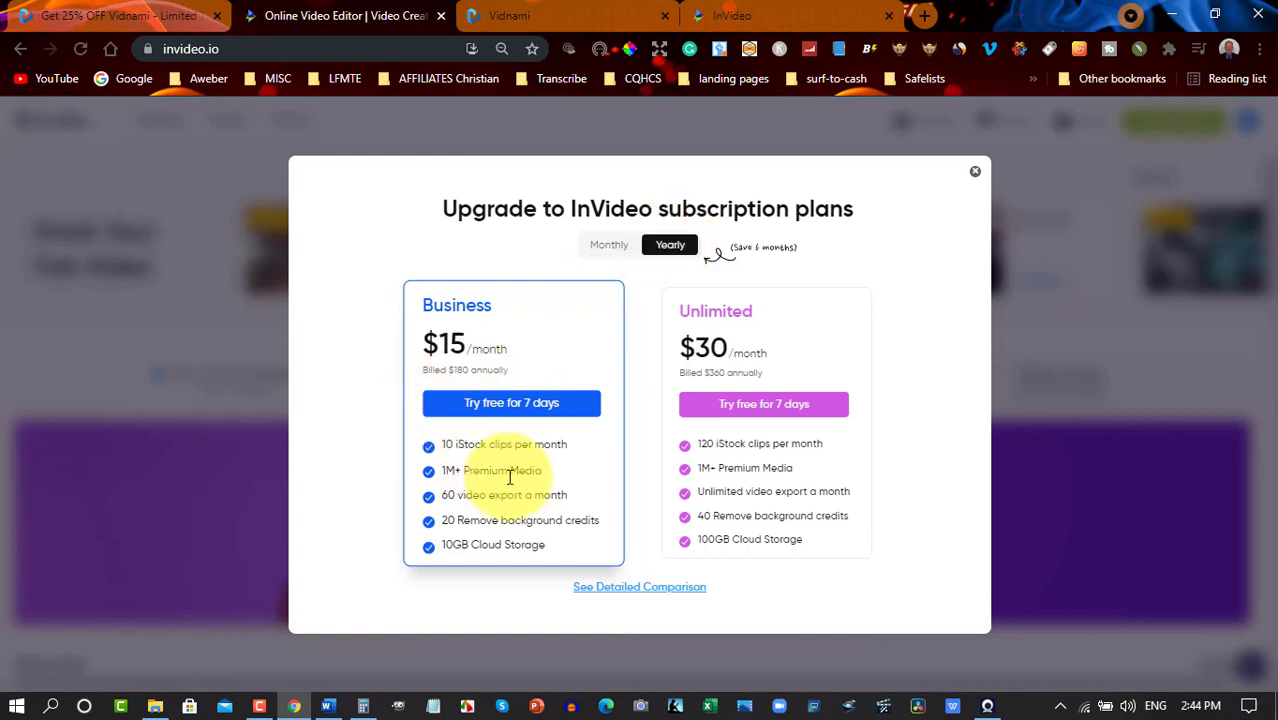